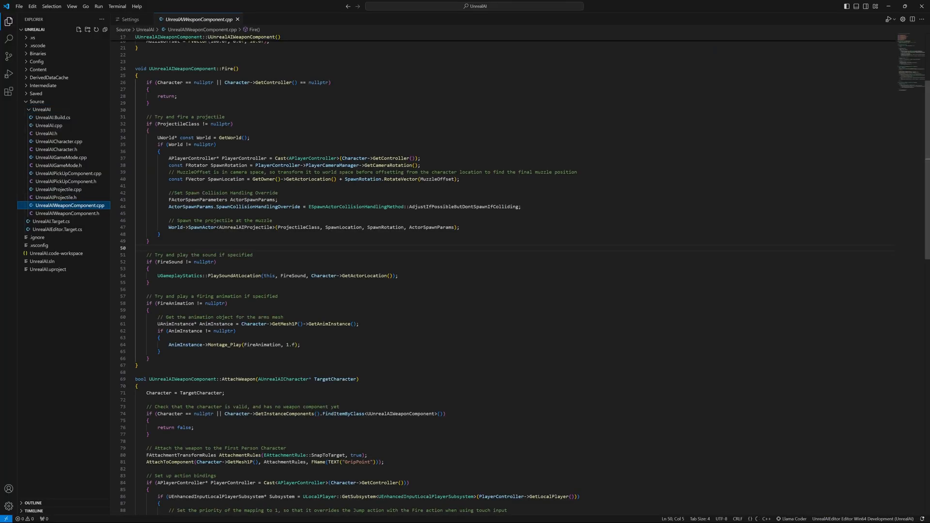
Step: Type a '// Spawn multi' comment in VS Code, then open the Unreal Engine 5 Basics chat
type("// Spawn multi")
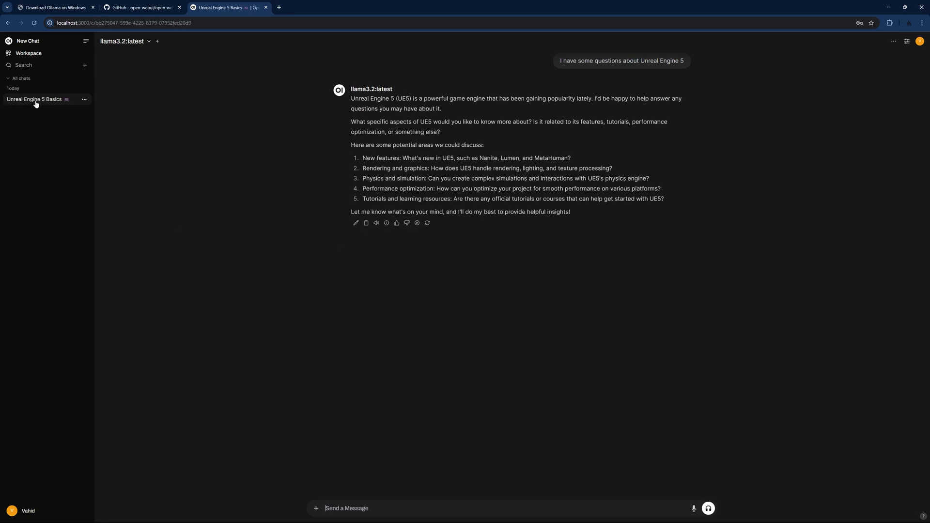
left_click(919, 40)
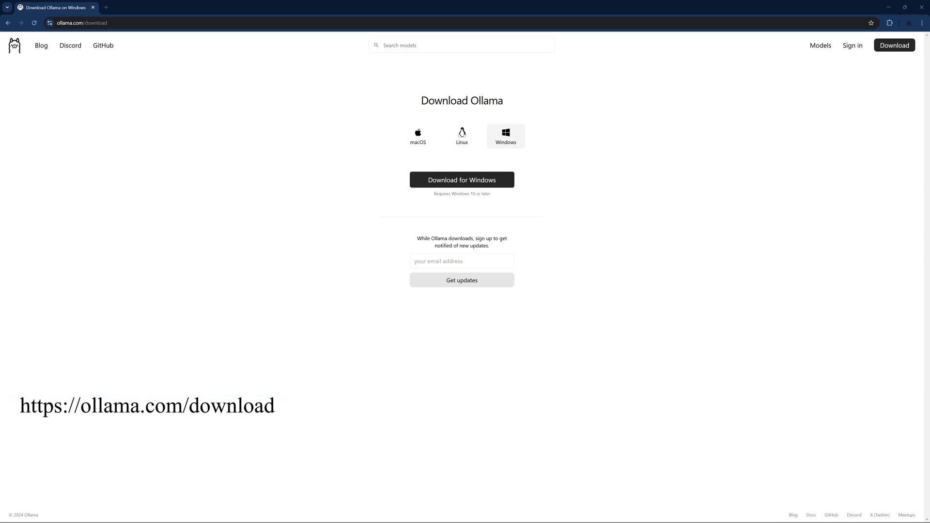
Step: Run the Ollama for Windows installer and dismiss the 'Ollama is running' notification
left_click(461, 179)
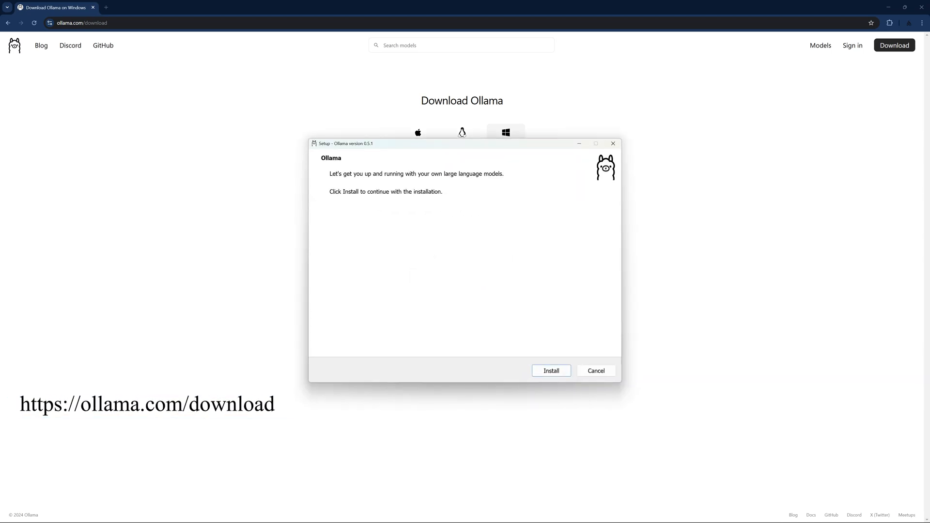
left_click(551, 370)
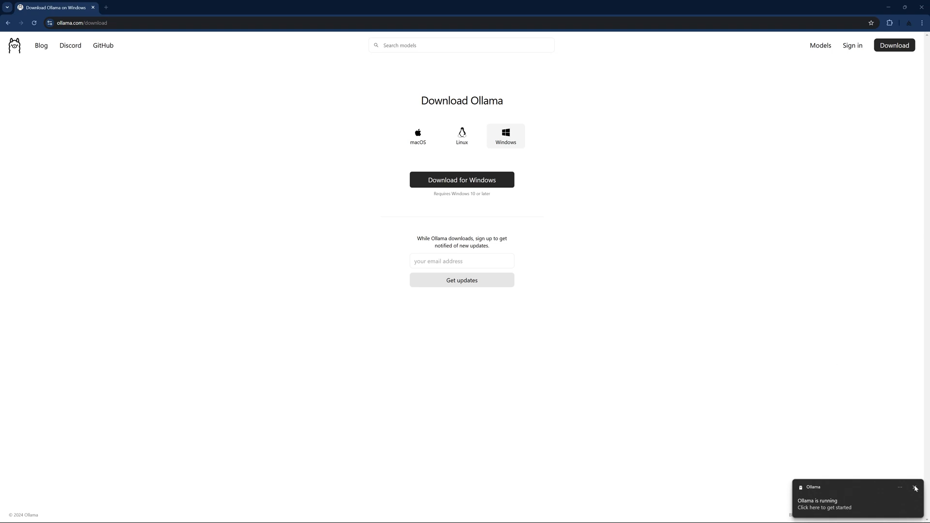
left_click(915, 488)
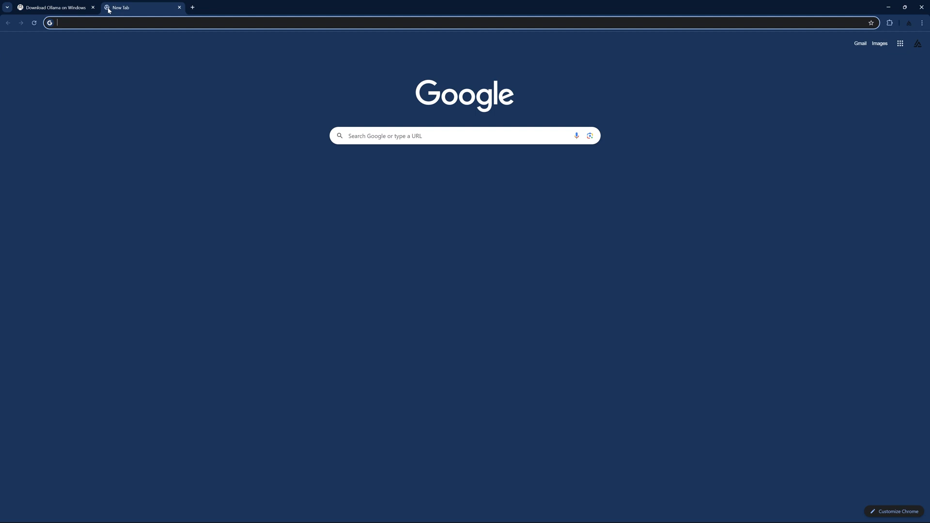
Step: Load 127.0.0.1:11434 in Chrome to confirm the Ollama server is running
type("127.0.0.1:11434")
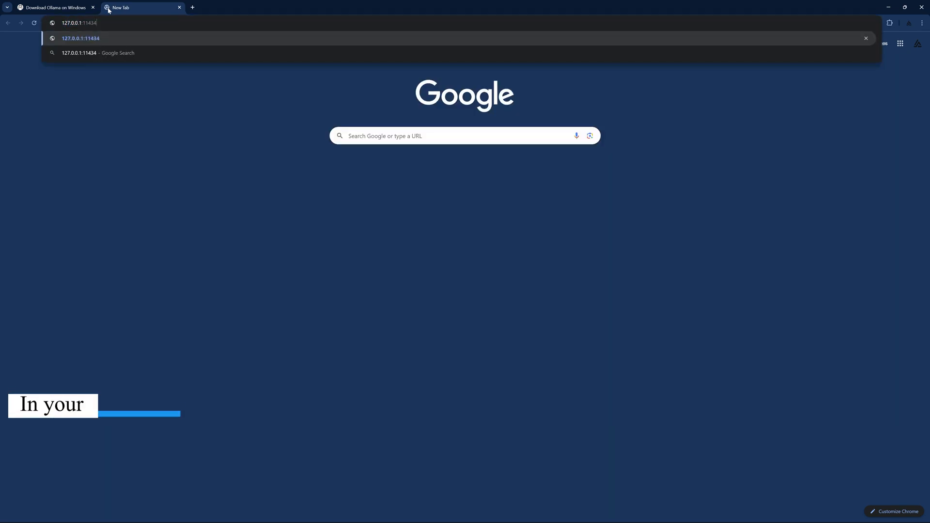
key("Enter")
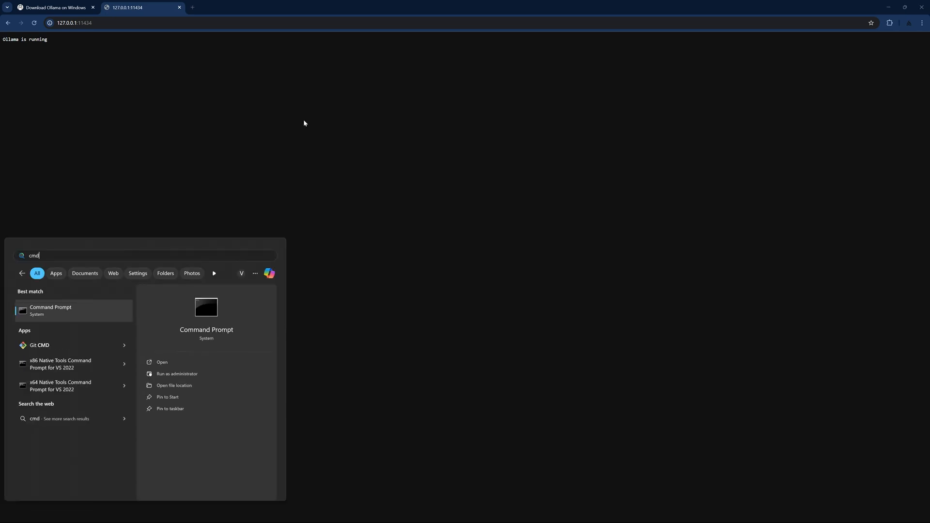
Step: Browse the Ollama models list and open the llama3.2 model page
left_click(177, 374)
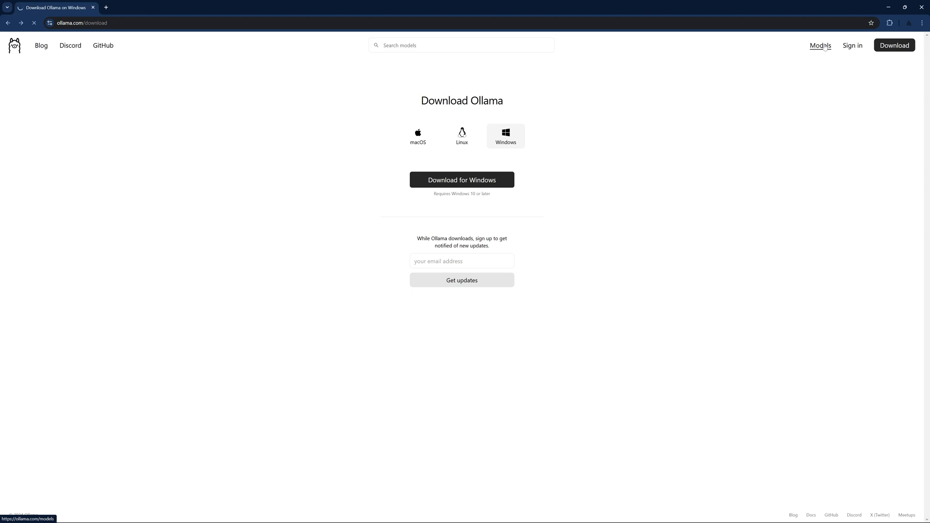
left_click(820, 45)
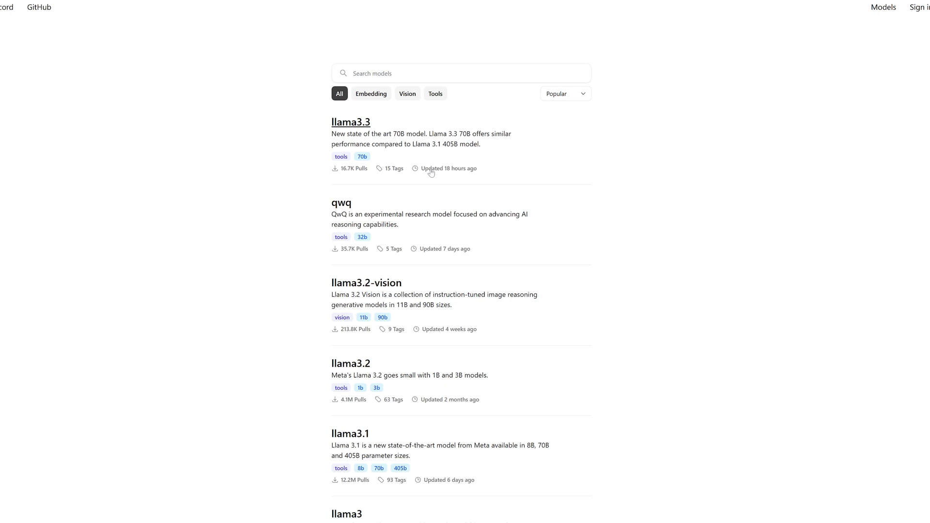
scroll("down", 3)
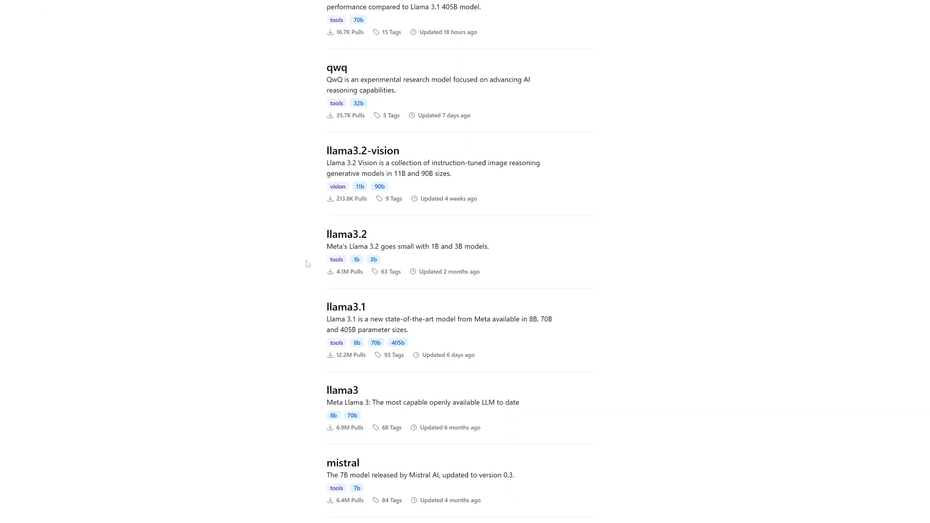
scroll("down", 3)
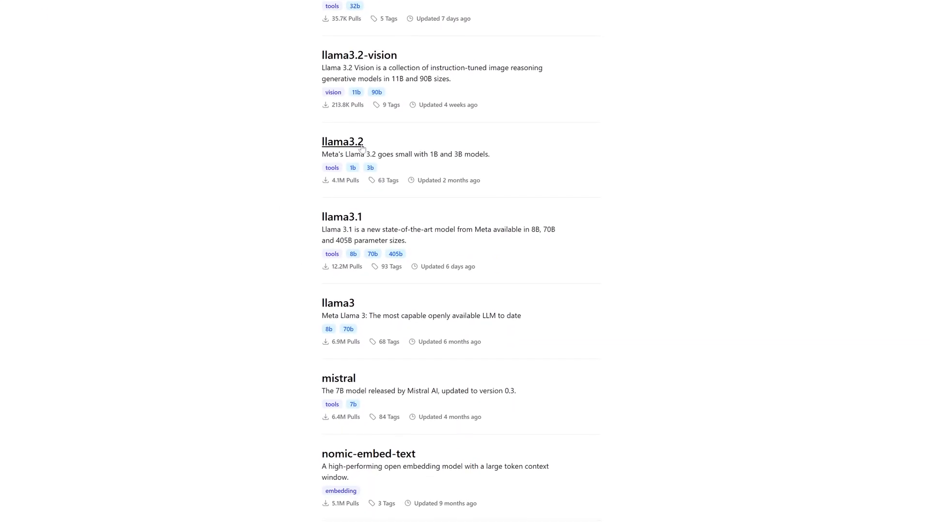
left_click(342, 142)
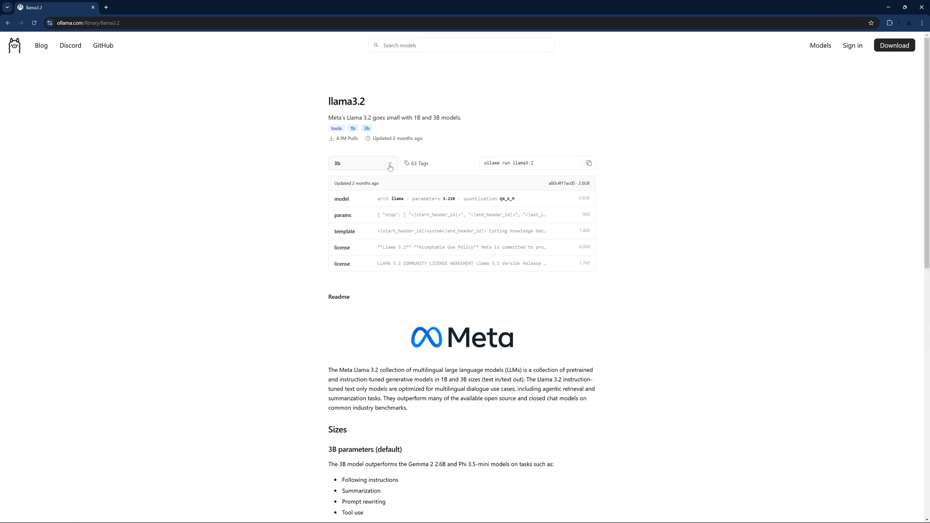
Step: View all llama3.2 tags and open the 'latest' tag
left_click(389, 163)
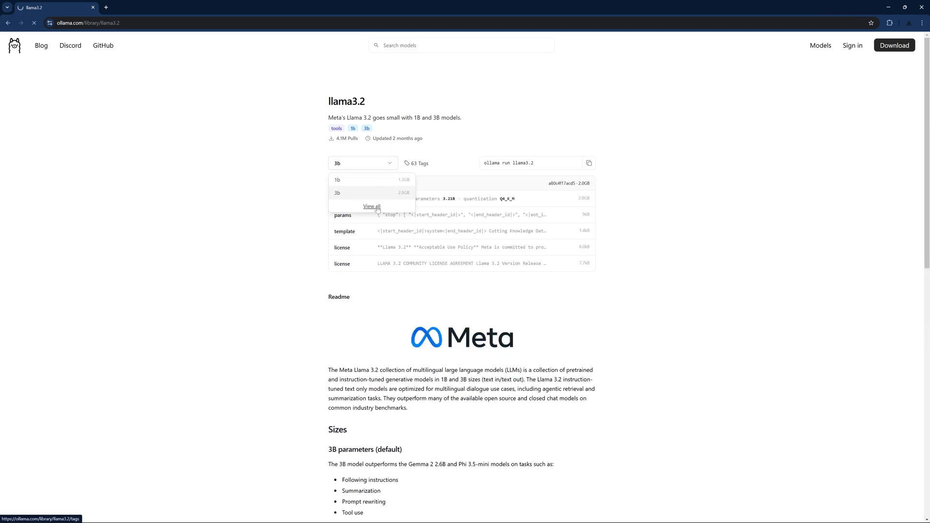
left_click(372, 207)
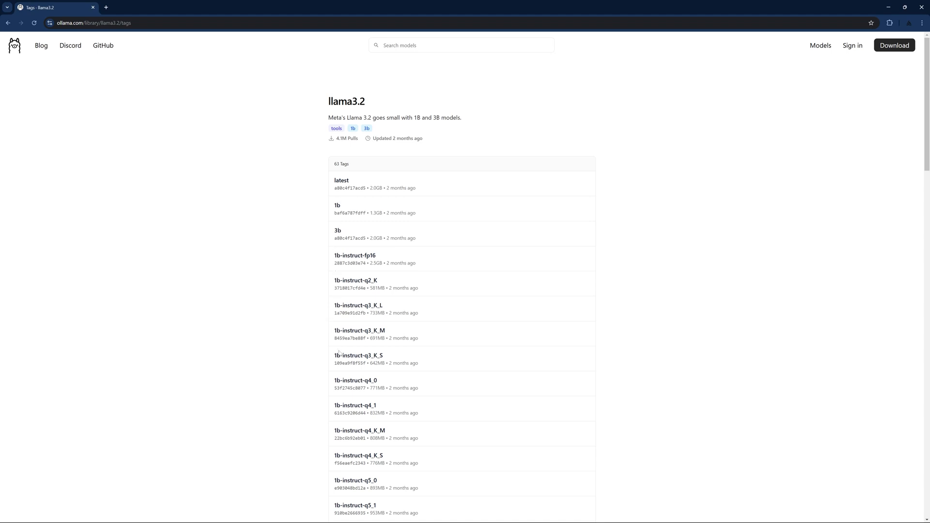
scroll("down", 3)
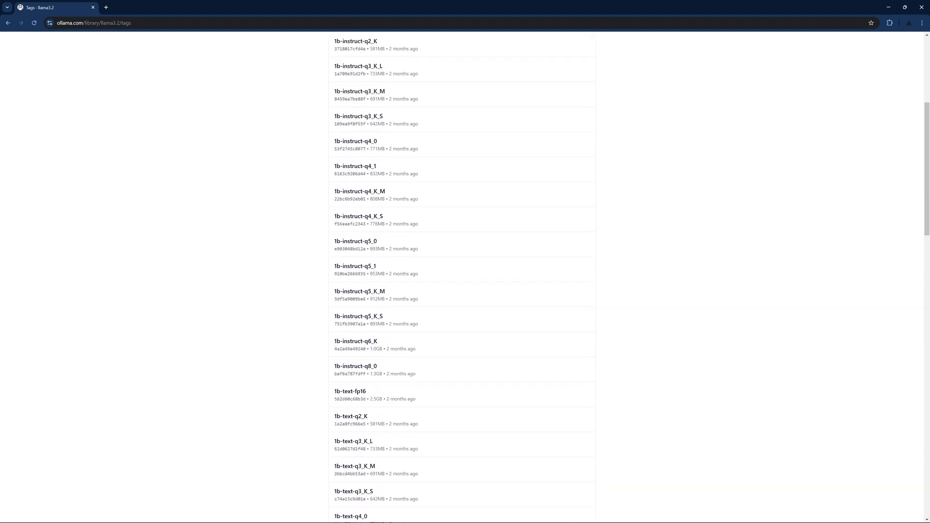
scroll("down", 3)
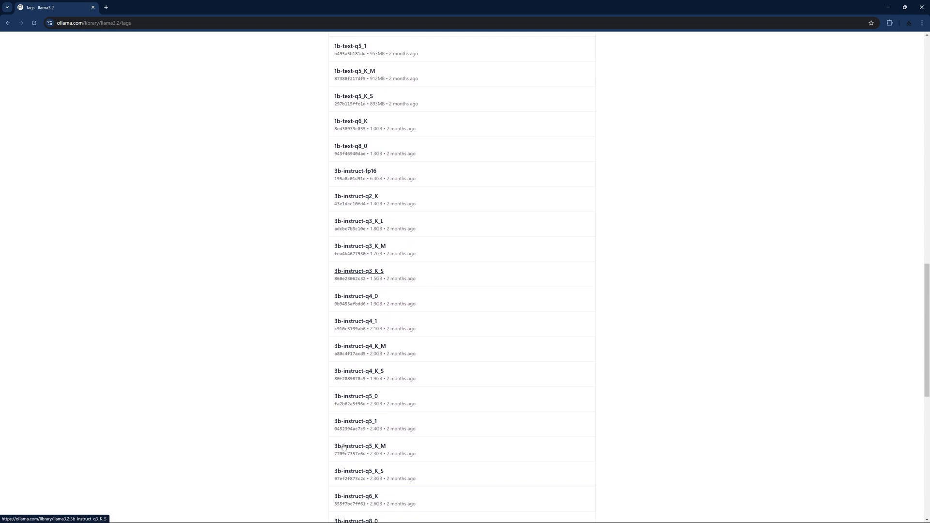
scroll("down", 3)
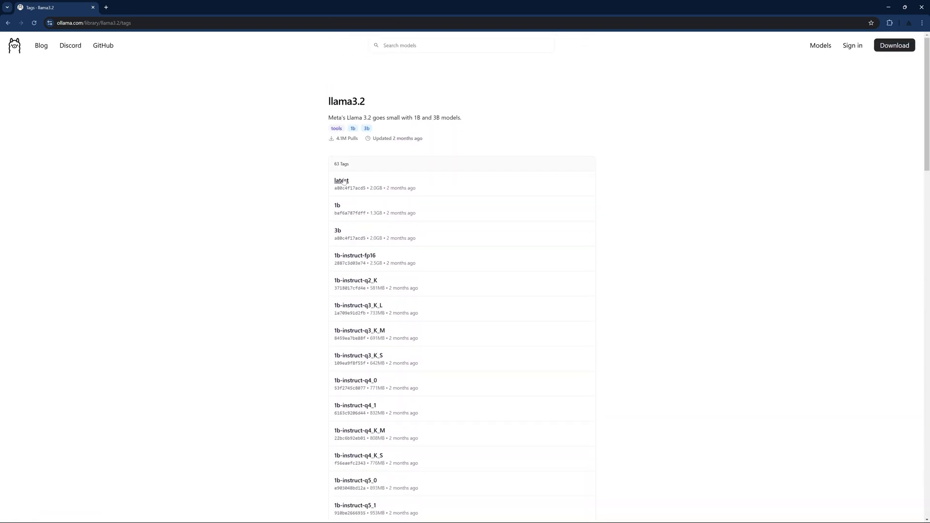
left_click(342, 180)
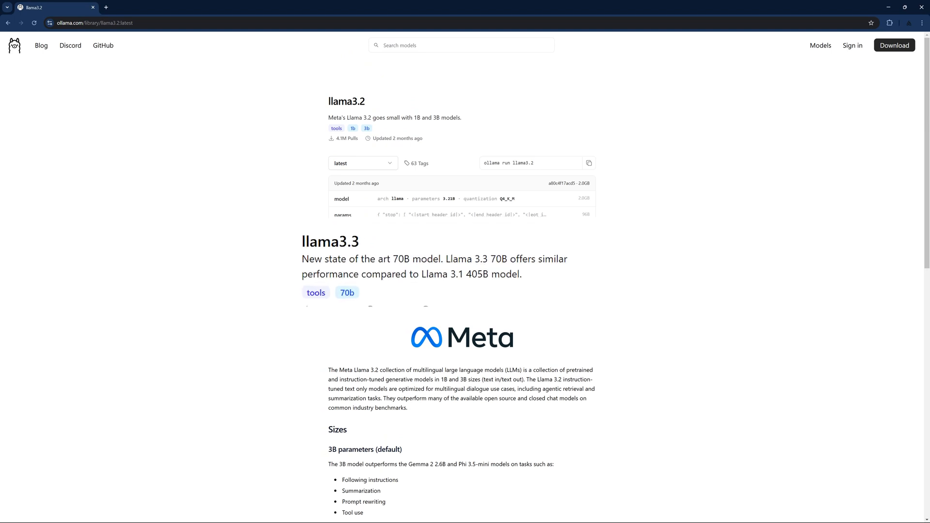
scroll("down", 3)
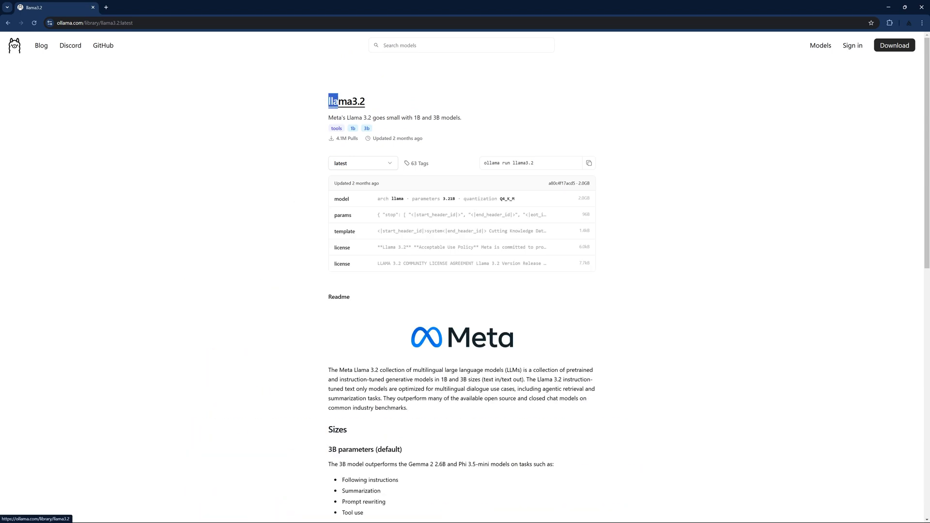
Step: Highlight '1B and 3B' in the llama3.2 readme and scroll through the Sizes section
left_click(363, 162)
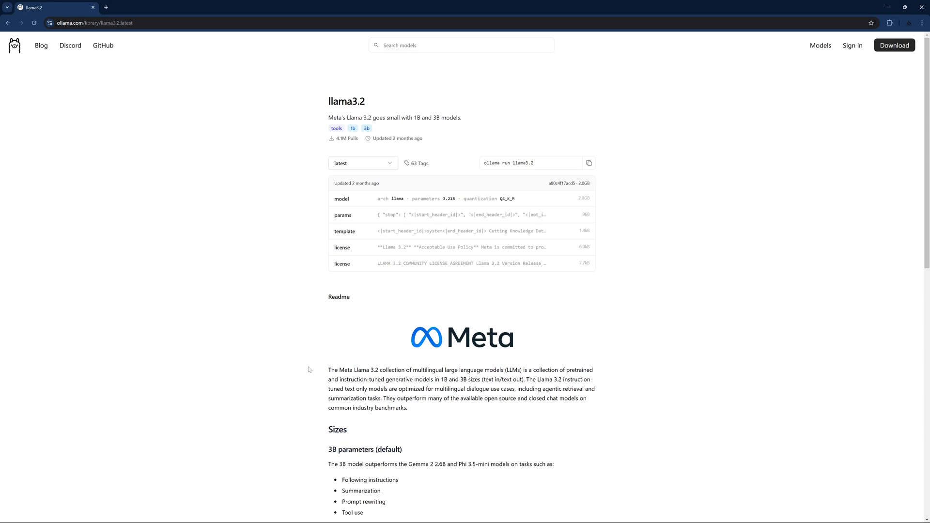
left_click_drag(441, 379, 466, 378)
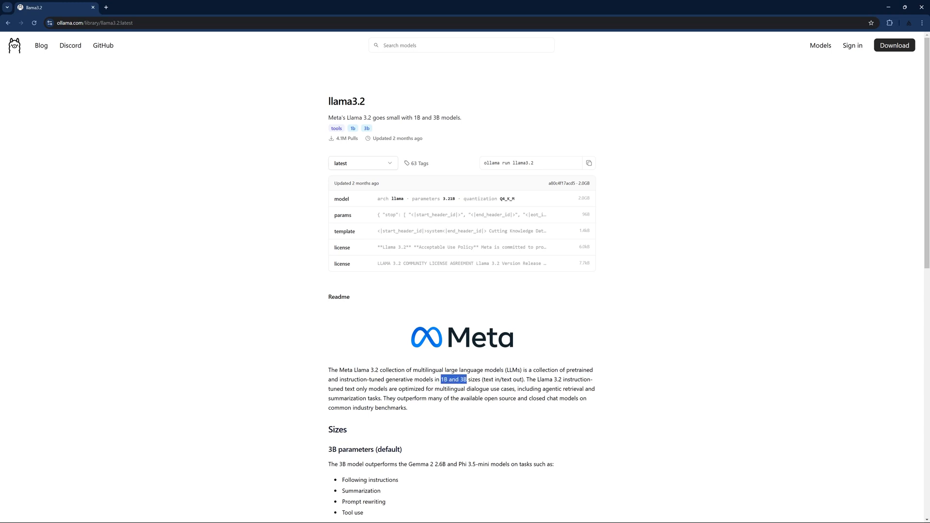
scroll("down", 3)
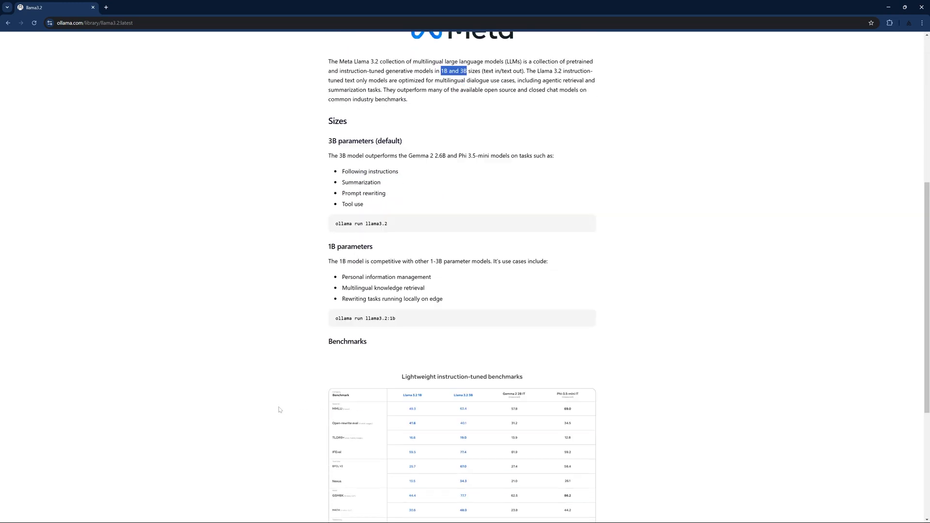
scroll("down", 3)
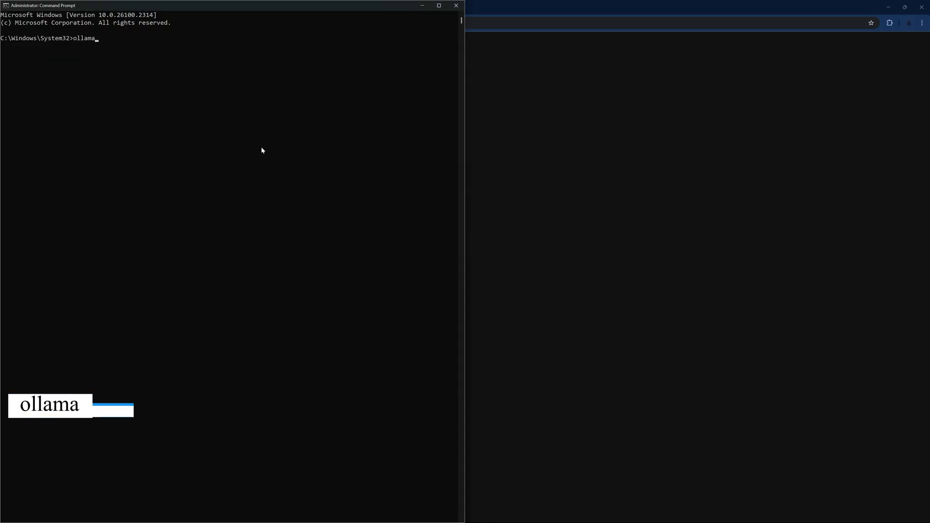
Step: Run 'ollama pull llama3.2:latest' to start the 2.0 GB model download
type("pull llama")
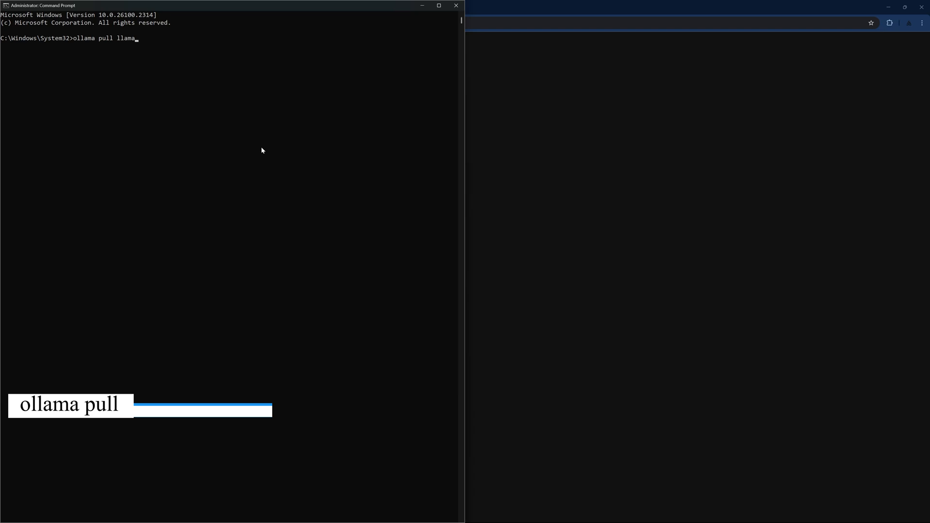
type("3.2:latest")
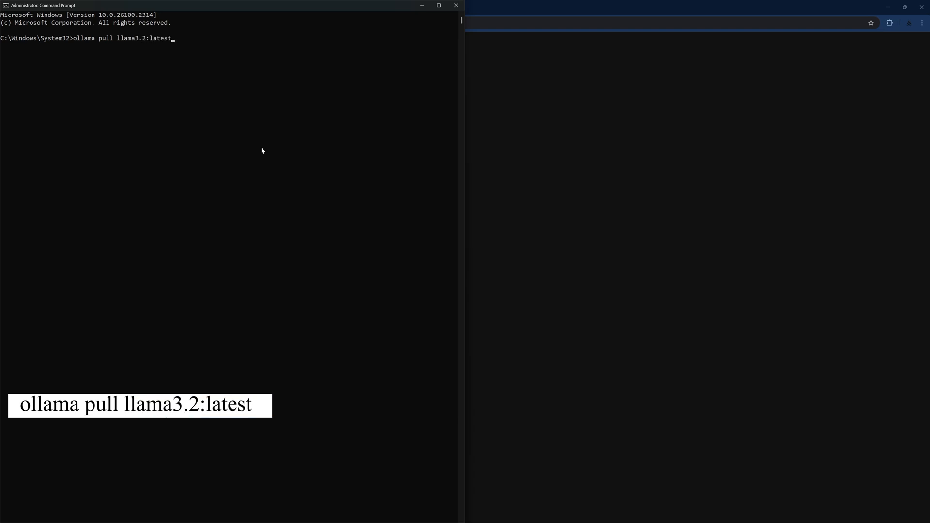
key("Enter")
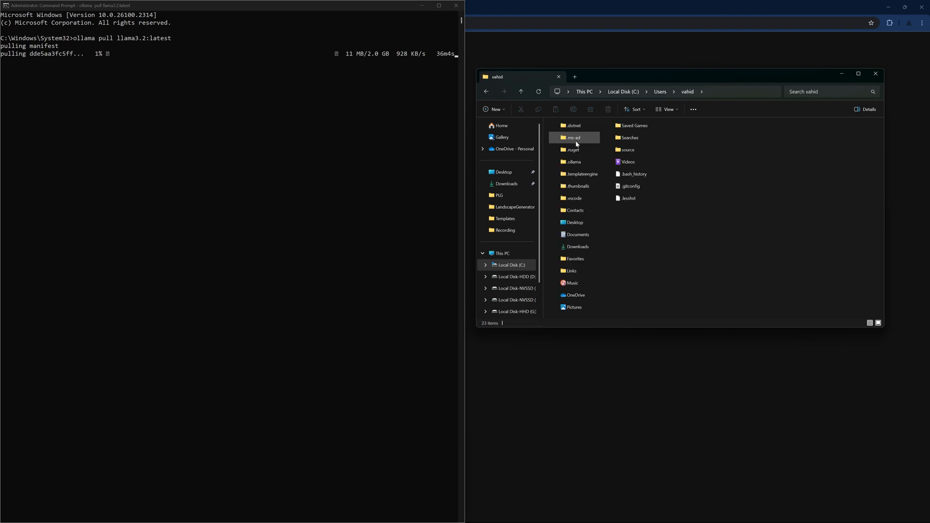
Step: Browse into .ollama\models in File Explorer to view the partial llama3.2 download
double_click(573, 162)
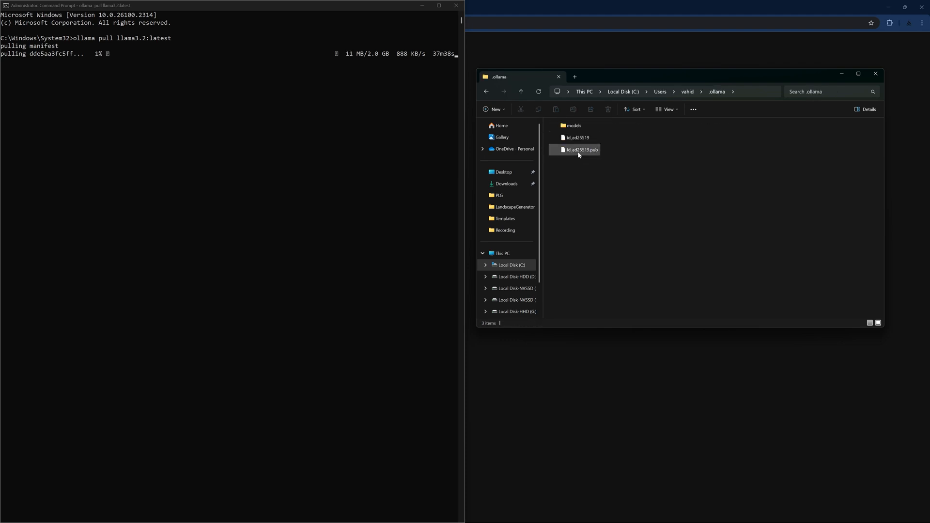
double_click(571, 125)
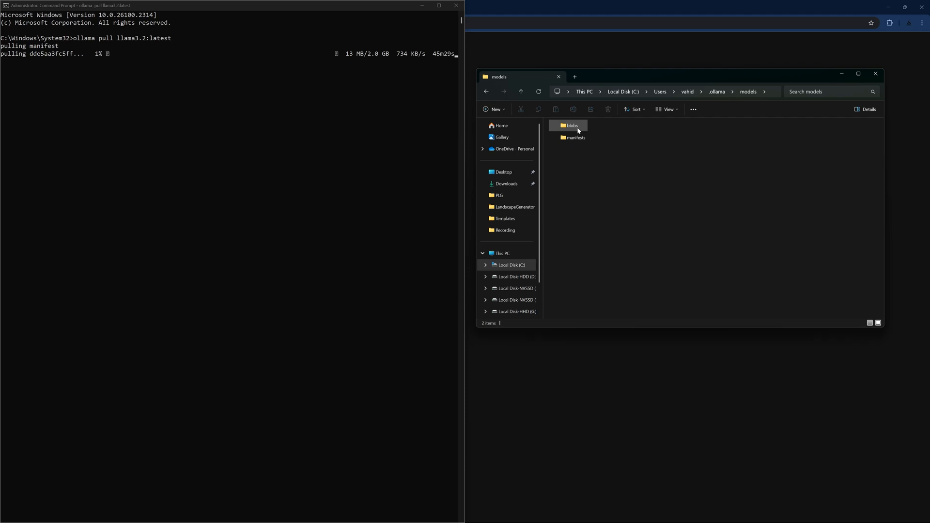
double_click(571, 125)
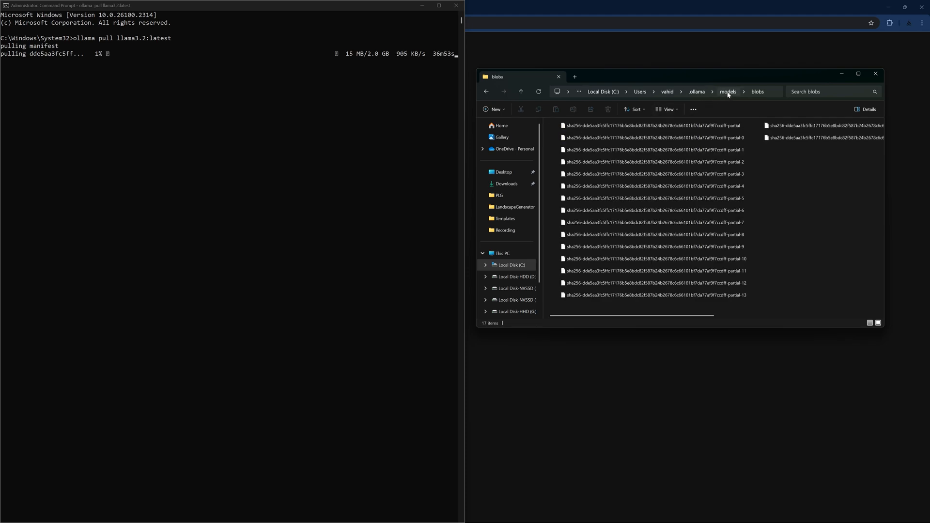
left_click(728, 91)
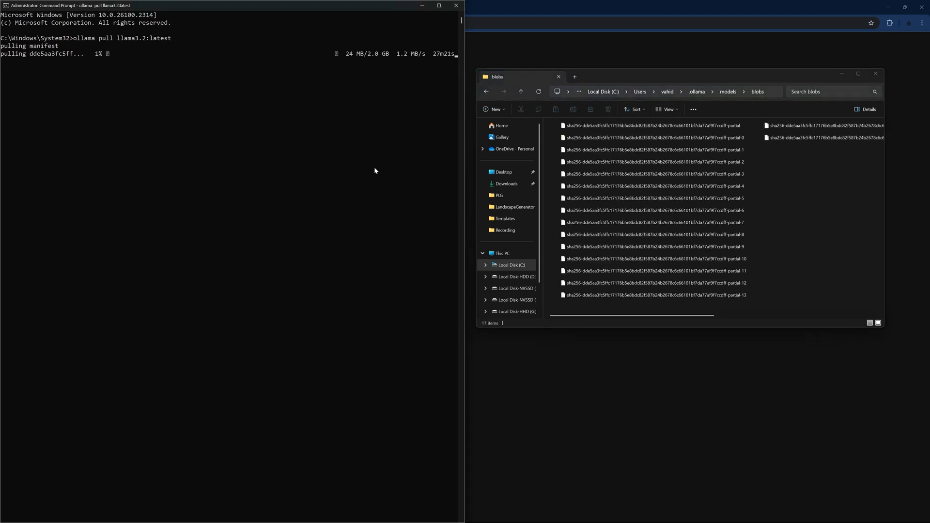
Step: Cancel the stalled llama3.2 pull with Ctrl+C and switch to the models repository
key("ctrl+c")
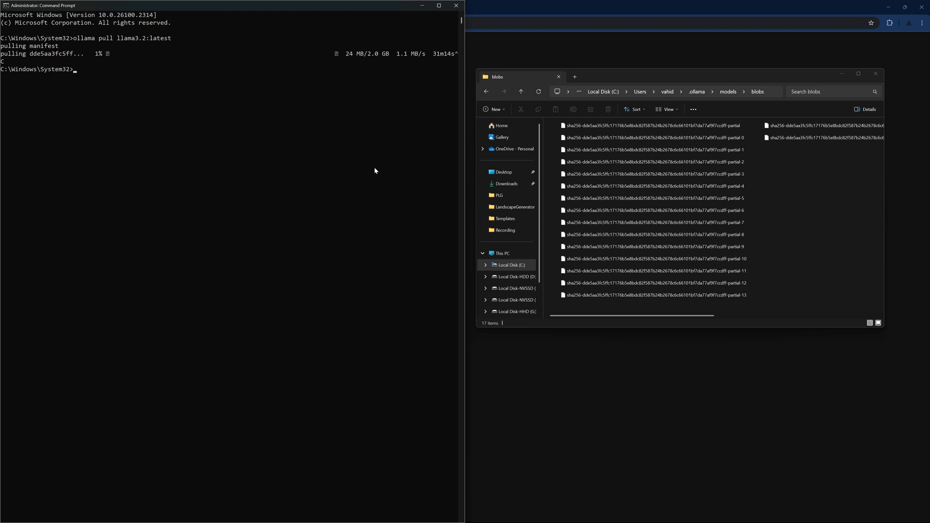
key("ctrl+a")
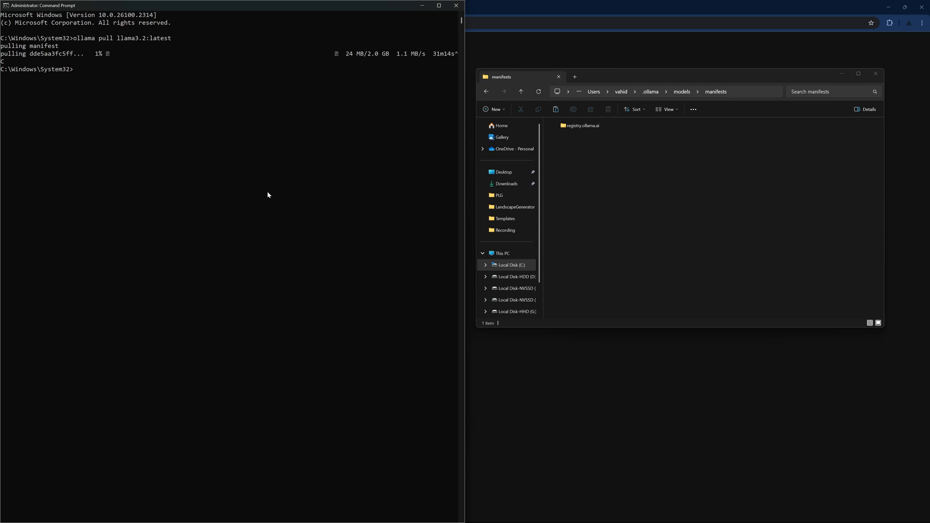
key("Enter")
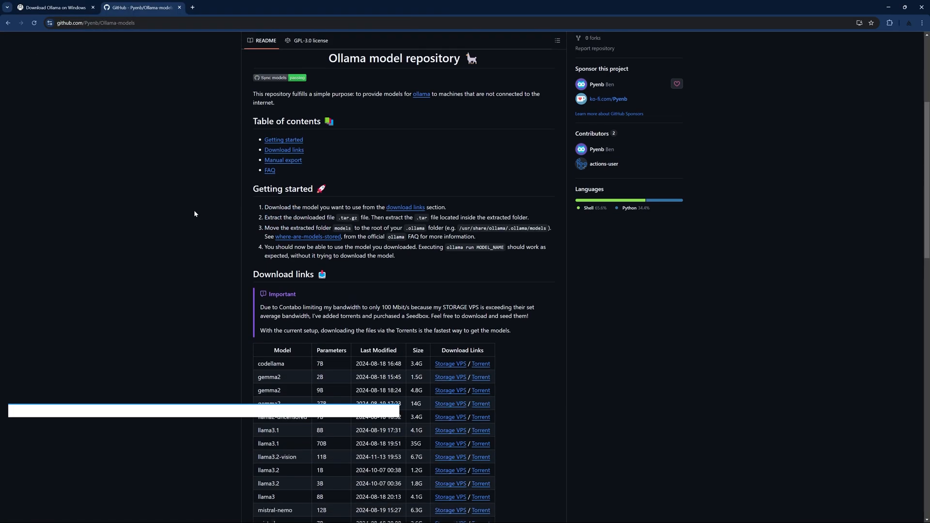
Step: Scroll the Ollama-models README down to the offline Download links table
scroll("down", 3)
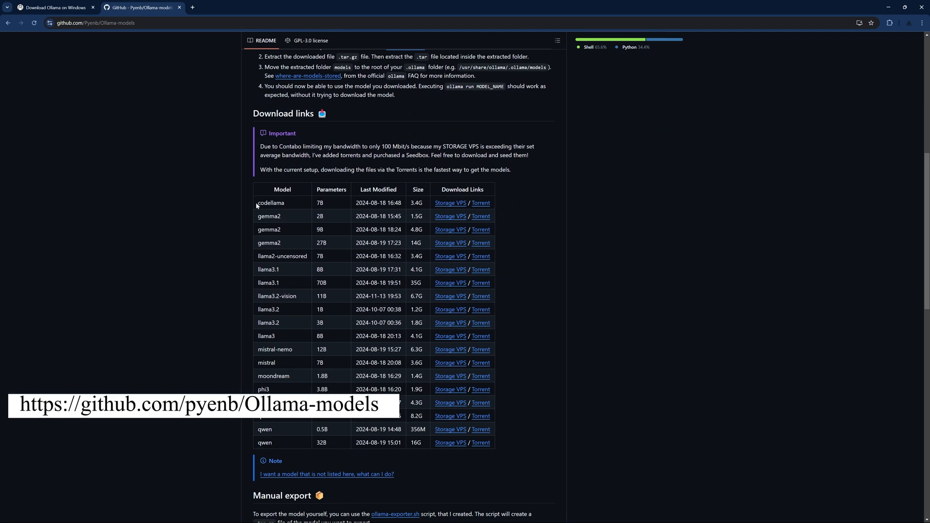
mouse_move(329, 242)
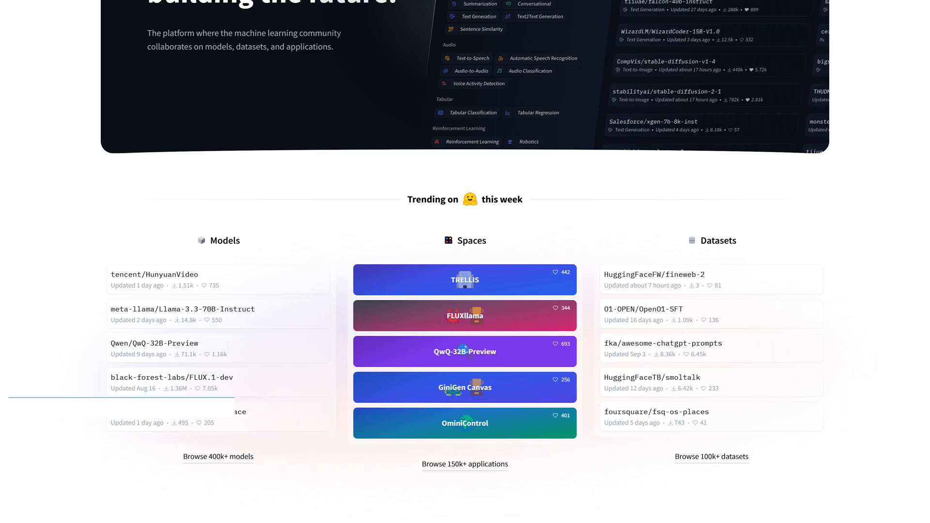
scroll("down", 3)
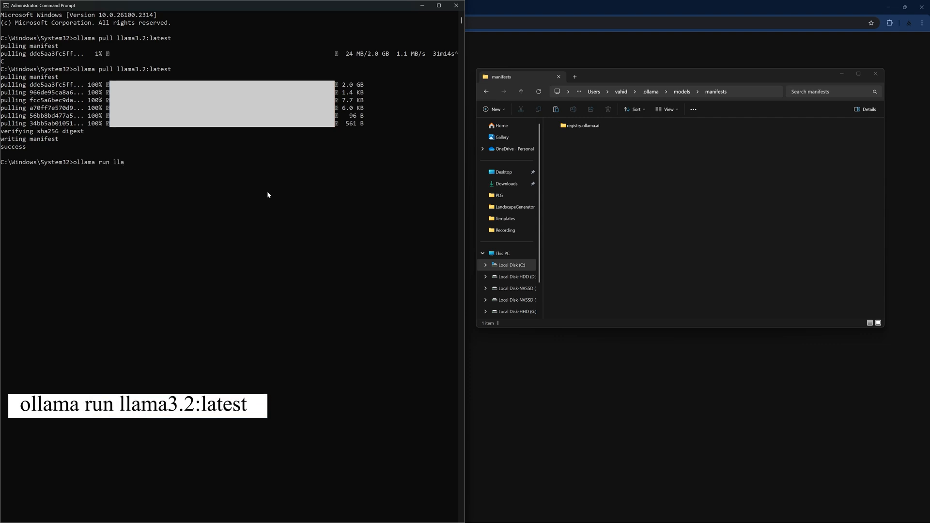
Step: Run llama3.2:latest and ask it 'Who is Tim Sweeney?'
type("ma3.2:latest")
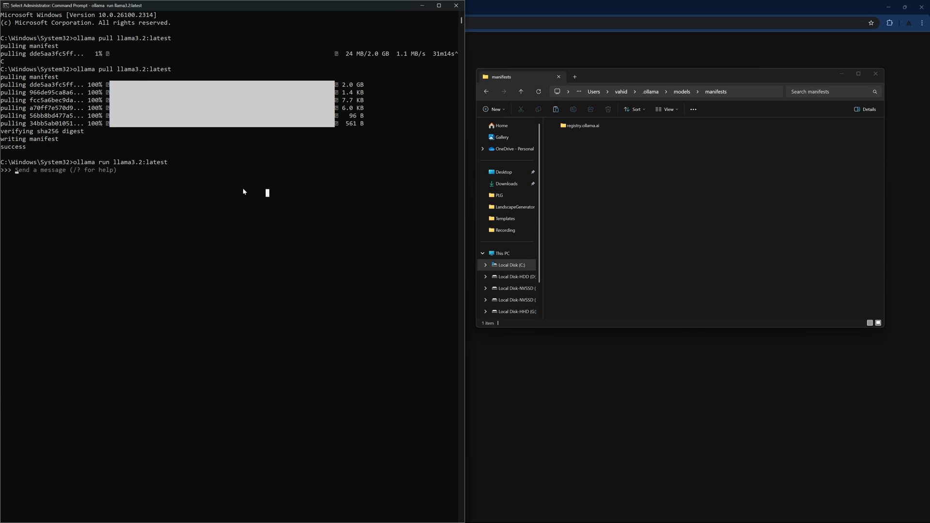
type("Who is")
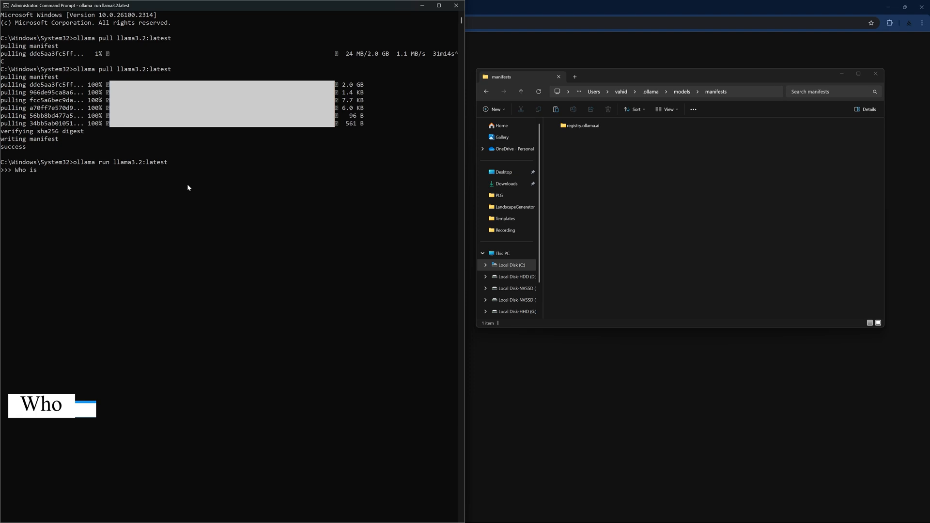
type("Tim Sweeney?")
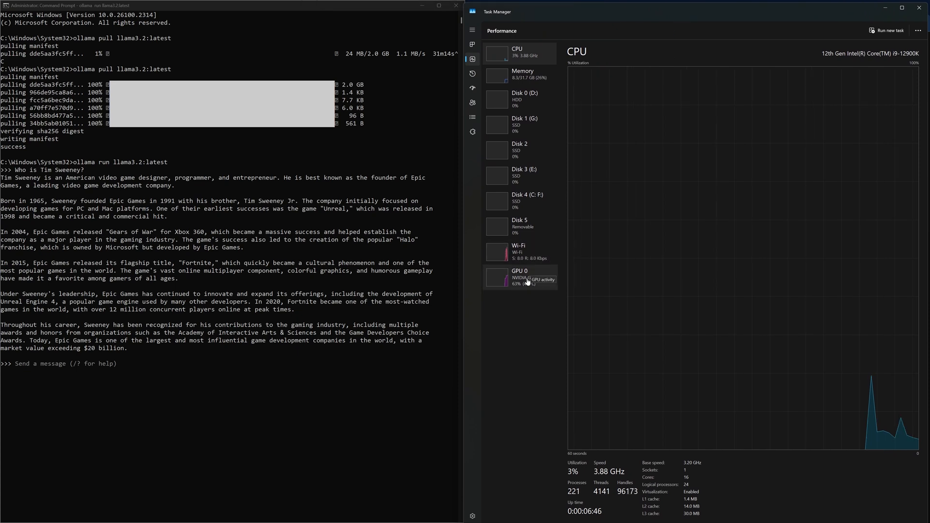
Step: Select GPU 0 in Task Manager and ask llama3.2 about Epic Games & Unreal Engine
left_click(522, 277)
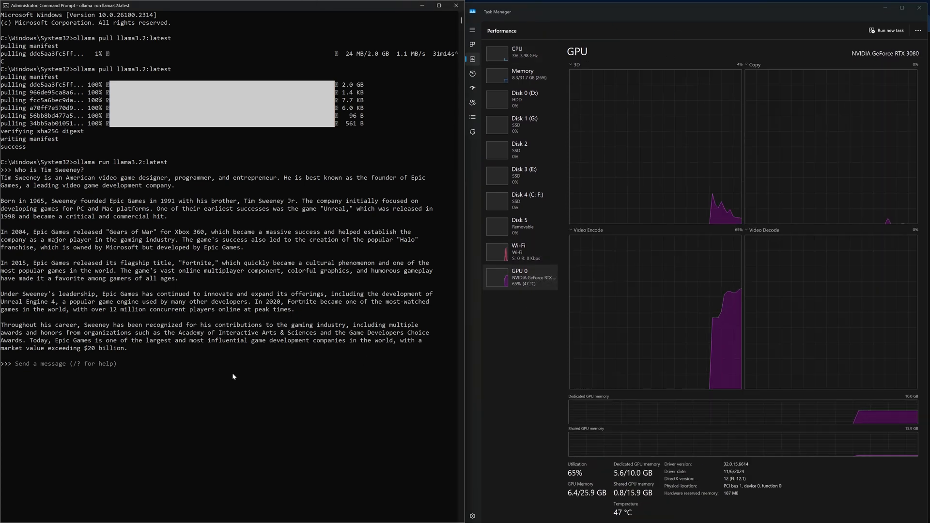
type("Giv")
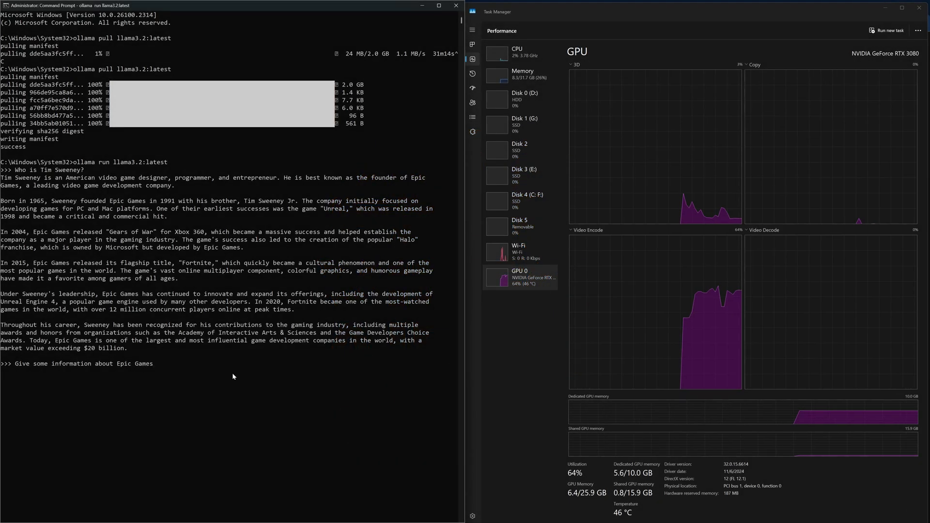
type("& Unreal Engine")
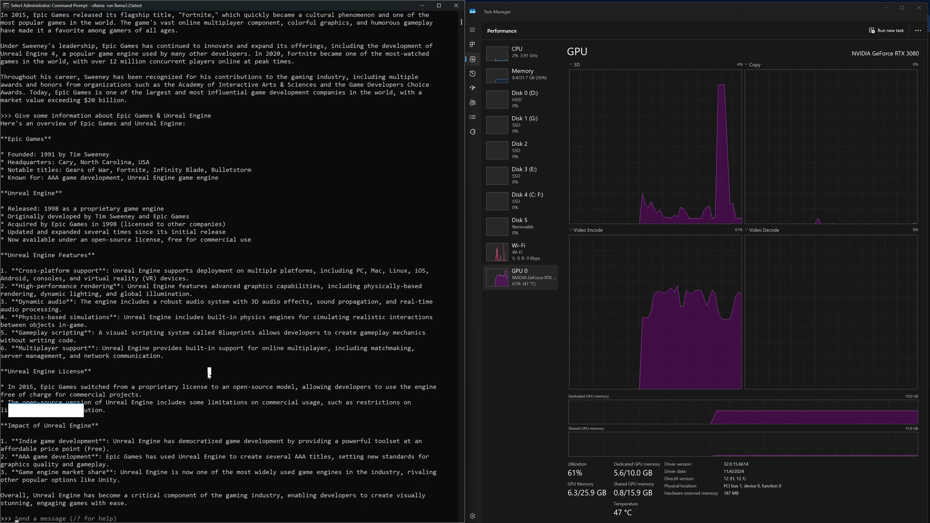
Step: List the llama3.2 session commands with /help, then enable verbose output via /set verbose
type("/help")
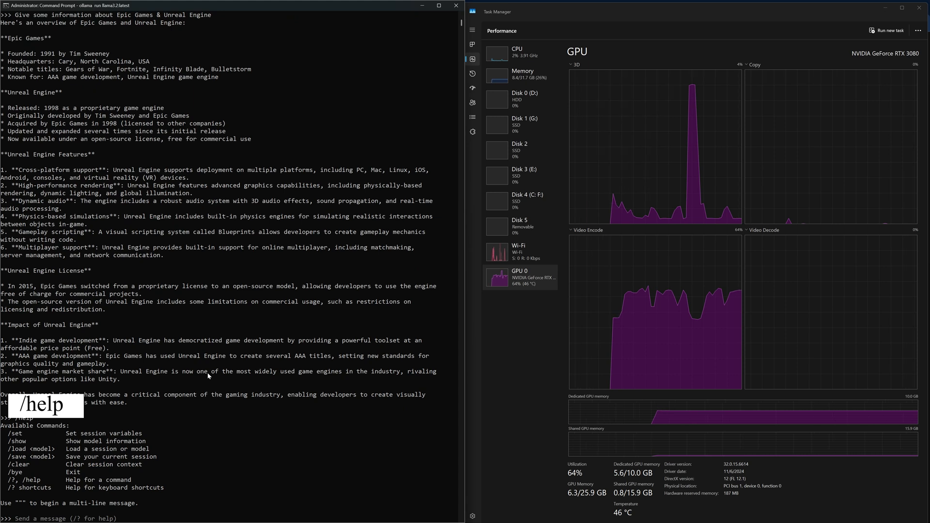
type("/set")
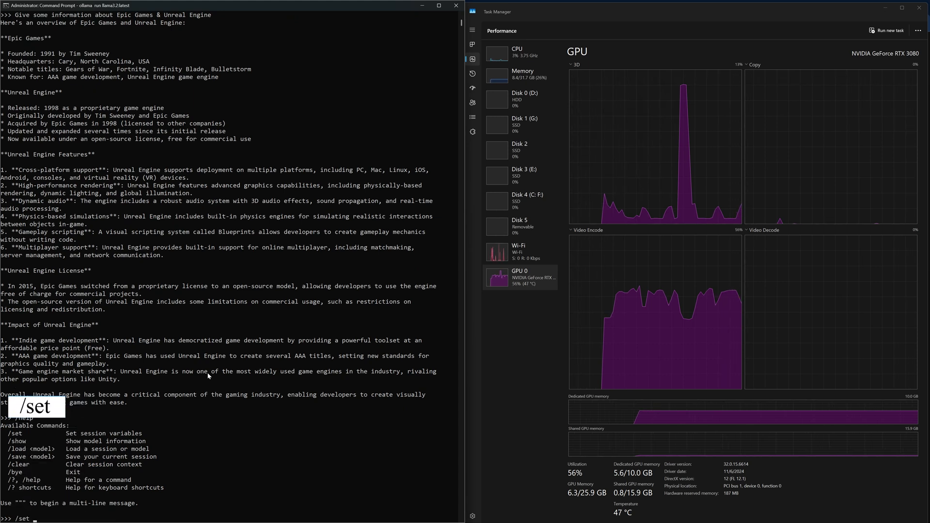
type("verbose")
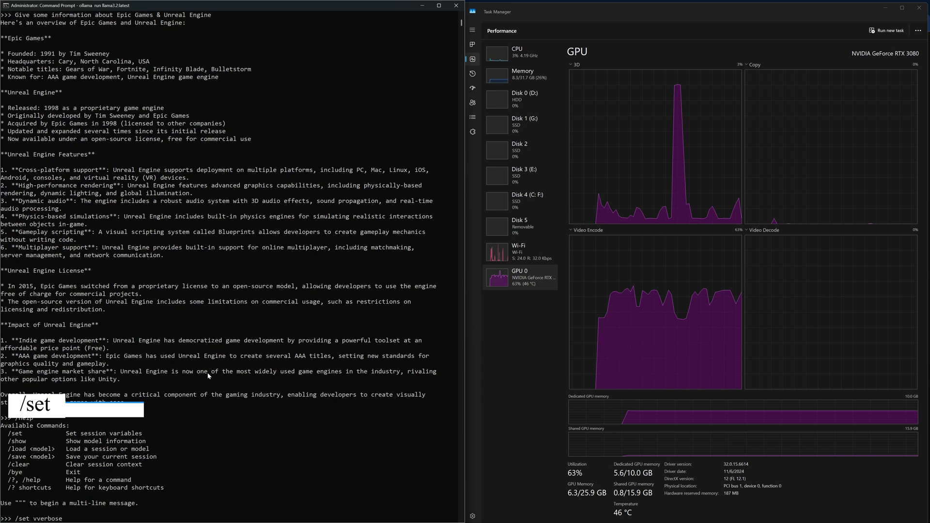
type("verbose")
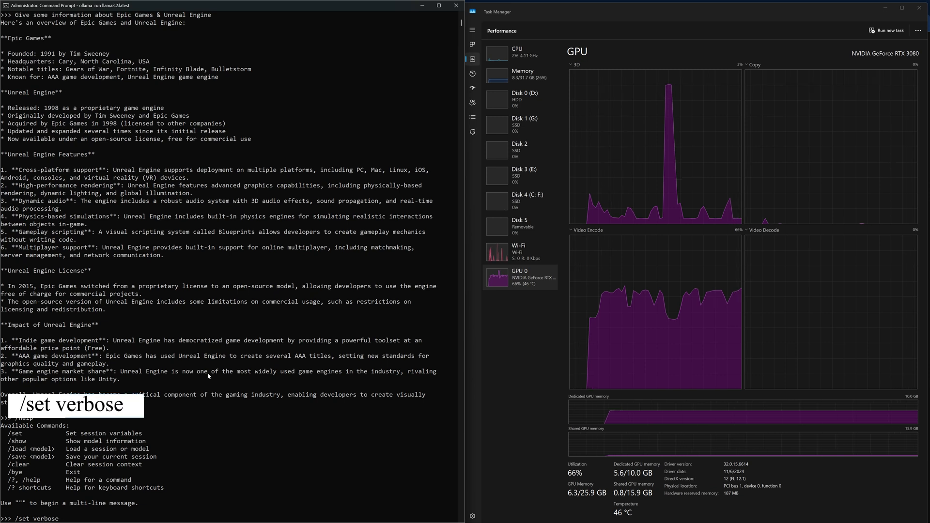
key("Enter")
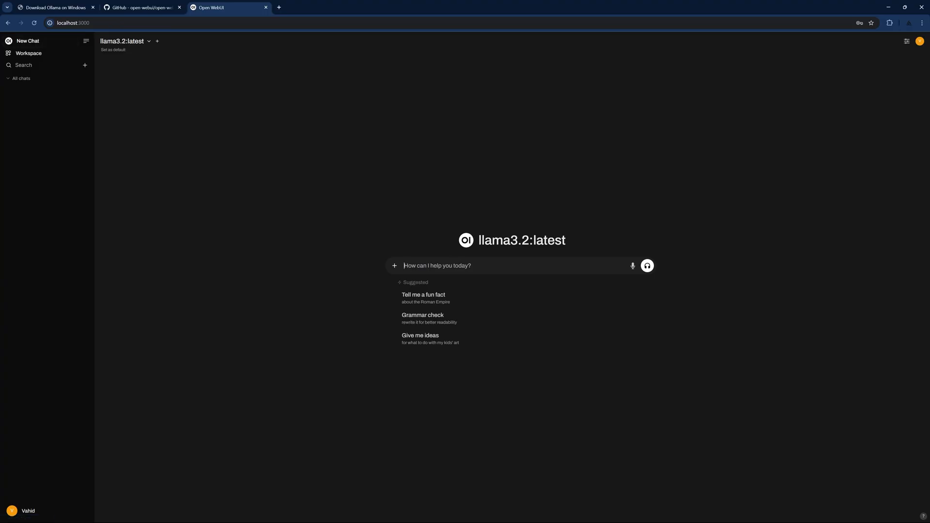
Step: Type 'I have some question' into the Open WebUI message box
type("I have some")
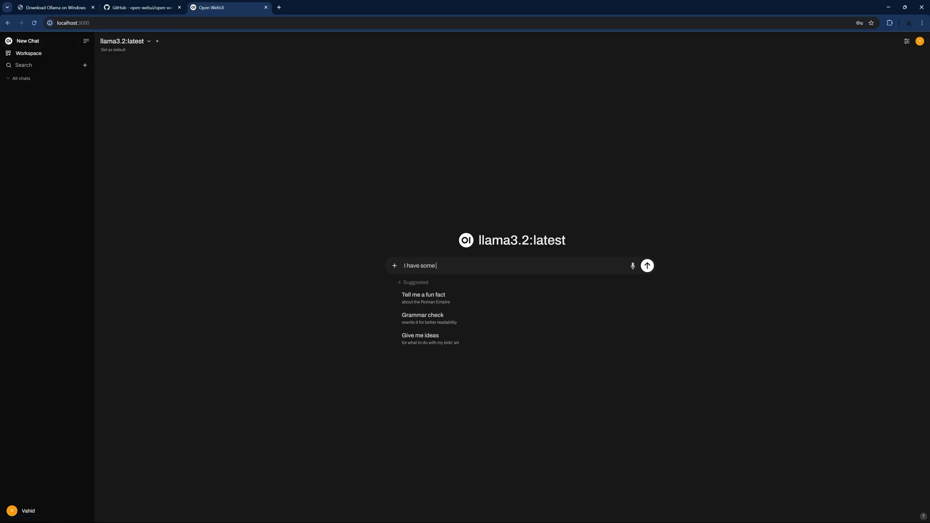
type("question")
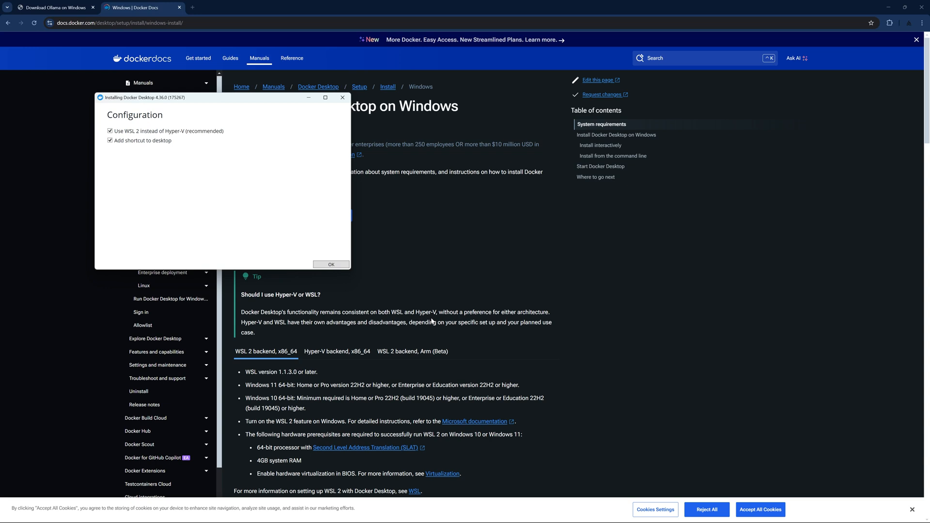
Step: Install Docker Desktop 4.36.0 with the desktop shortcut unchecked, then close and restart
left_click(110, 140)
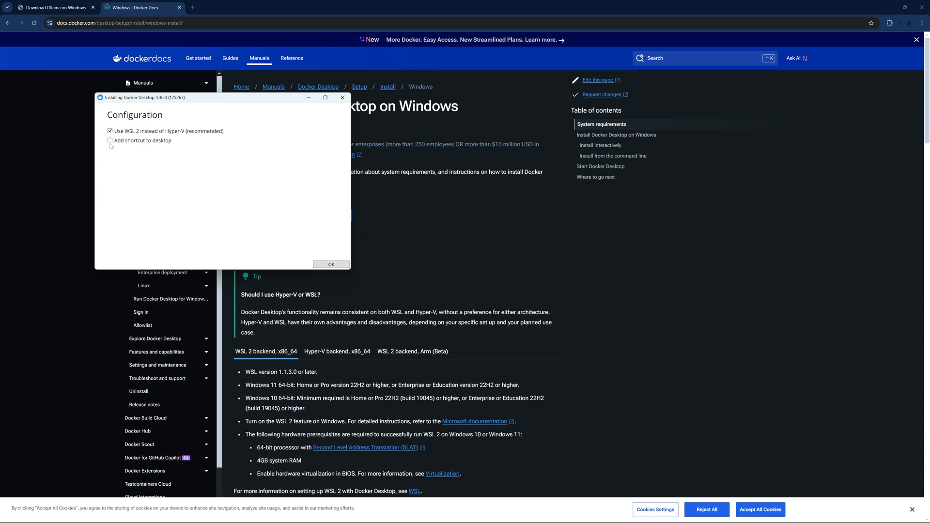
left_click(331, 264)
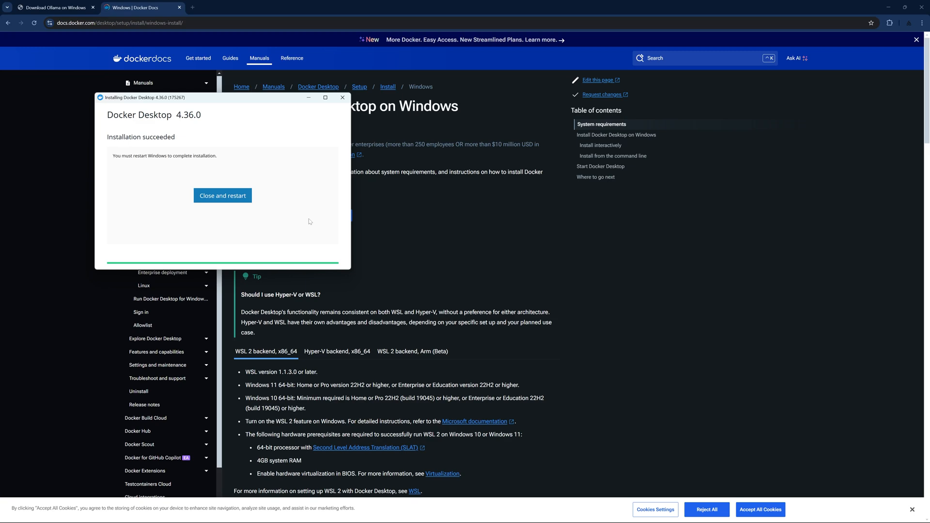
left_click(223, 195)
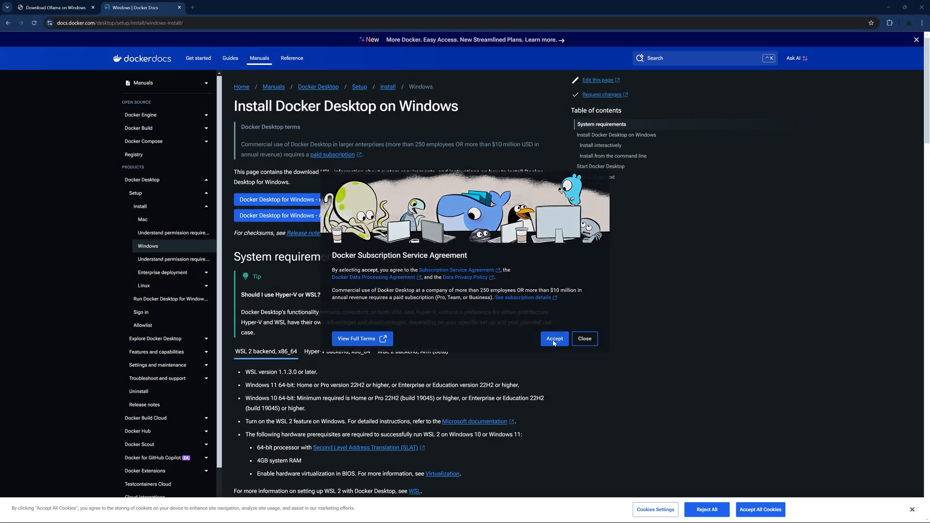
Step: Accept the Subscription Service Agreement and skip both the Docker sign-in and survey screens
left_click(554, 338)
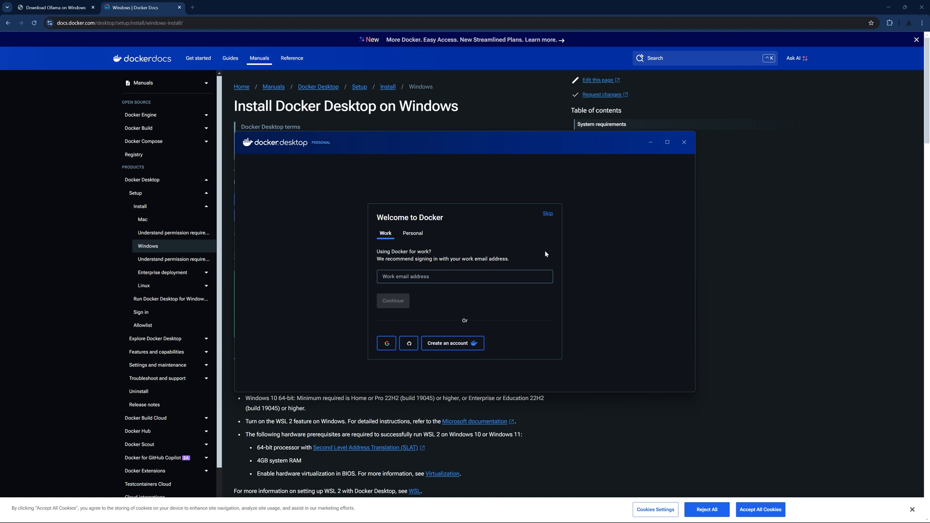
left_click(547, 213)
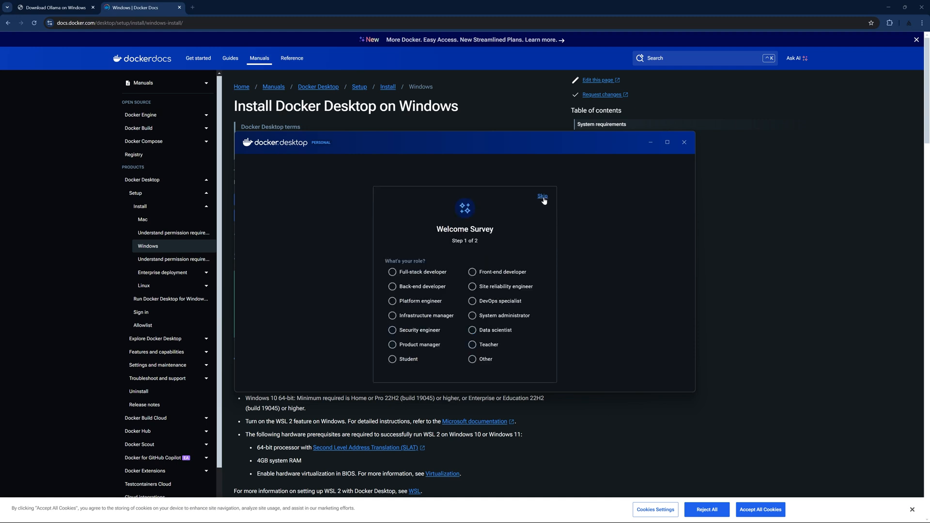
left_click(542, 196)
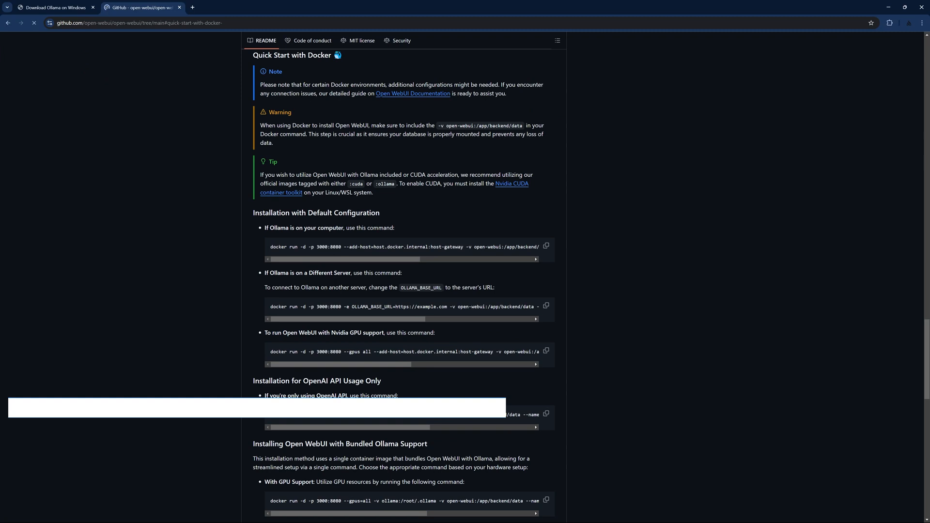
mouse_move(247, 55)
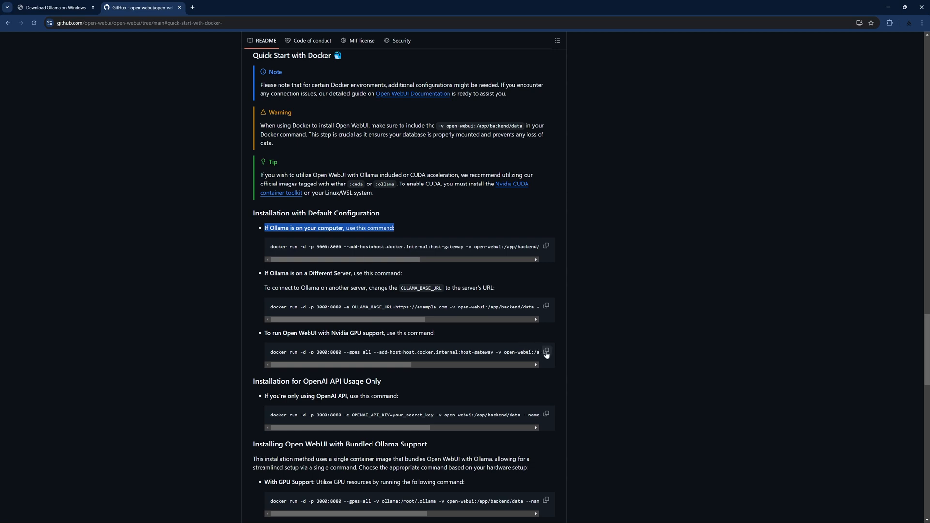
Step: Copy the Nvidia GPU support docker run command from Open WebUI's Quick Start
left_click(547, 352)
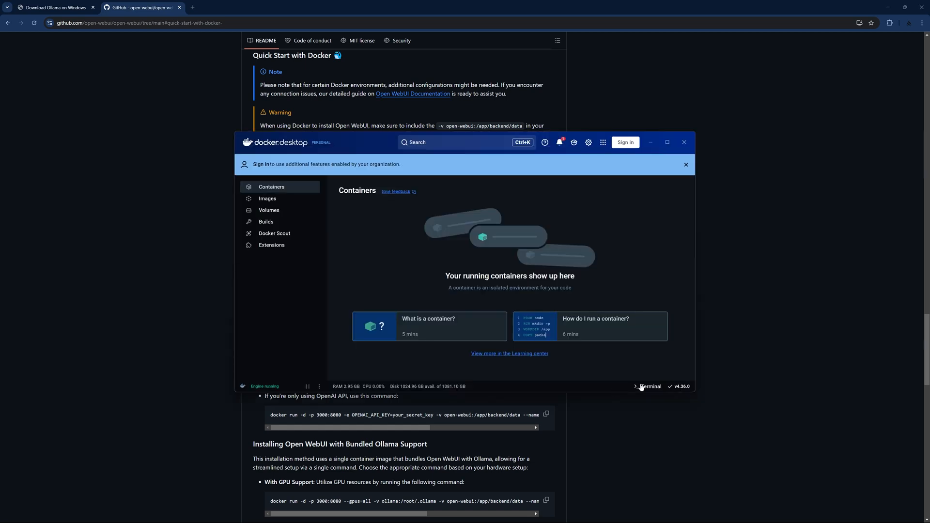
Step: Run the open-webui container on port 3000 with --gpus all and allow it through the firewall
left_click(651, 387)
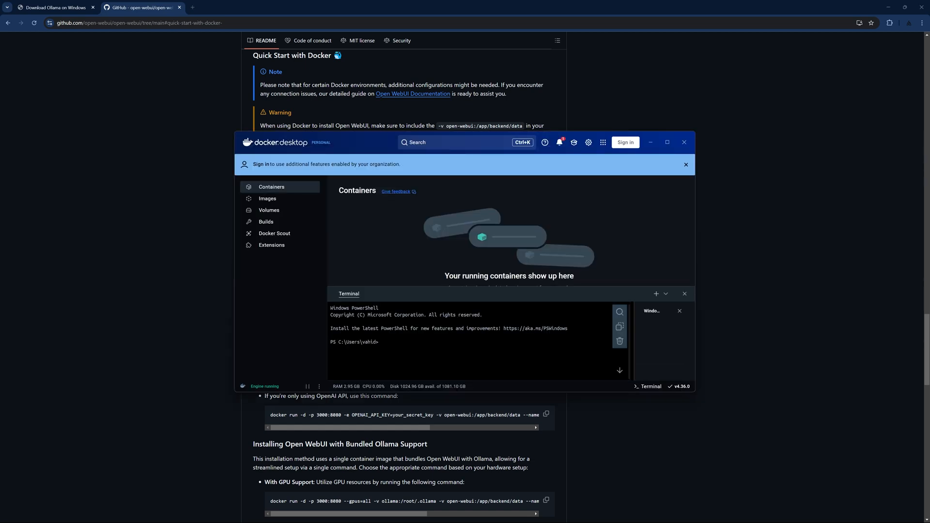
type("docker run -d -p 3000:8080 --gpus all --add-host=host.docker.internal:host-gateway -v open-webui:/app/backend/data --name open-webui --restart always ghcr.io/open-webui/open-webui:cuda")
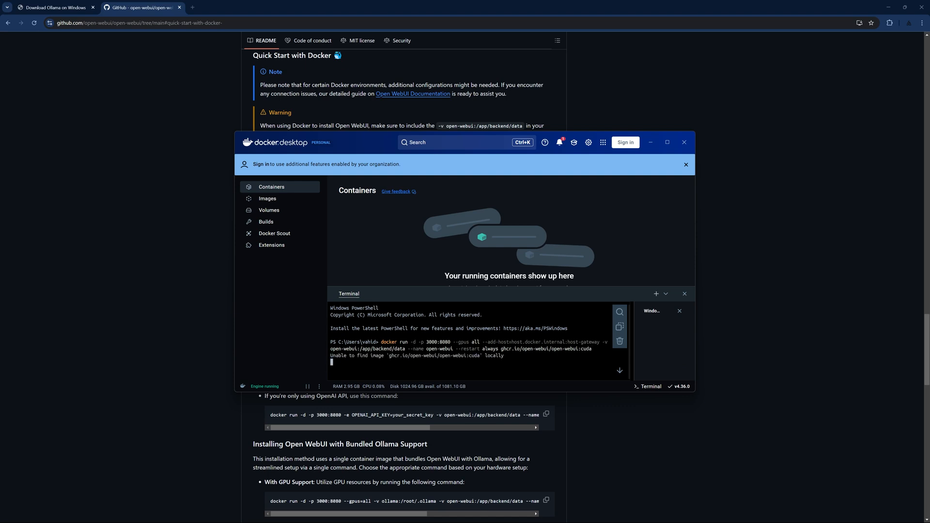
left_click(667, 142)
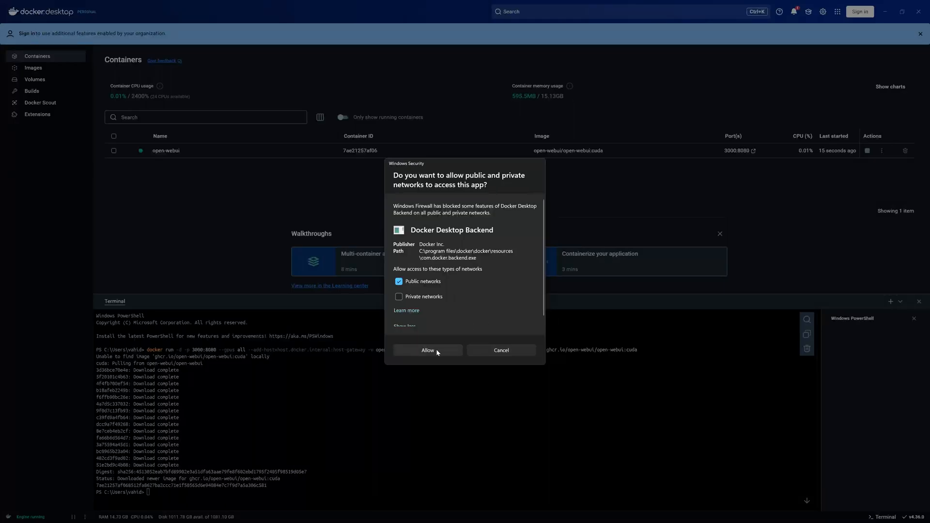
left_click(428, 350)
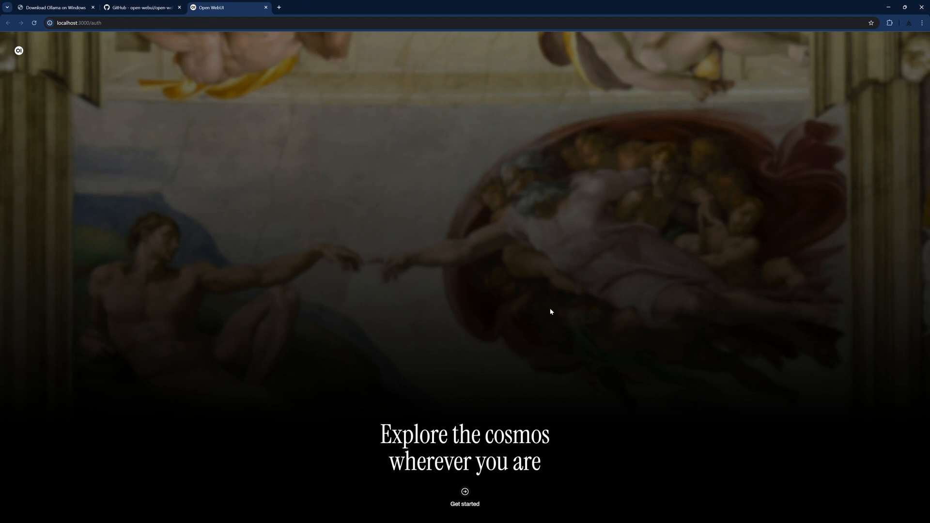
left_click(464, 491)
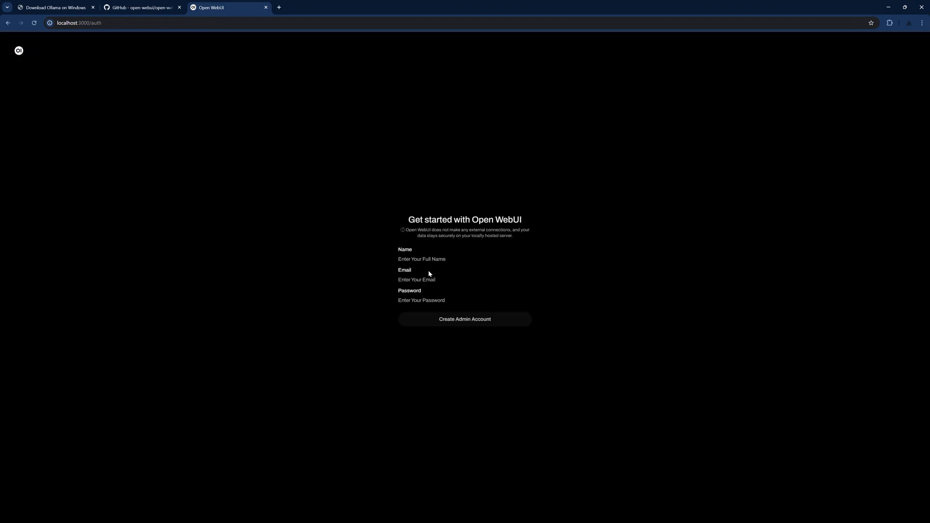
type("Vahid")
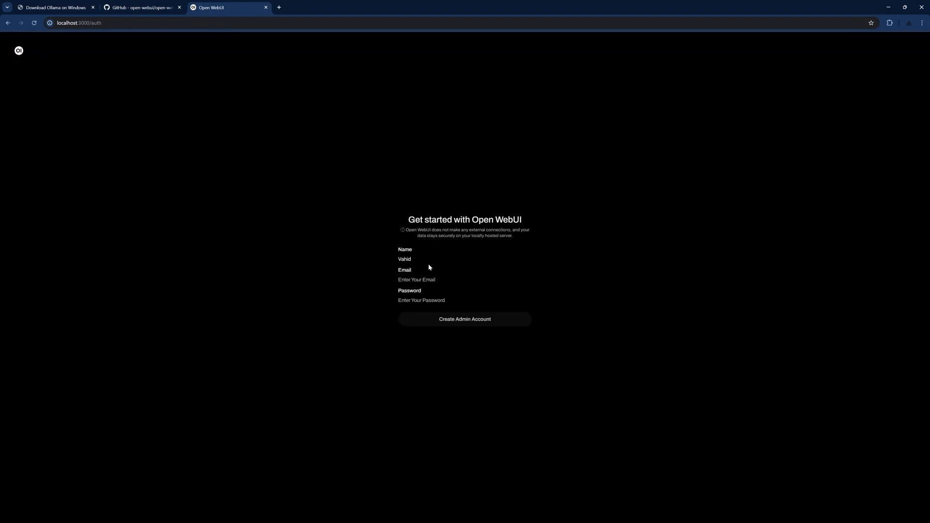
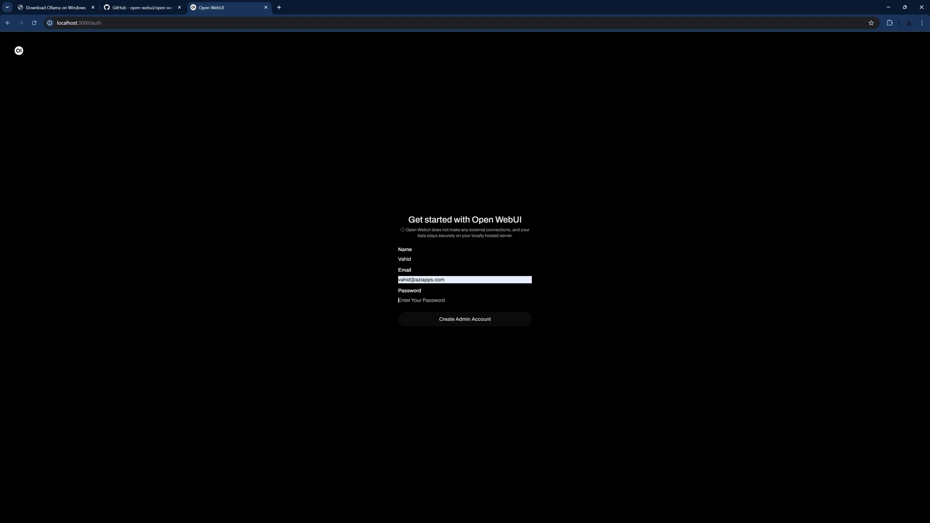
type("••")
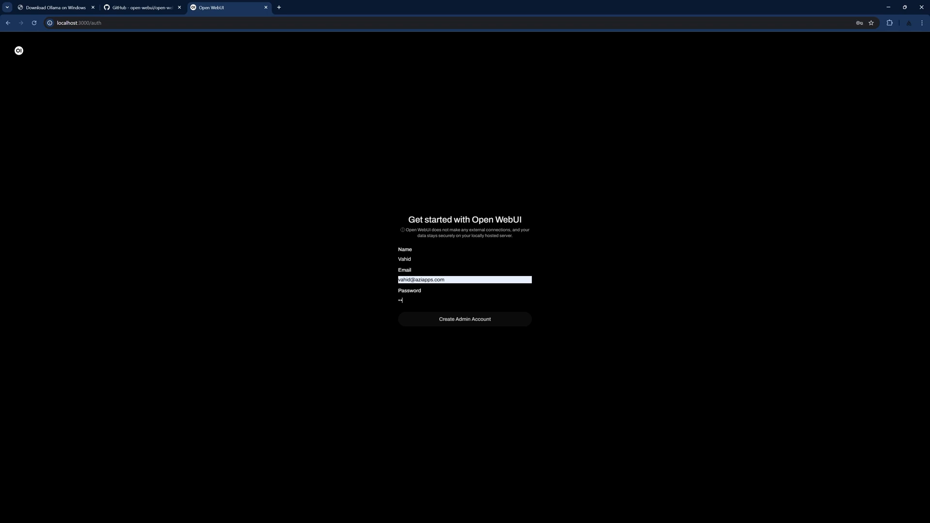
type("••")
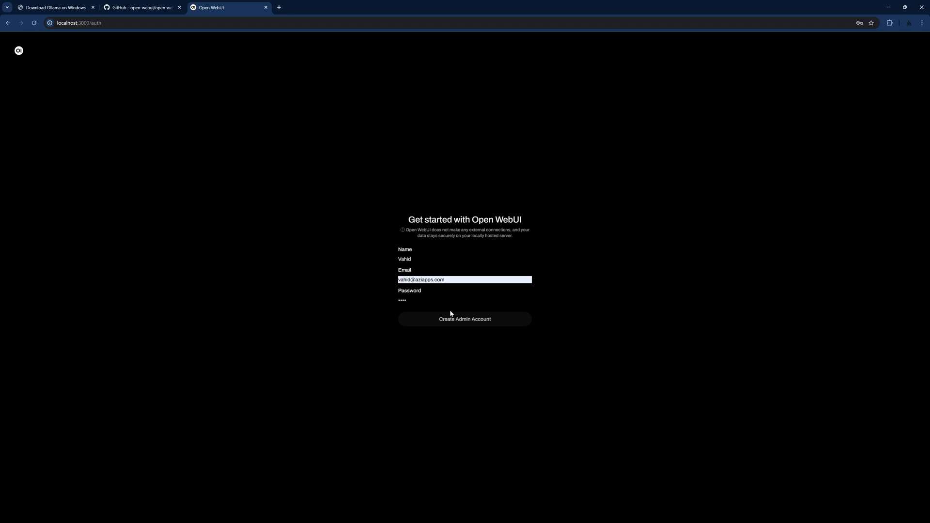
left_click(465, 319)
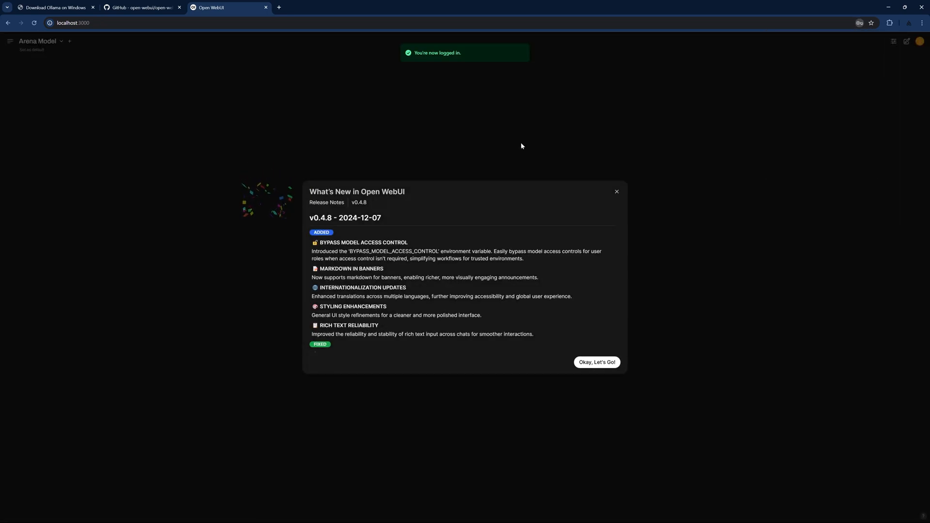
mouse_move(430, 268)
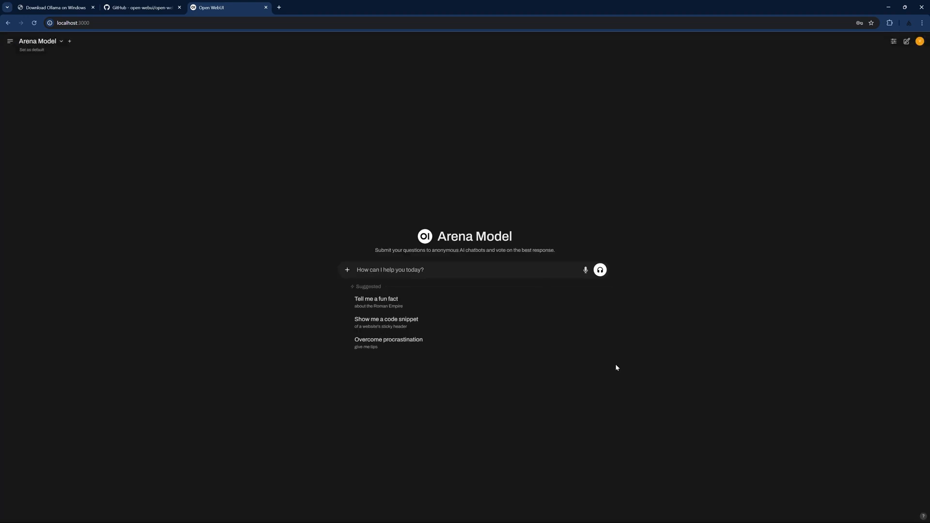
mouse_move(503, 254)
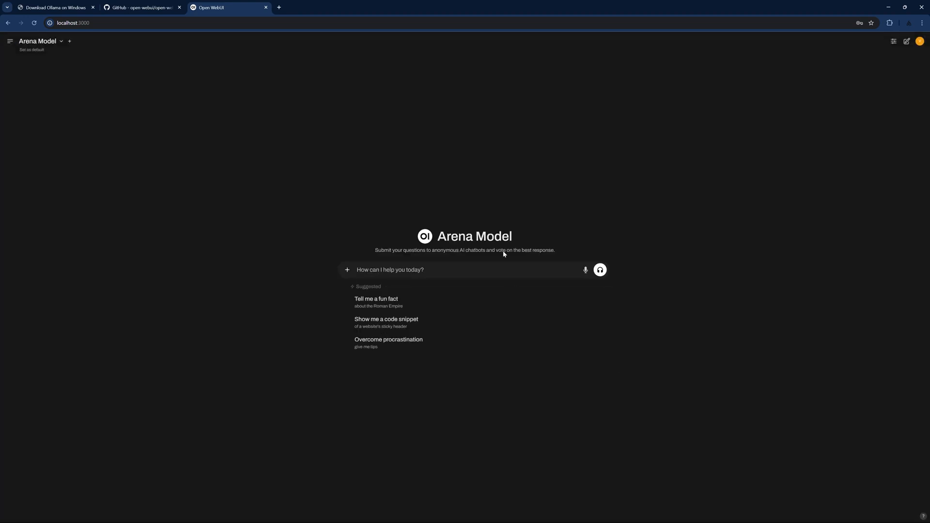
Step: Choose llama3.2:latest as the chat model and send a question about Unreal Engine 5
left_click(63, 41)
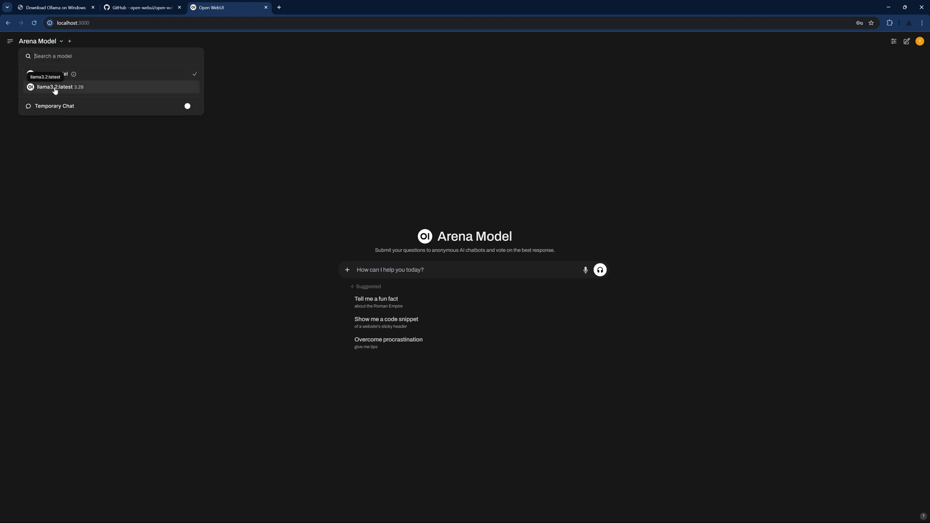
left_click(57, 86)
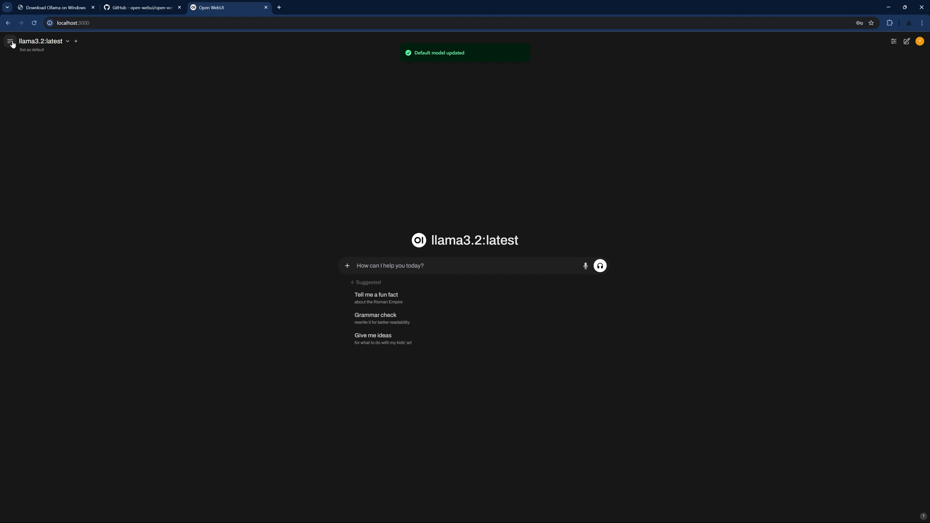
left_click(12, 42)
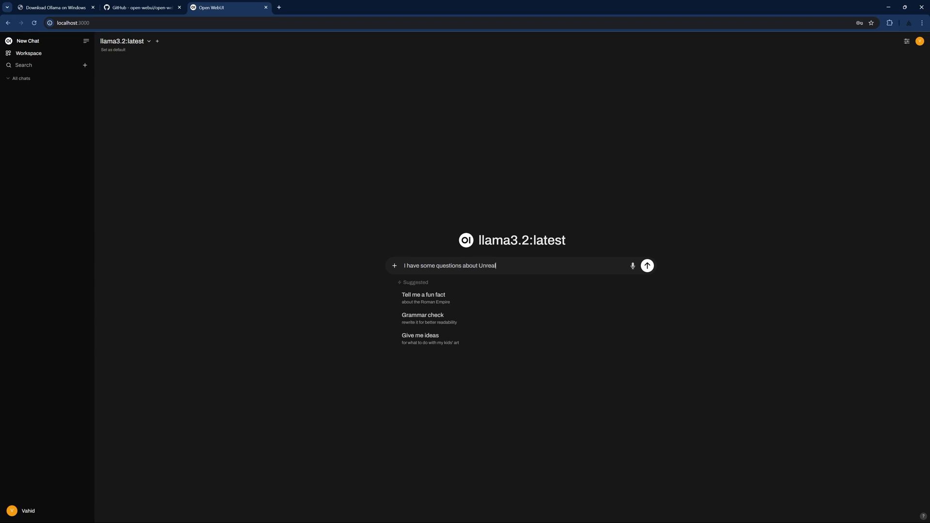
left_click(647, 265)
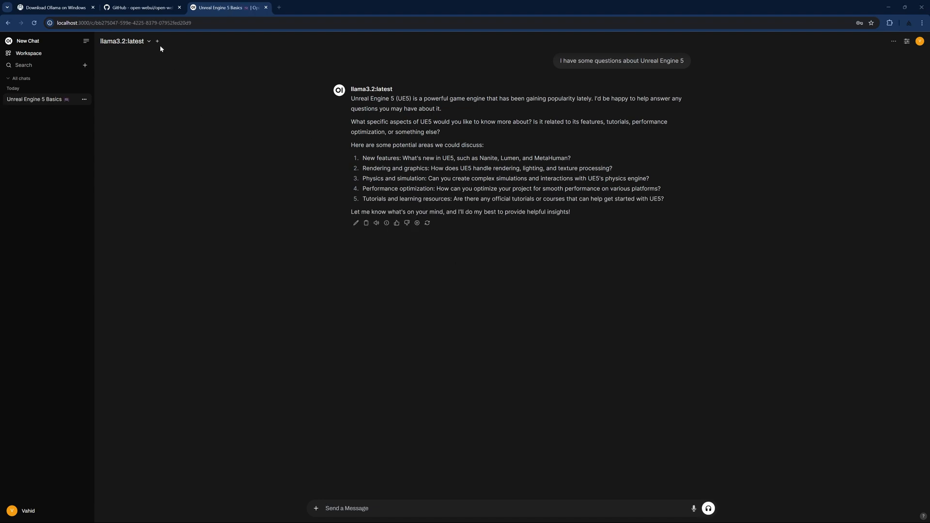
Step: Browse the model list for a second model, then open user Settings from the account menu
left_click(125, 41)
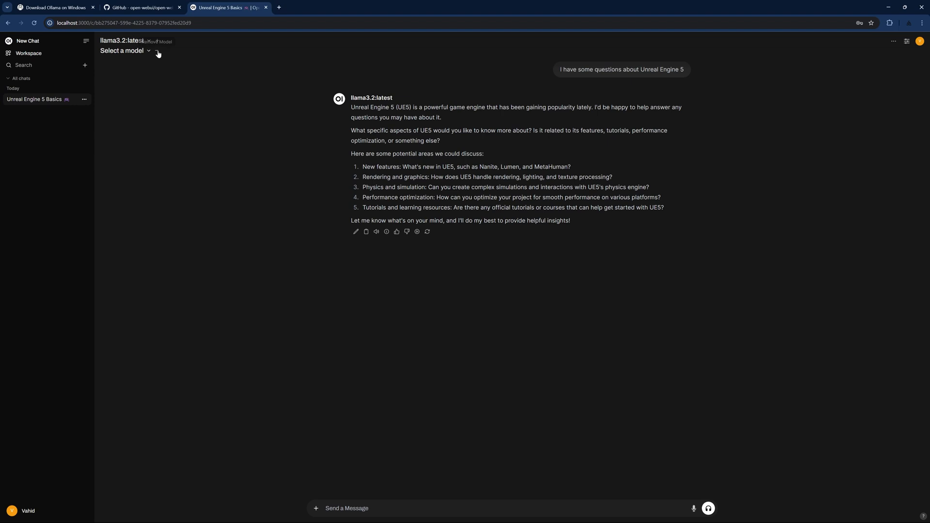
left_click(129, 50)
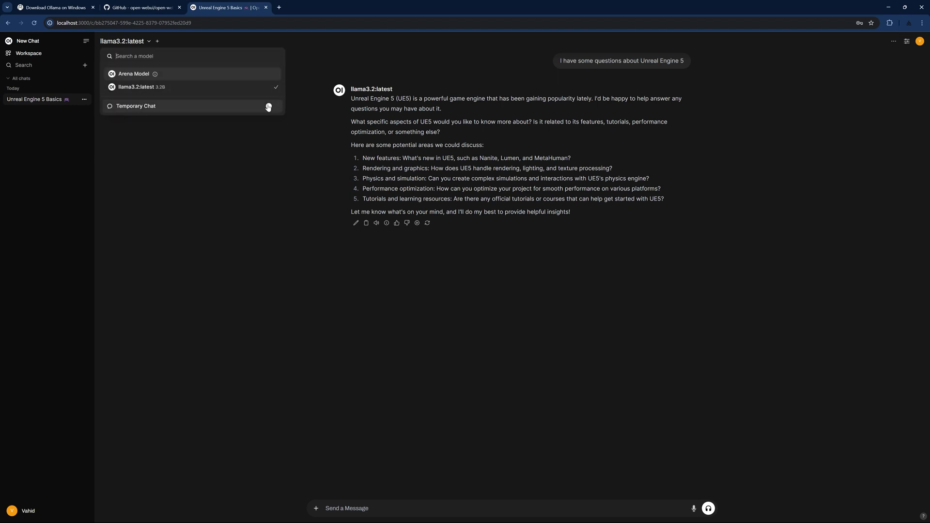
left_click(919, 41)
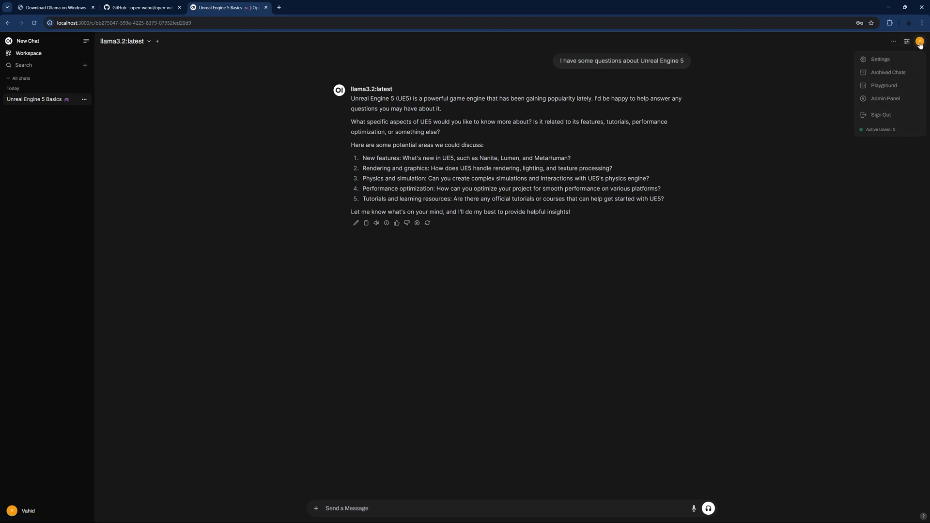
left_click(879, 59)
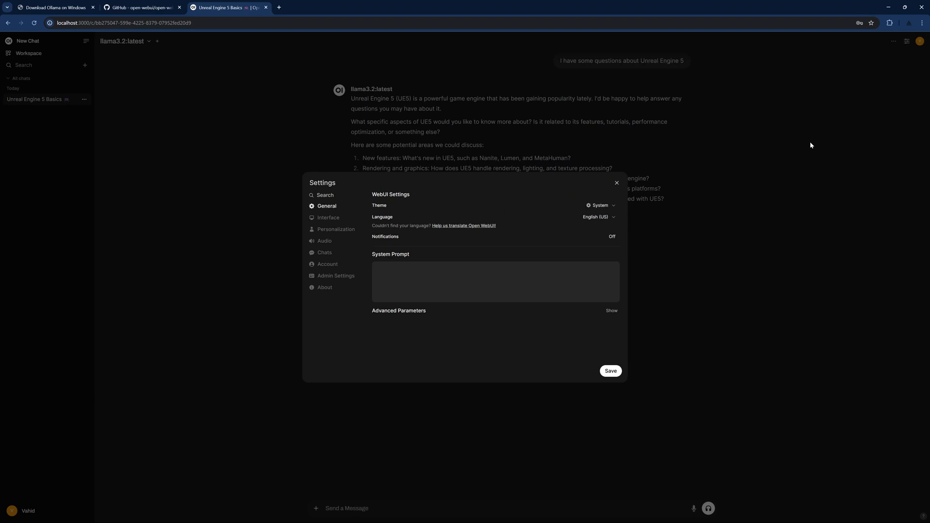
mouse_move(336, 236)
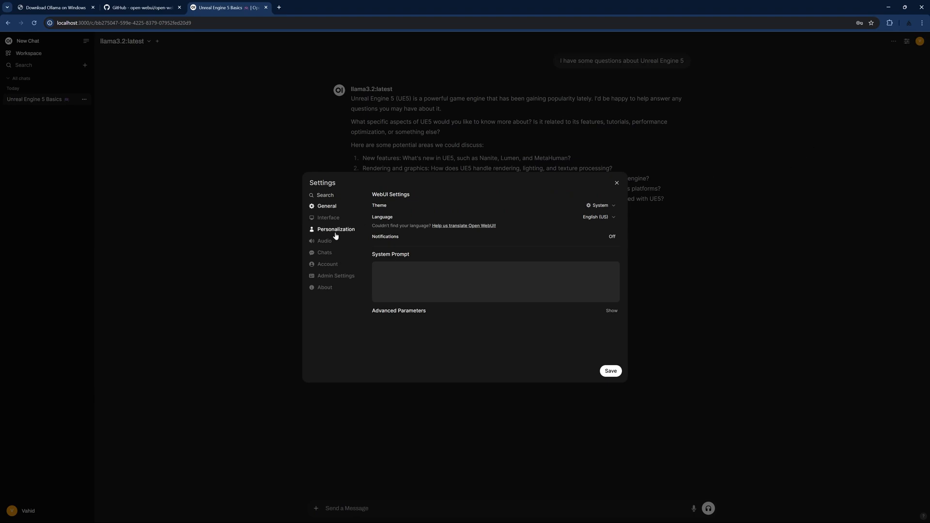
Step: Open the Personalization section of the Open WebUI settings
left_click(324, 218)
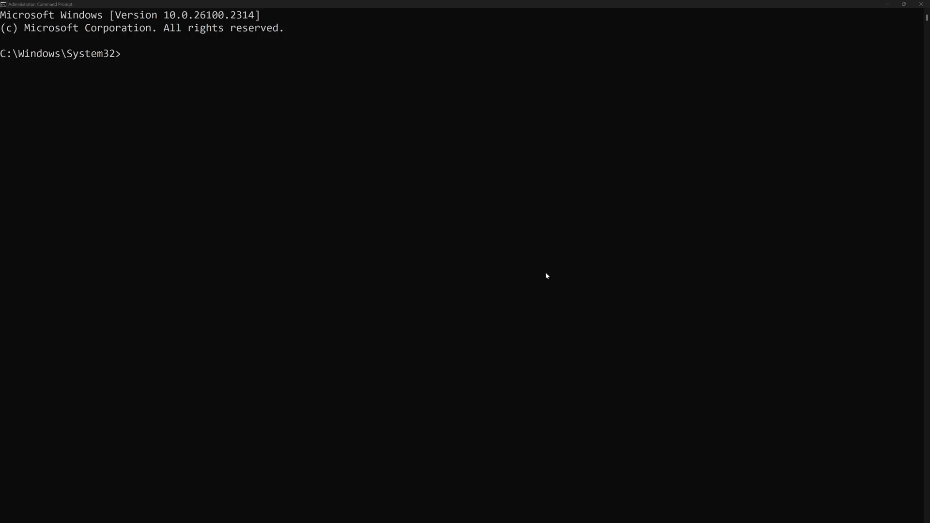
Step: Enter 'ollama serve' in Command Prompt and select text along the top line of the window
type("ollama serve")
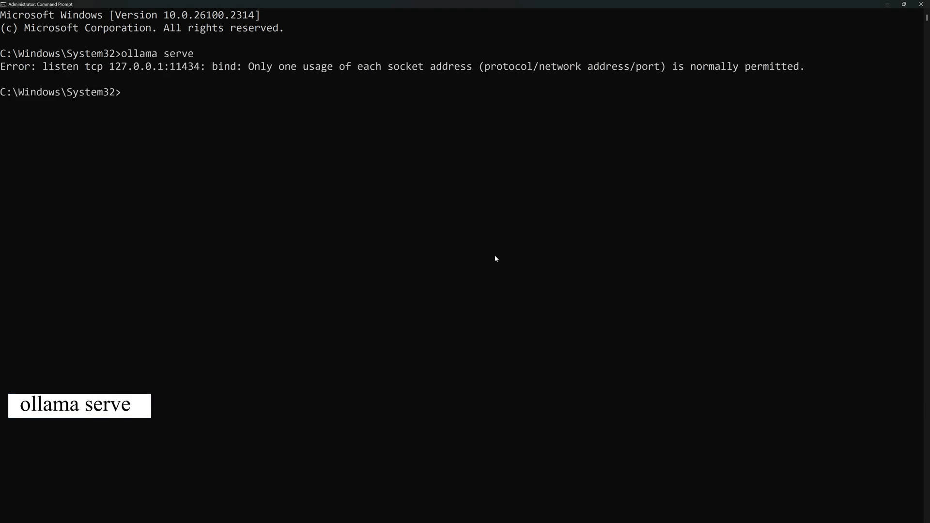
left_click_drag(248, 66, 362, 65)
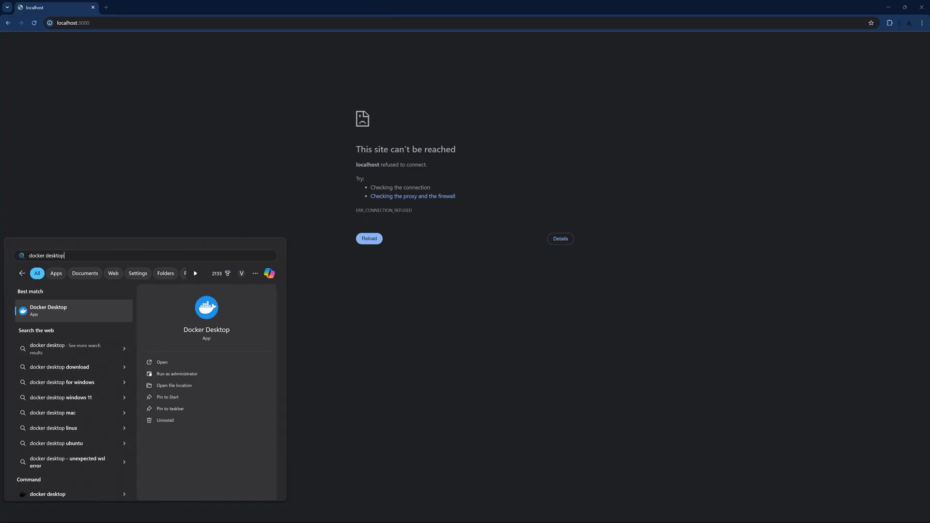
Step: From Docker Desktop, open Open WebUI at 3000:8080, restart the open-webui container and watch the logs
left_click(49, 310)
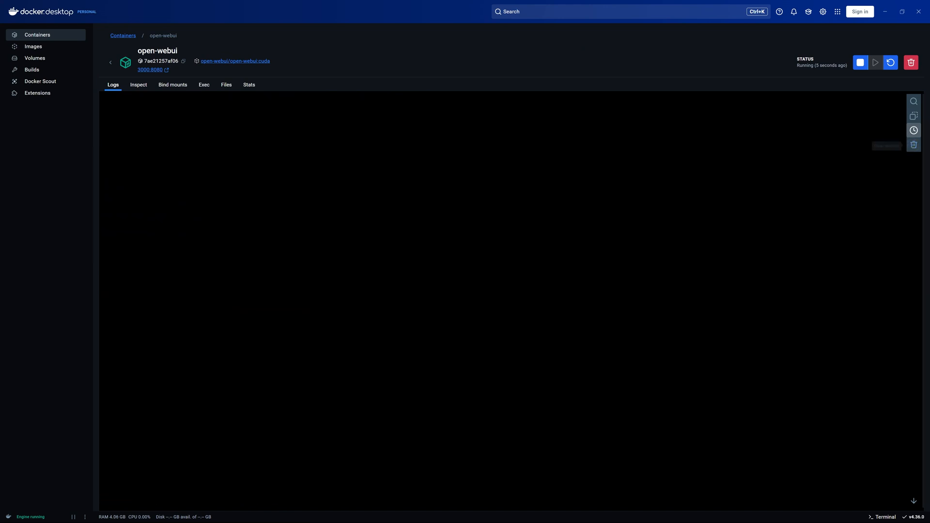
left_click(150, 69)
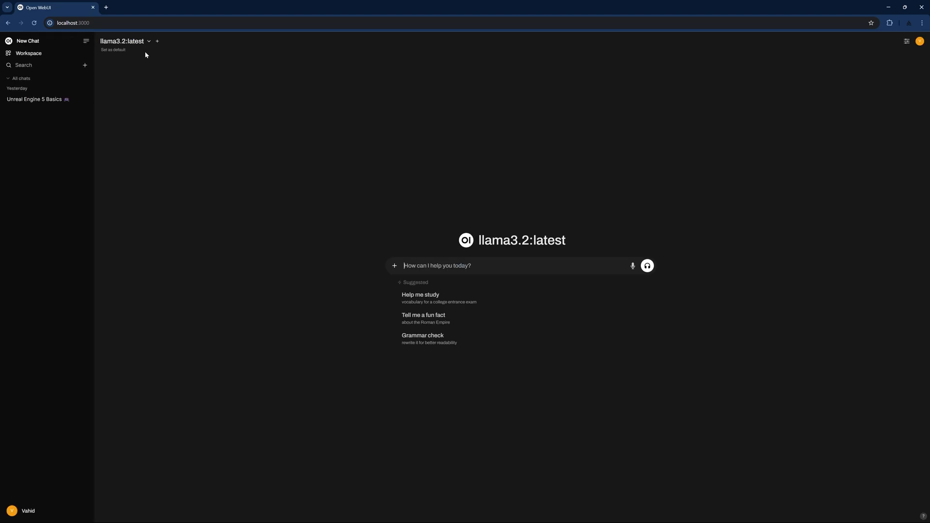
mouse_move(503, 137)
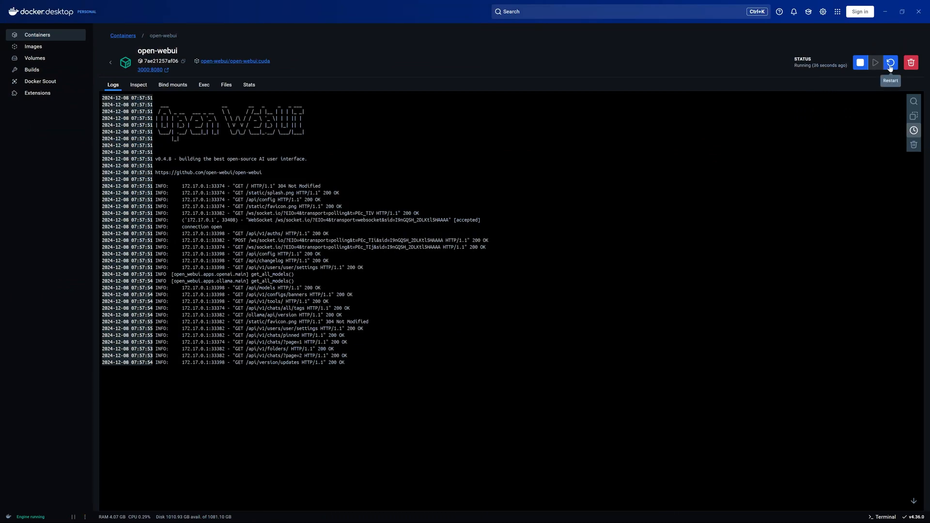
left_click(890, 62)
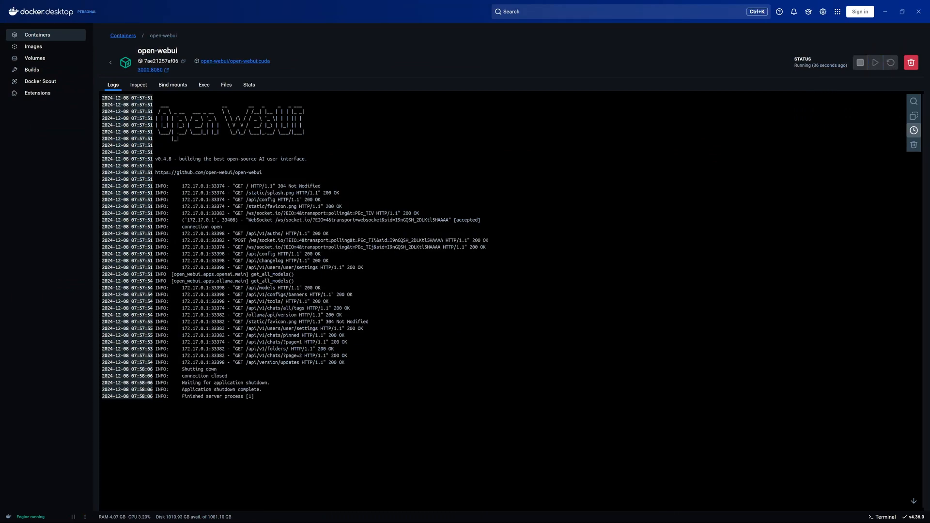
left_click(891, 62)
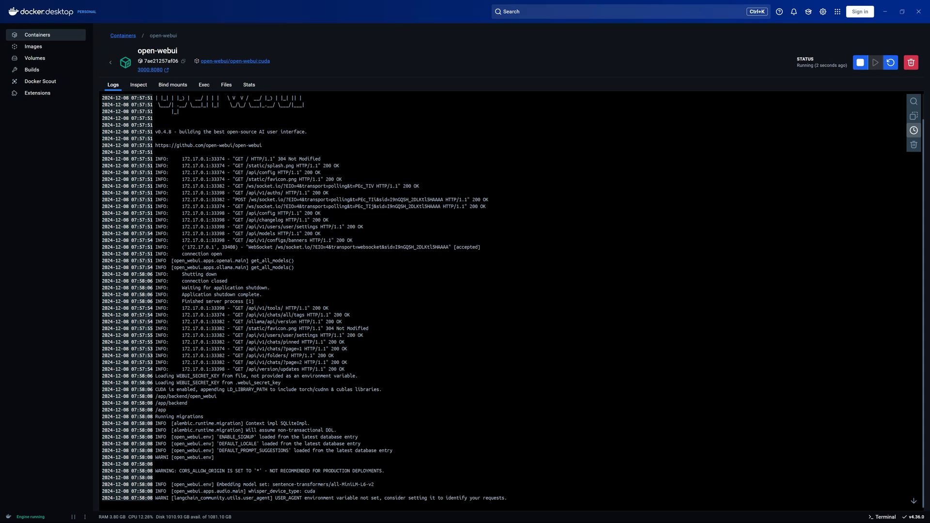
scroll("down", 3)
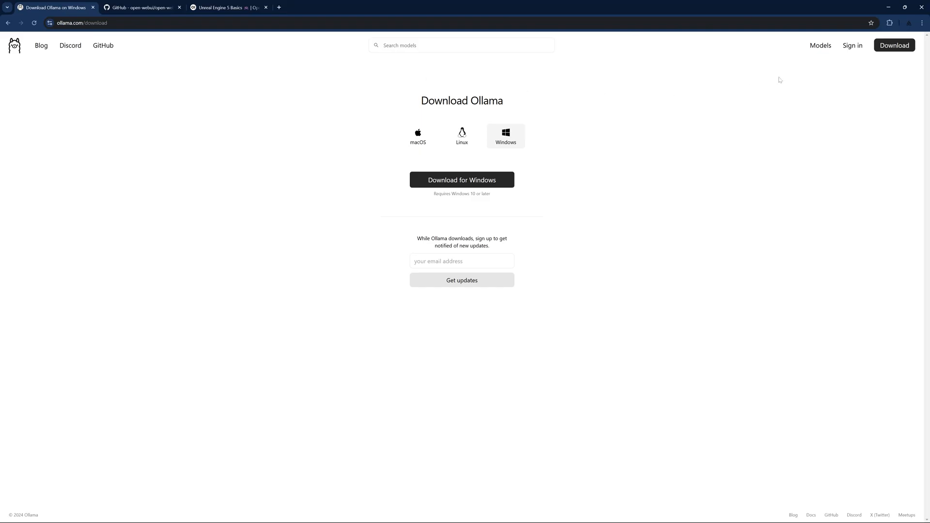
Step: Browse the Ollama models list and open the codellama model page
left_click(820, 45)
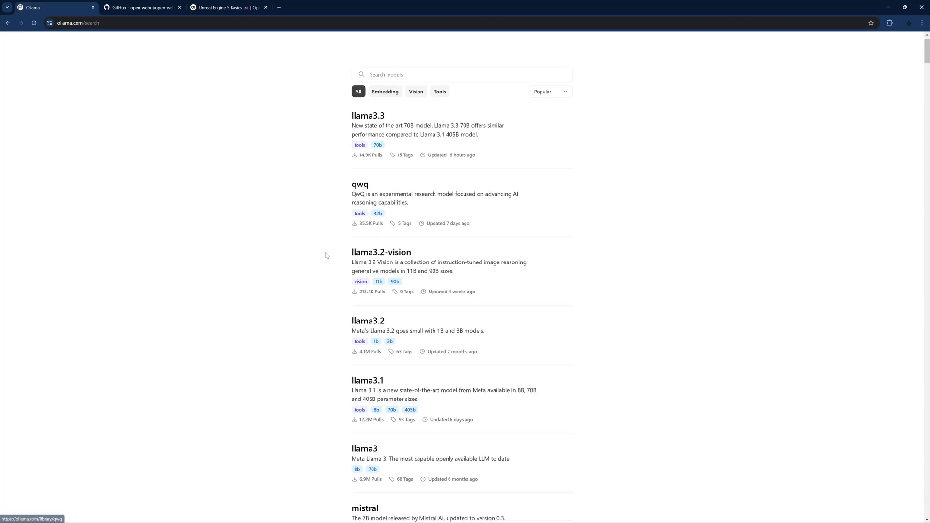
scroll("down", 3)
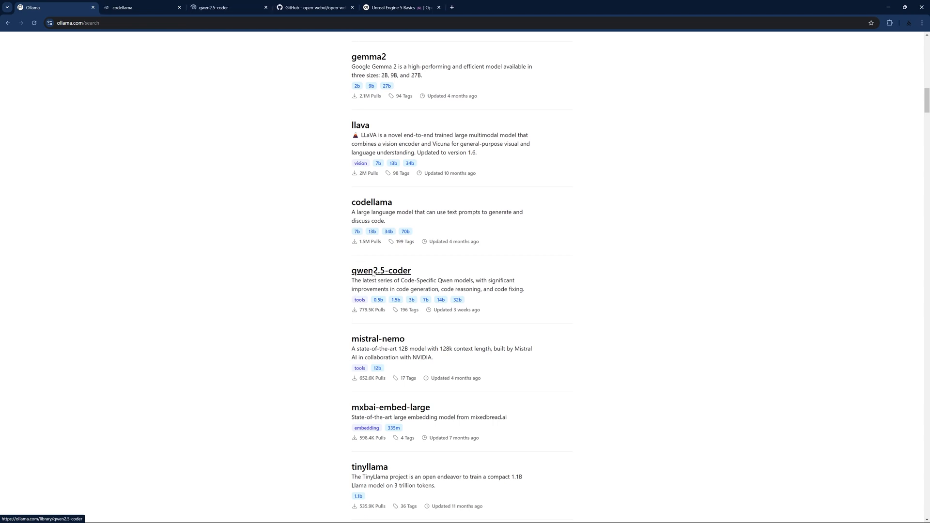
mouse_move(373, 274)
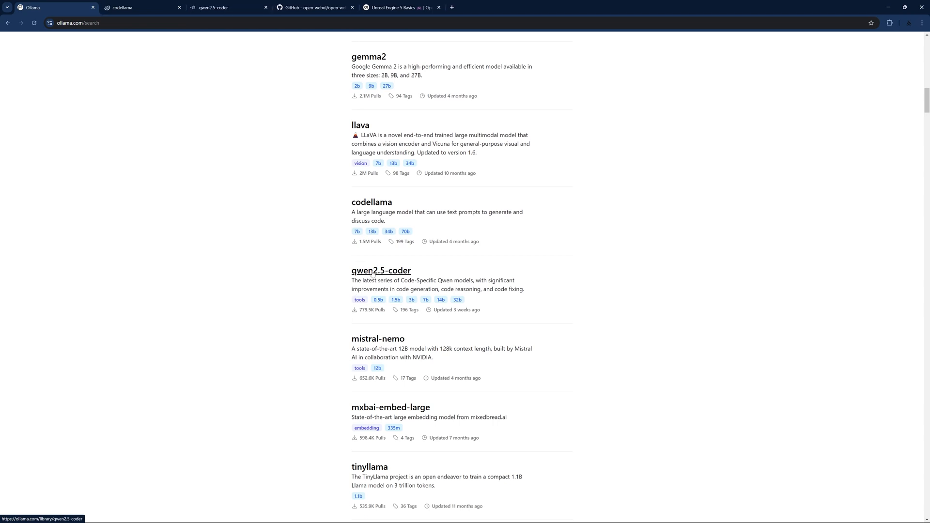
left_click(372, 202)
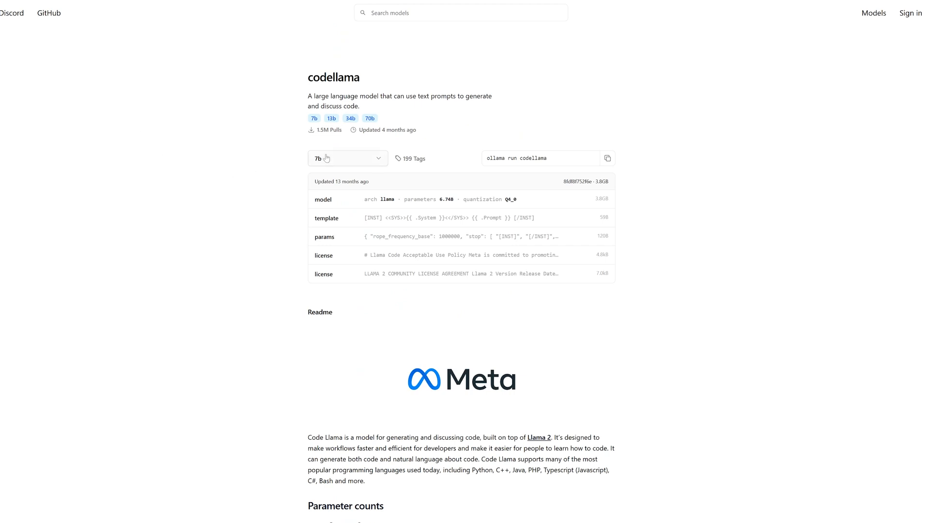
Step: Review the qwen2.5-coder page's sizes, 32B performance note and benchmark table
left_click(347, 159)
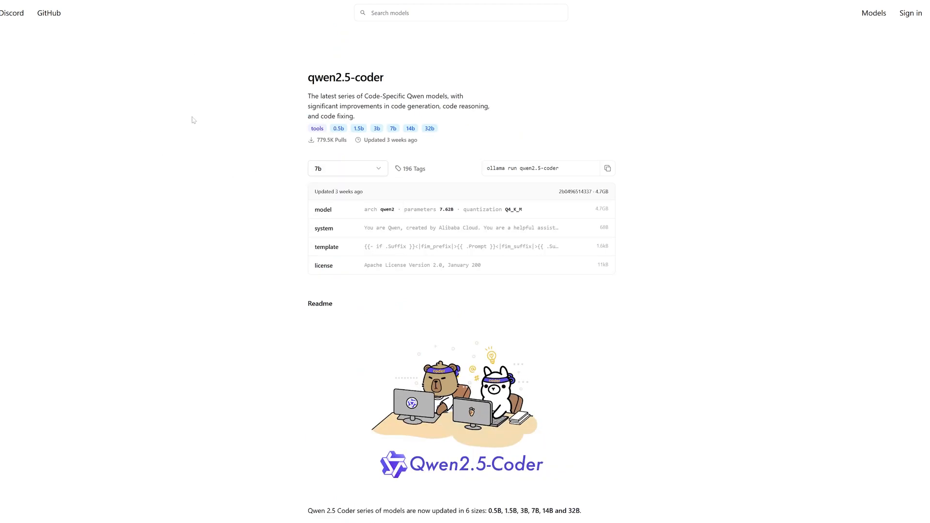
left_click(348, 168)
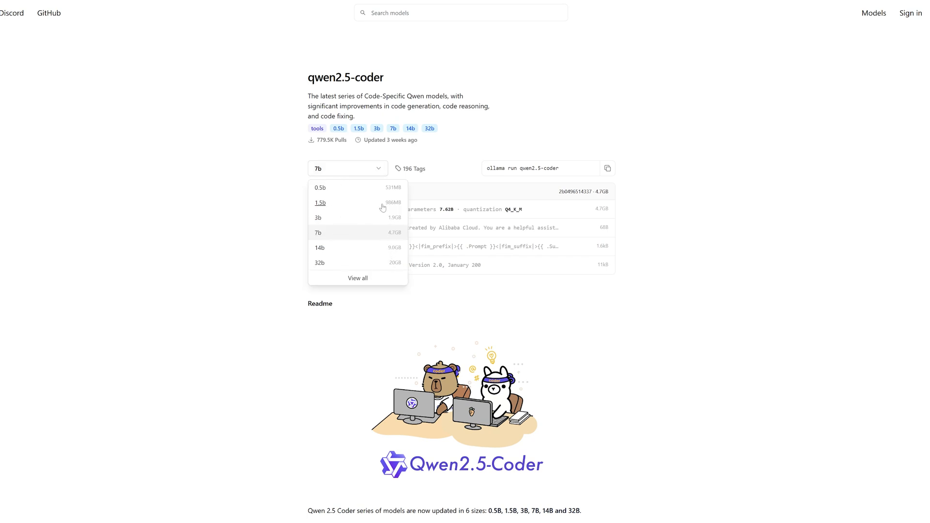
scroll("down", 3)
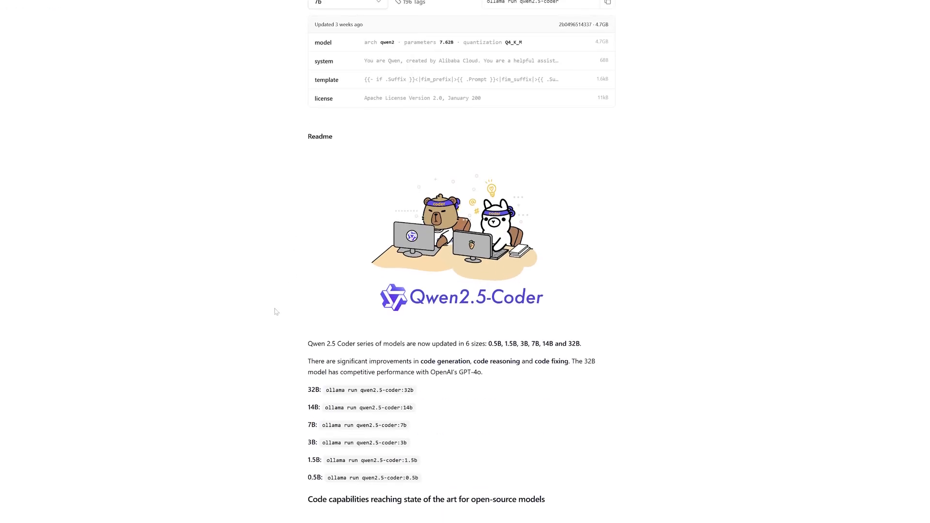
scroll("down", 3)
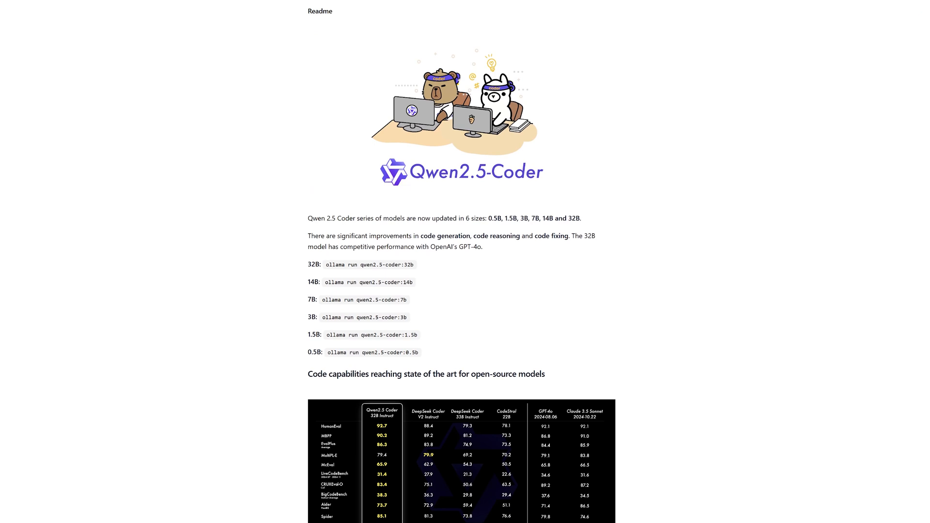
left_click_drag(570, 236, 483, 246)
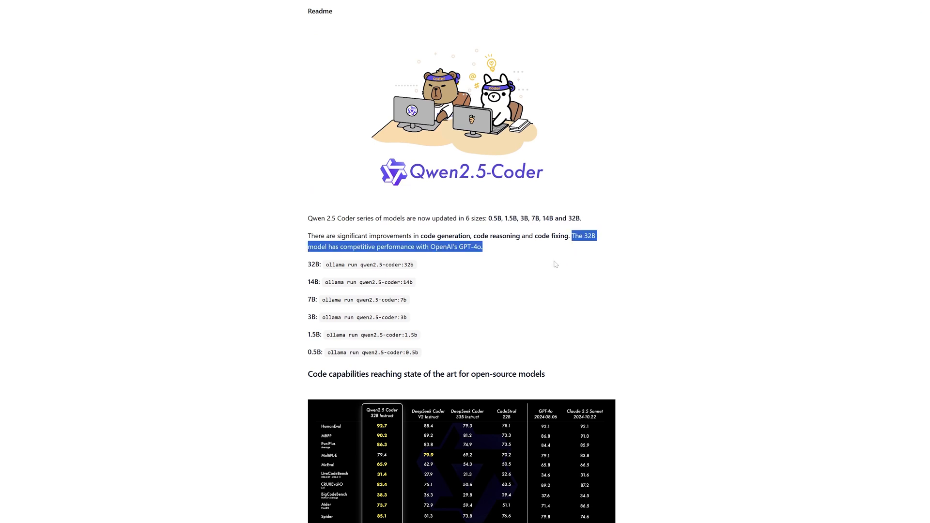
scroll("down", 3)
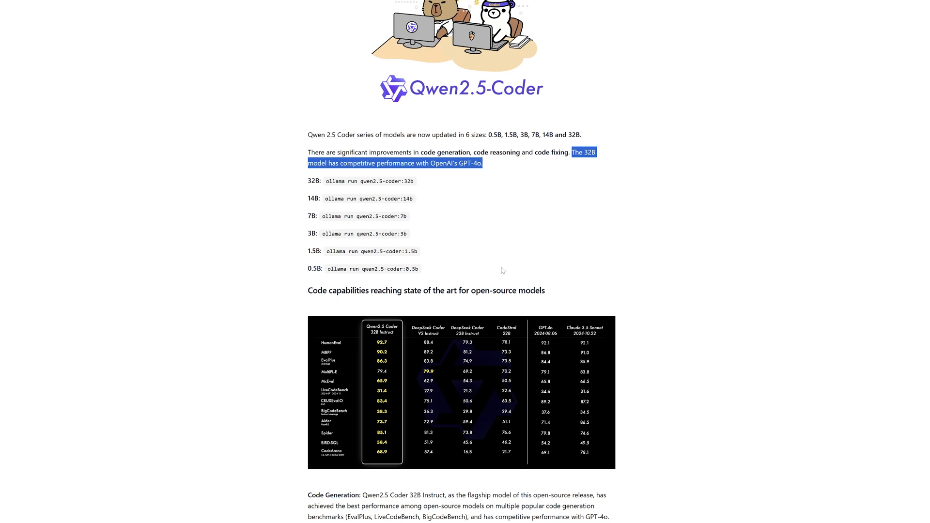
scroll("down", 3)
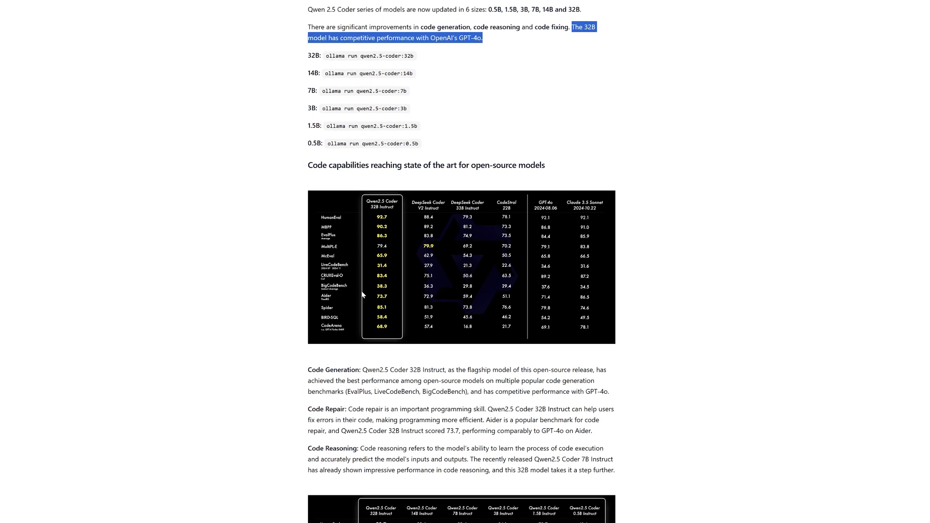
mouse_move(394, 292)
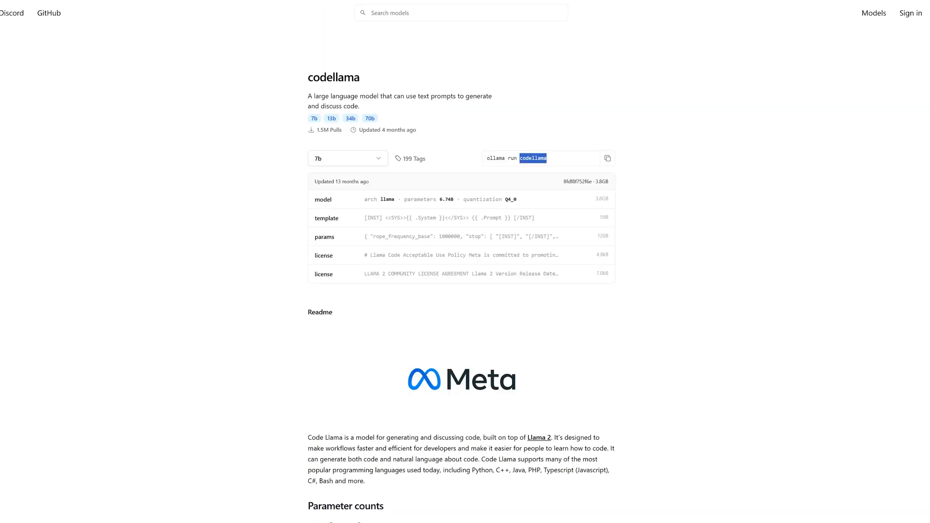
Step: Run 'ollama pull codellama:13b' in Docker's terminal and confirm it appears in Open WebUI's model dropdown
right_click(533, 157)
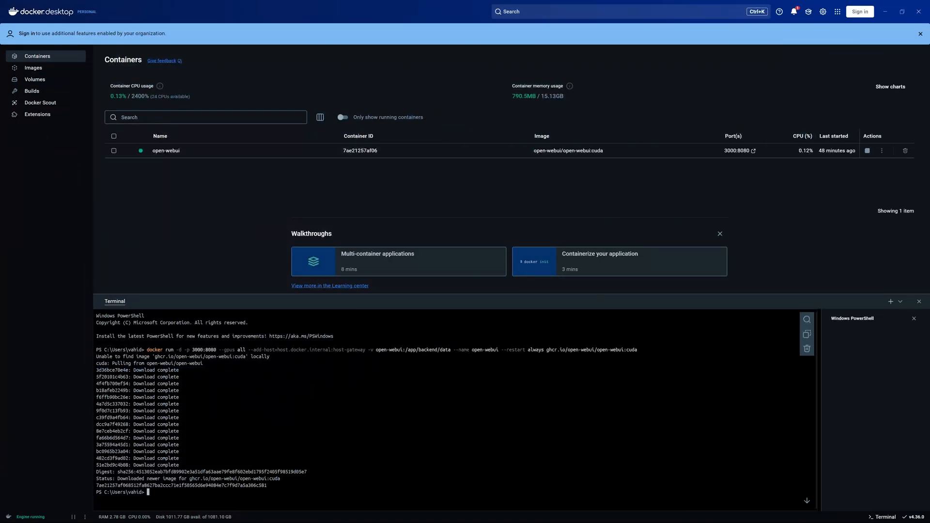
type("ollama pull")
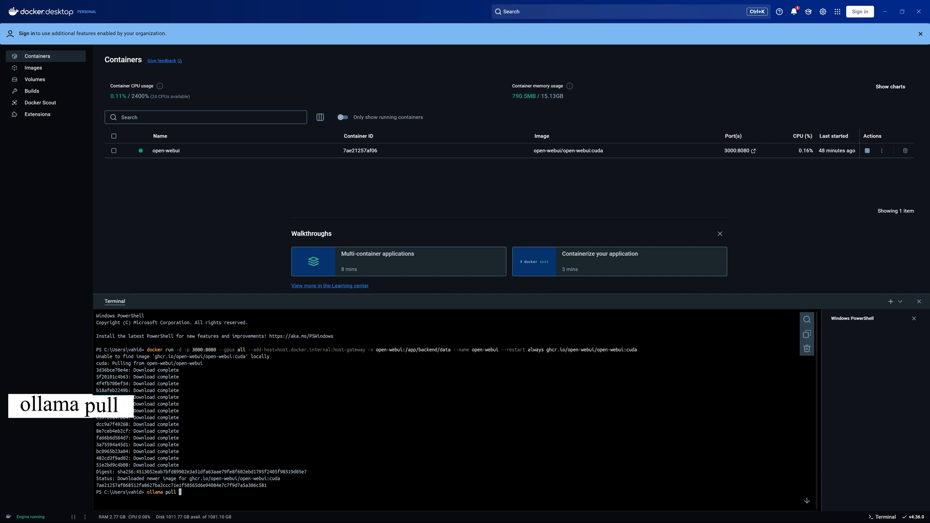
type("codellama:13b")
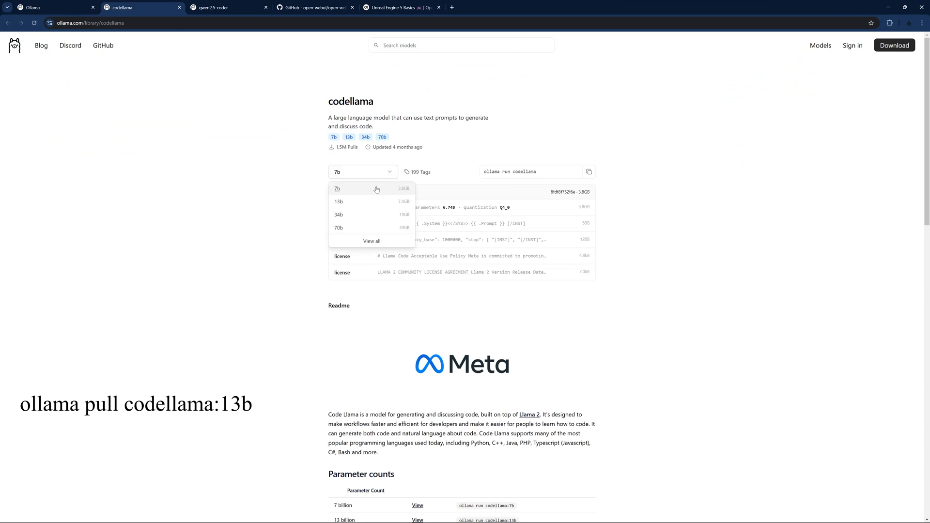
mouse_move(649, 205)
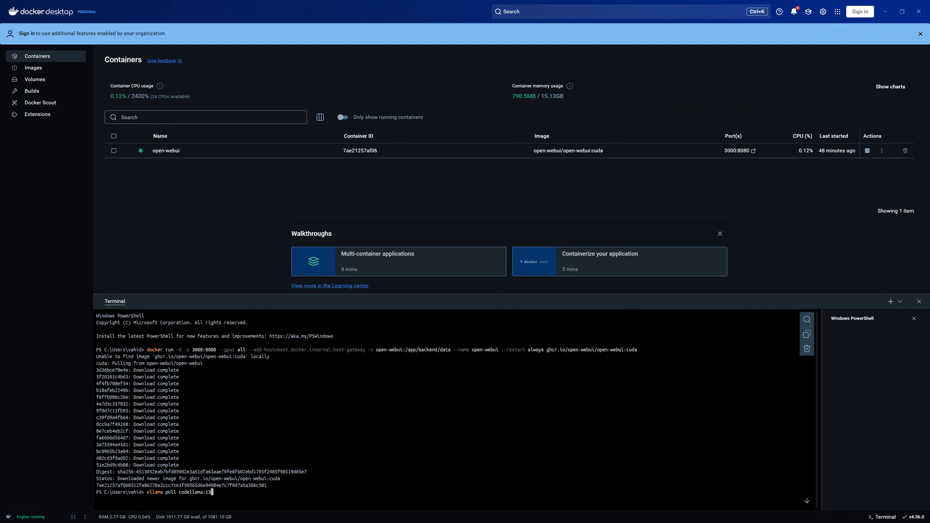
type("b")
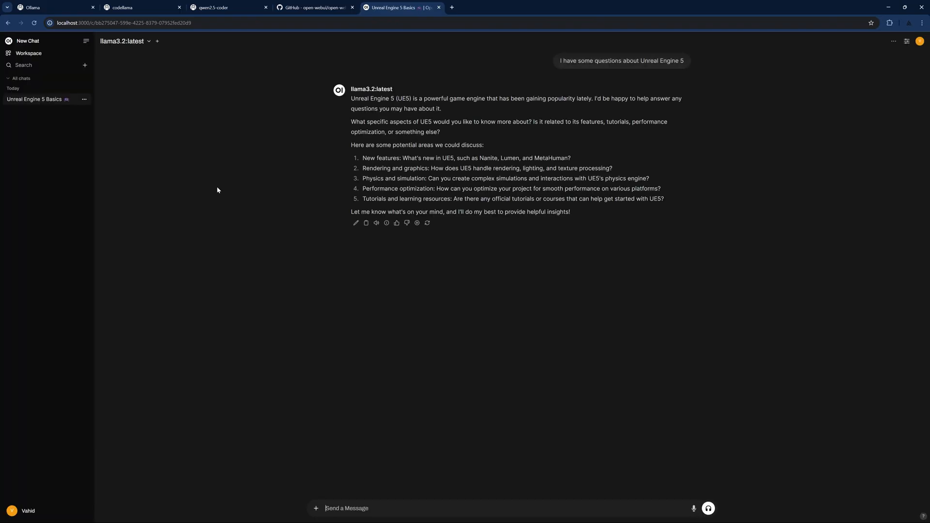
left_click(149, 41)
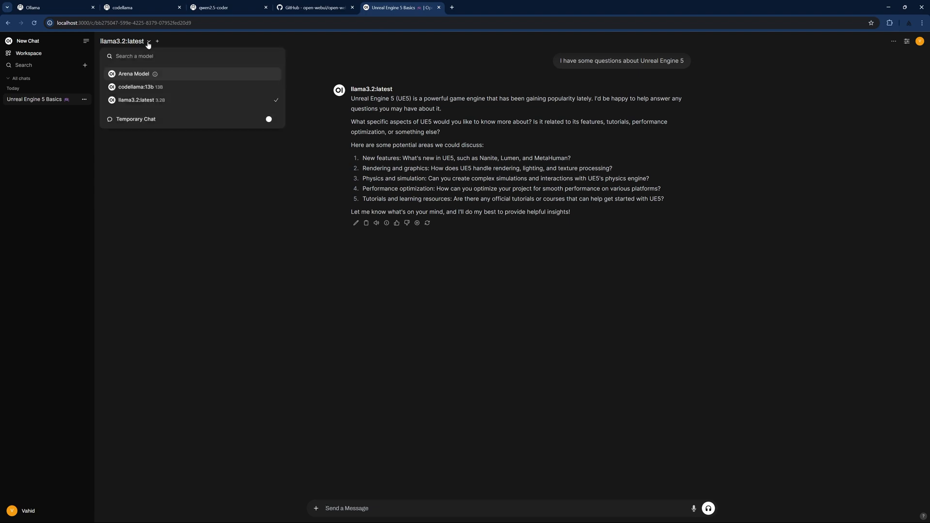
mouse_move(174, 87)
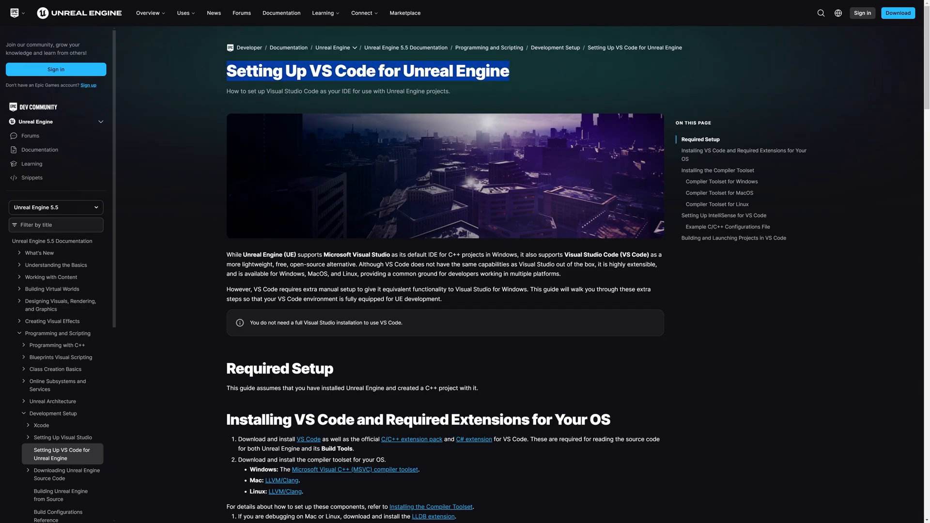
Step: Read the 'Setting Up VS Code for Unreal Engine' intro and its install step
left_click(55, 208)
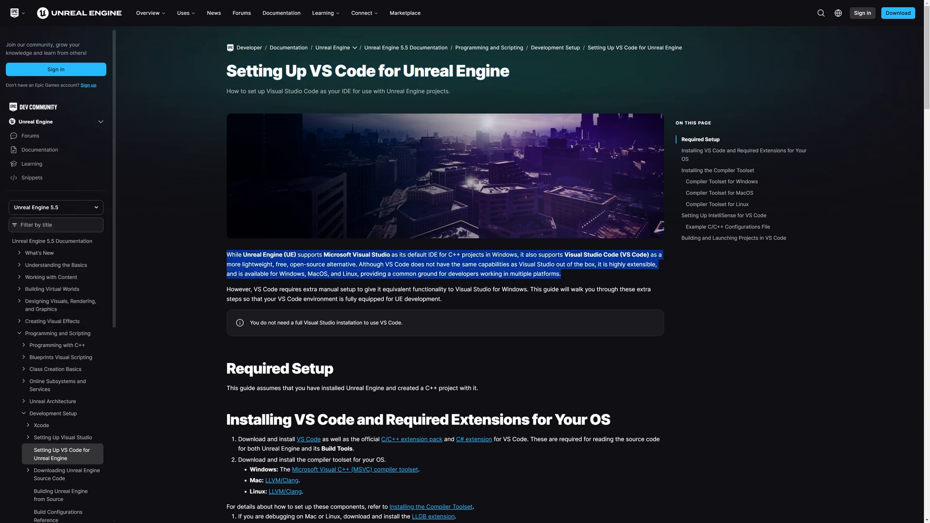
scroll("down", 3)
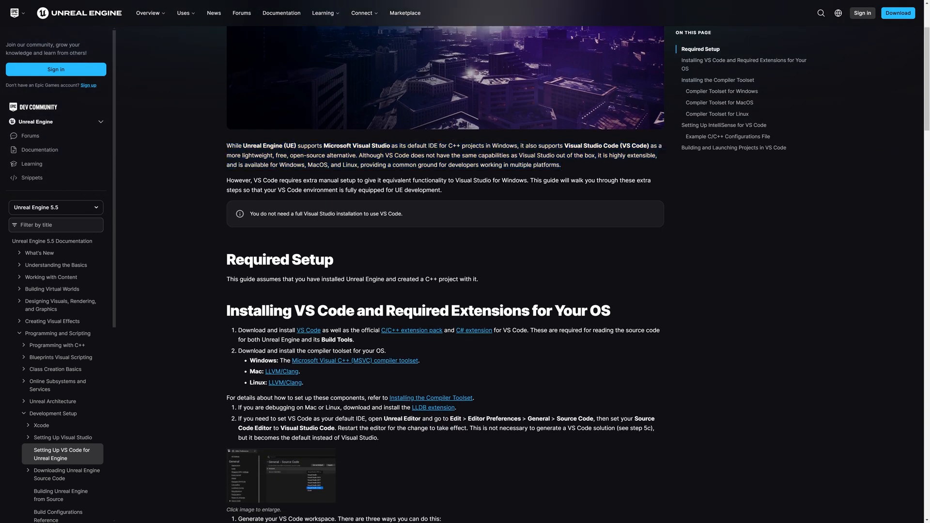
triple_click(326, 213)
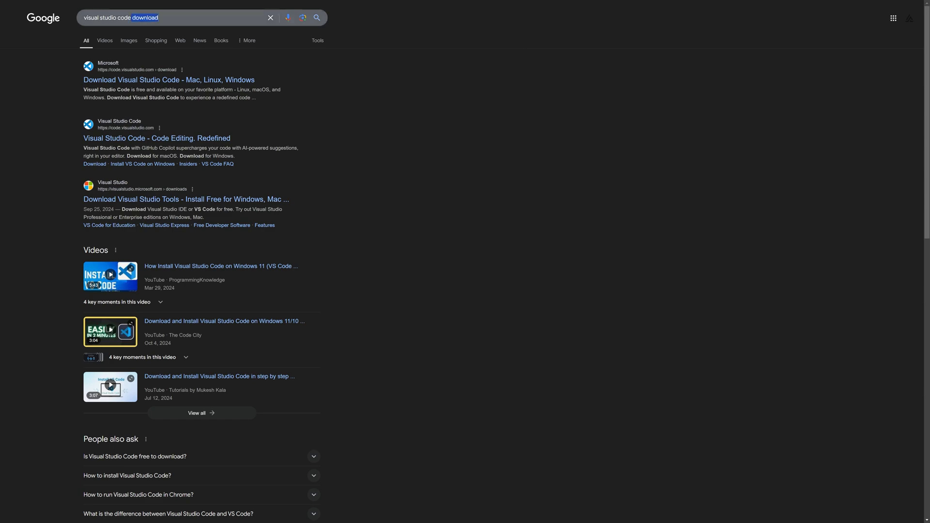
Step: Download the Visual Studio Code installer and install it, accepting the license and default options
left_click(166, 80)
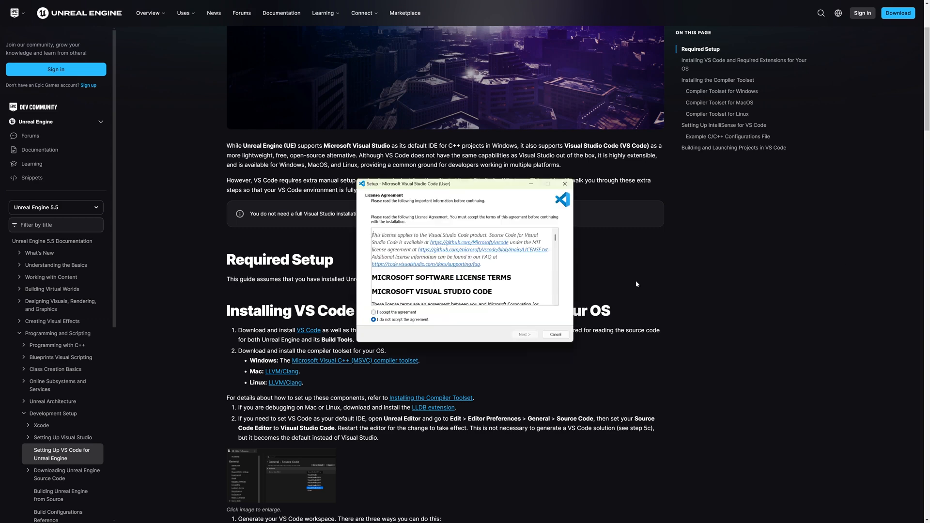
left_click(525, 334)
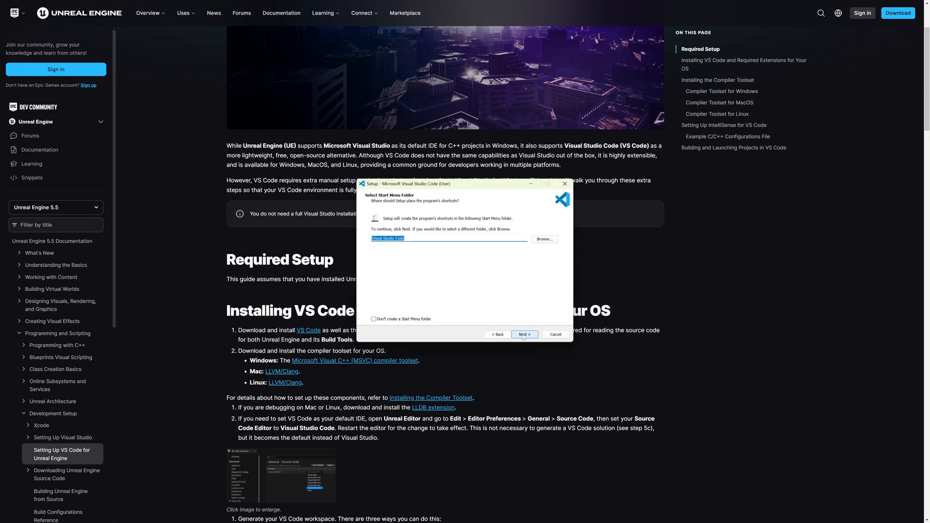
left_click(525, 334)
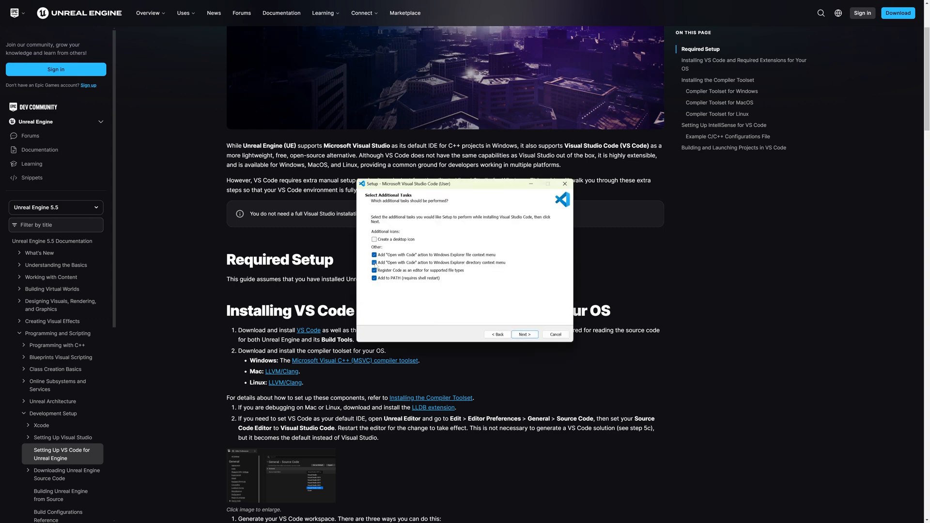
left_click(525, 335)
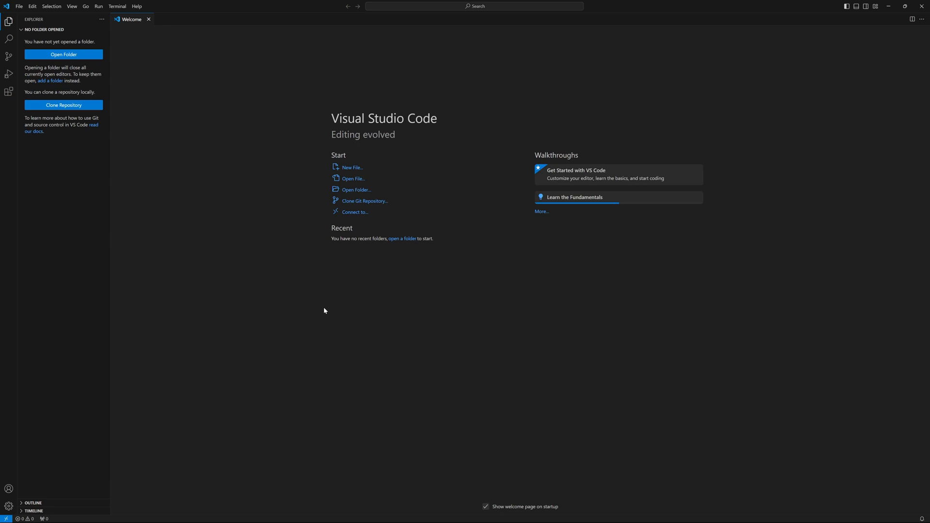
Step: Install the C# extension in VS Code from the Unreal guide's marketplace link
left_click(7, 54)
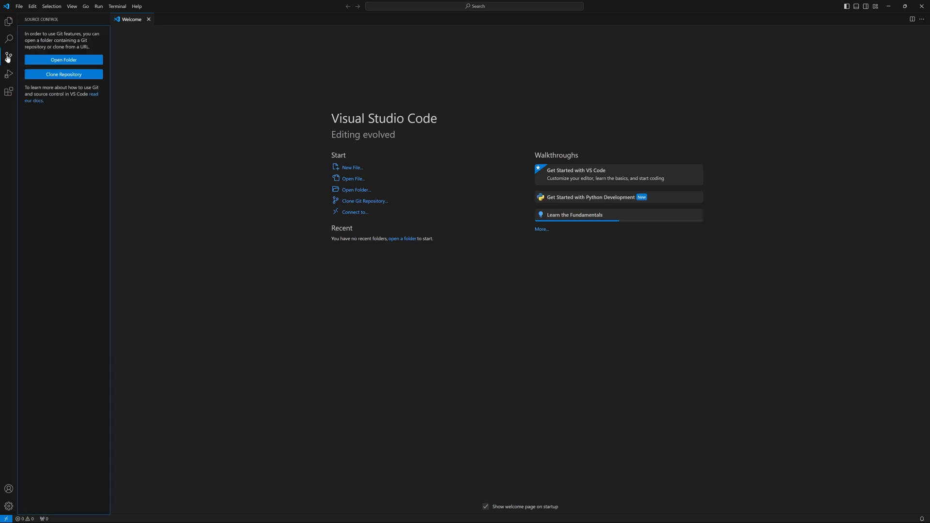
mouse_move(8, 87)
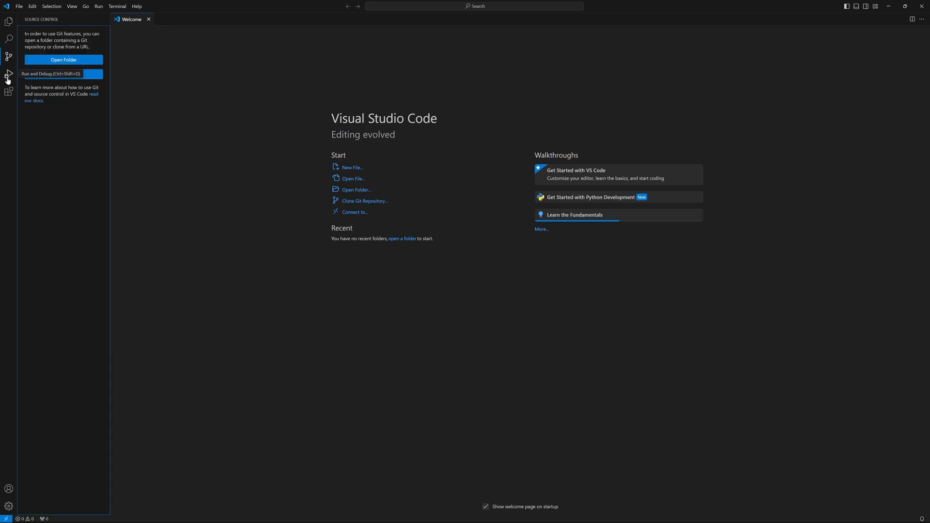
left_click(9, 91)
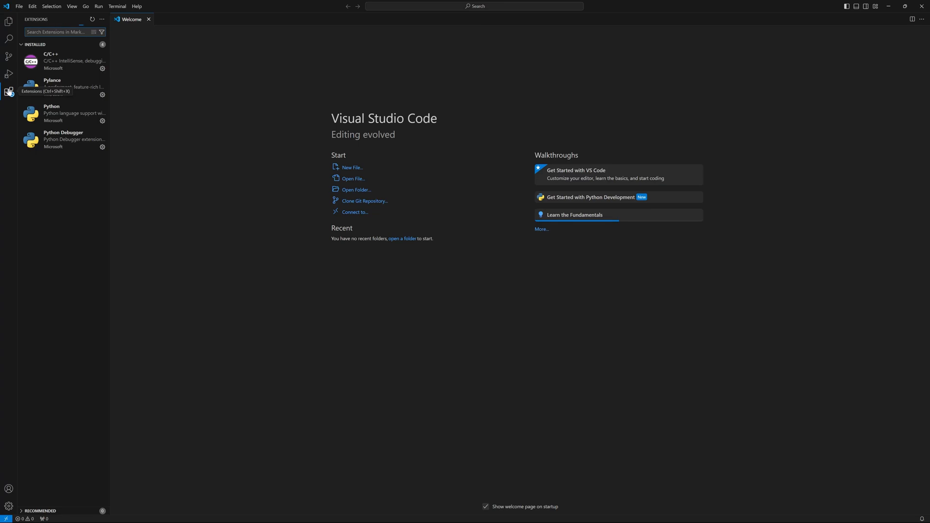
left_click(61, 61)
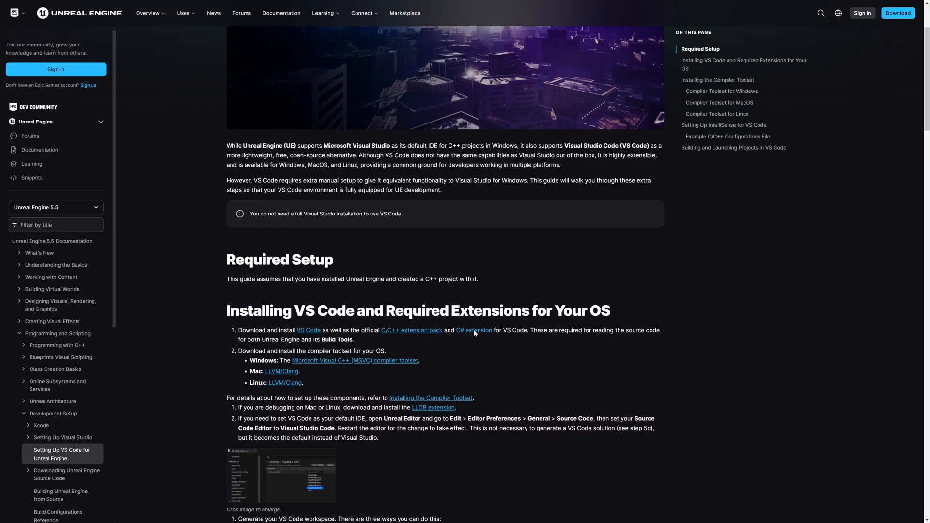
left_click(474, 329)
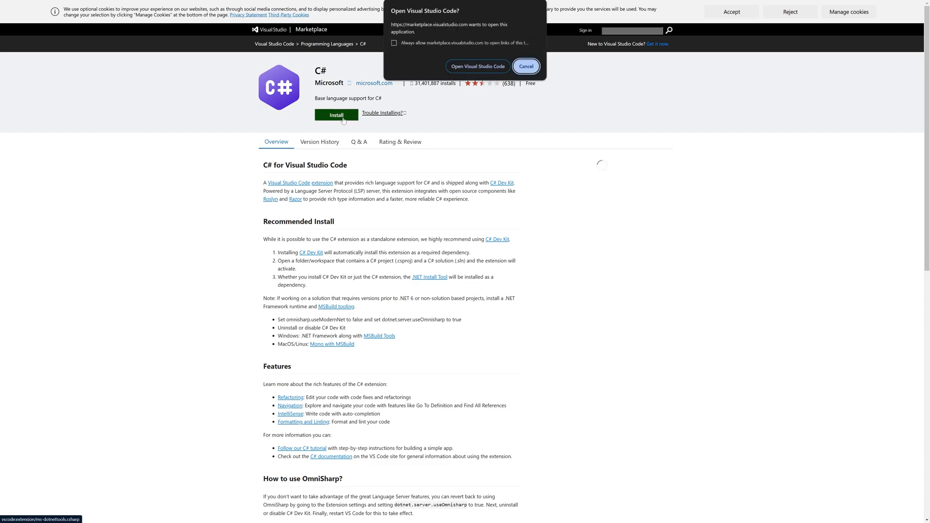
left_click(477, 67)
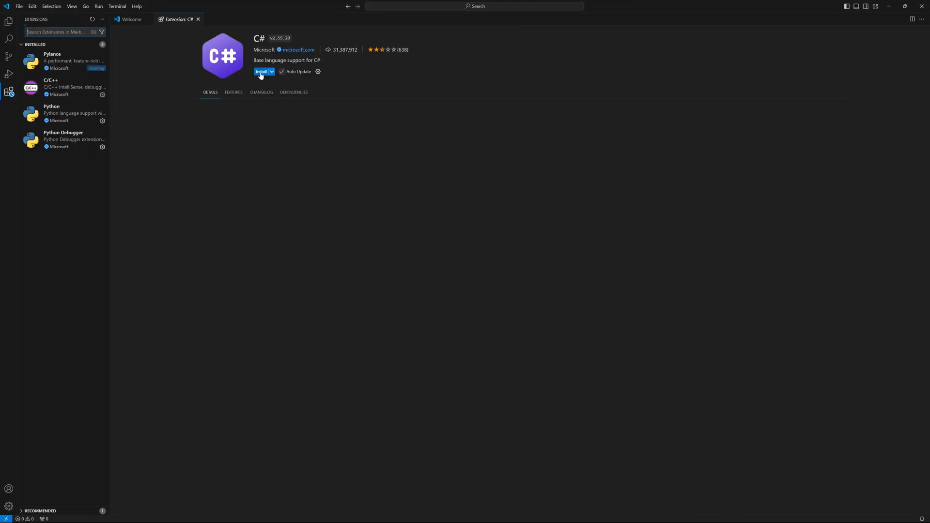
left_click(261, 71)
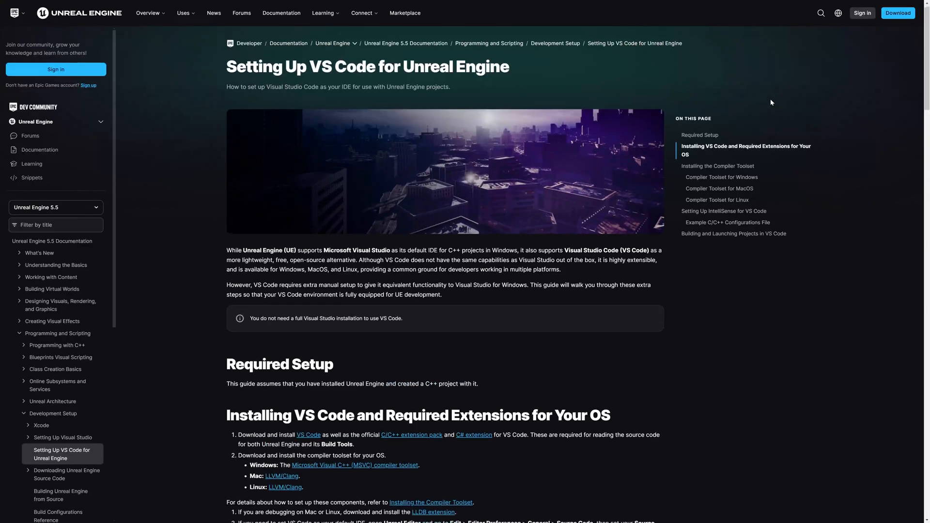
Step: Download and run Build Tools for Visual Studio 2022, dismissing the already-running installer warning
scroll("down", 3)
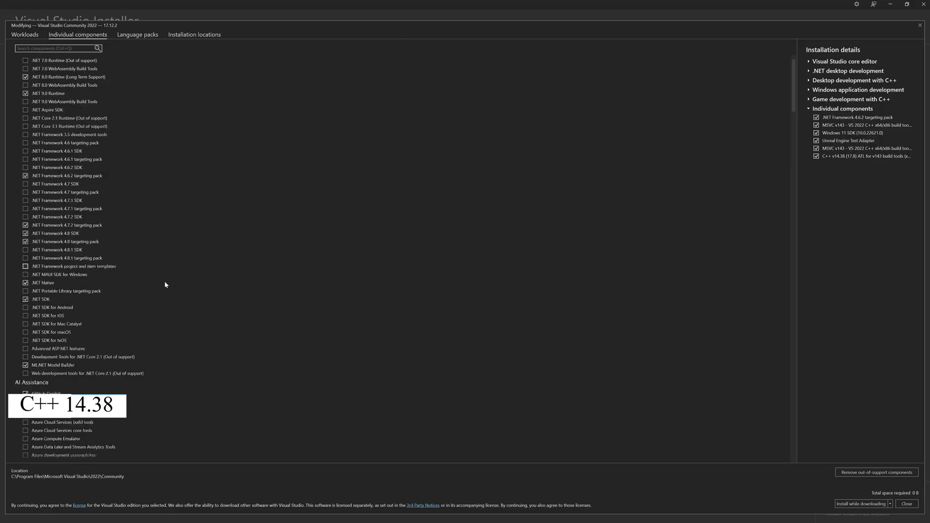
scroll("down", 3)
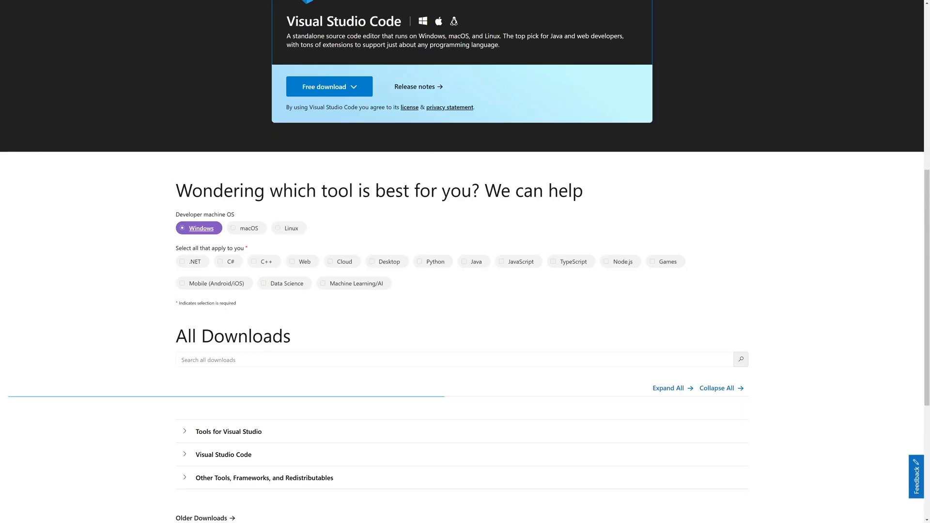
left_click(229, 431)
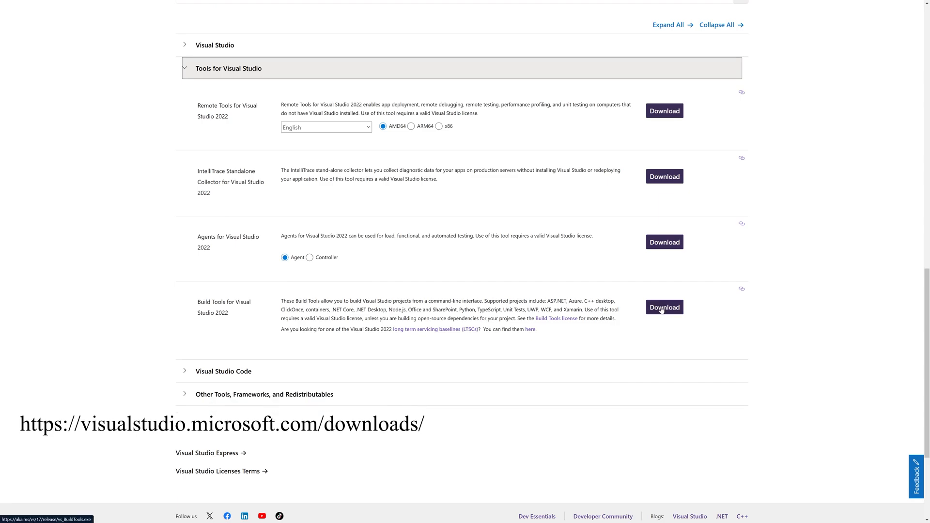
left_click(664, 307)
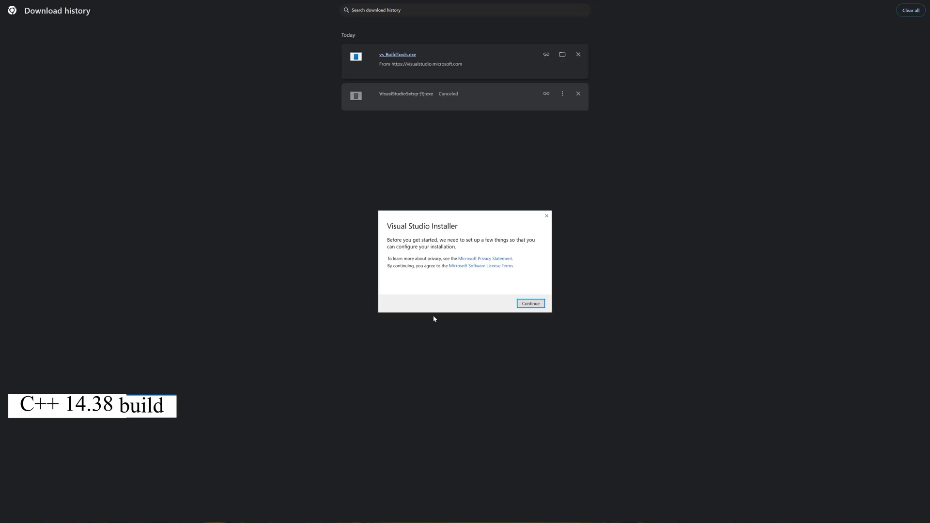
left_click(530, 303)
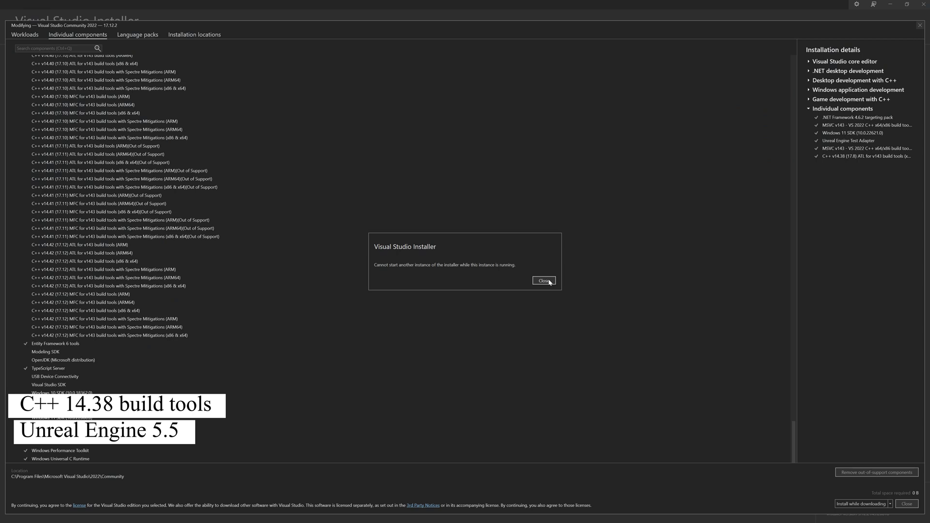
left_click(544, 281)
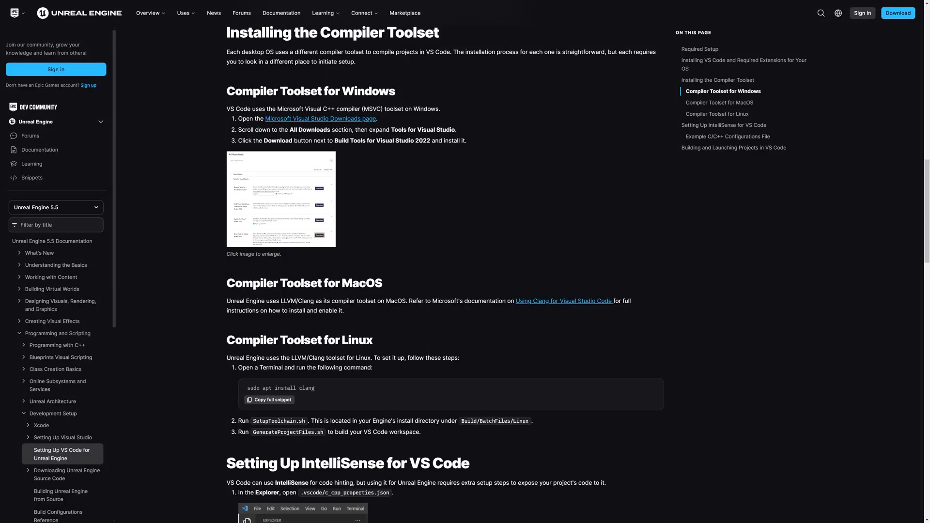
Step: Create the First Person C++ project 'UnrealAI' saved in E:\Unreal Projects
scroll("down", 3)
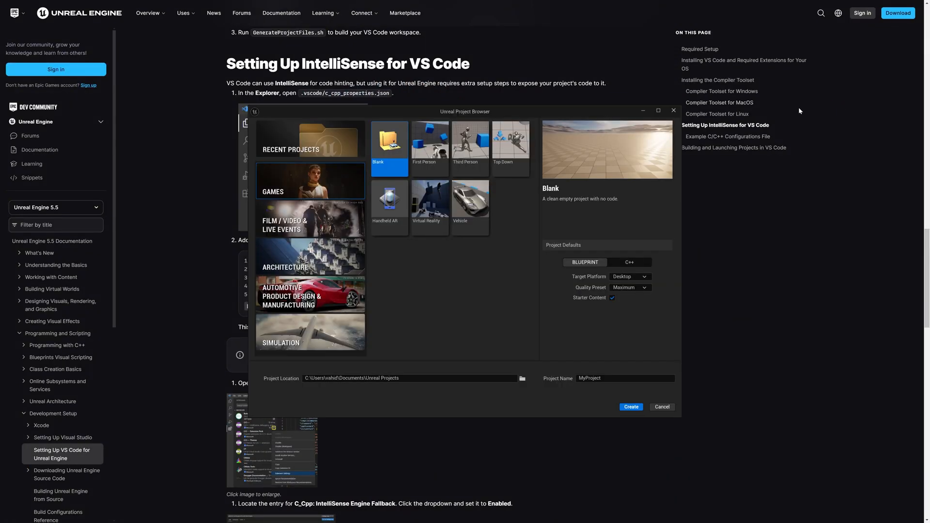
left_click(411, 379)
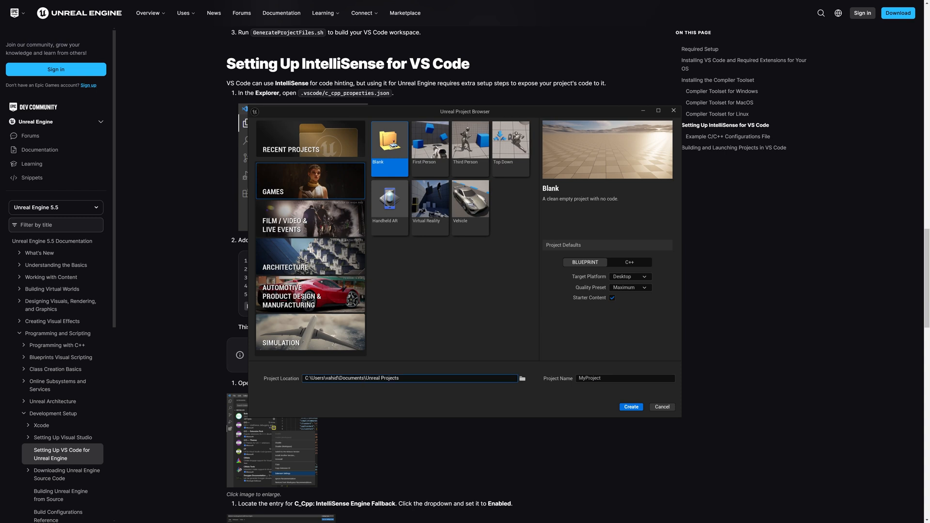
type("\\Unreal Projects")
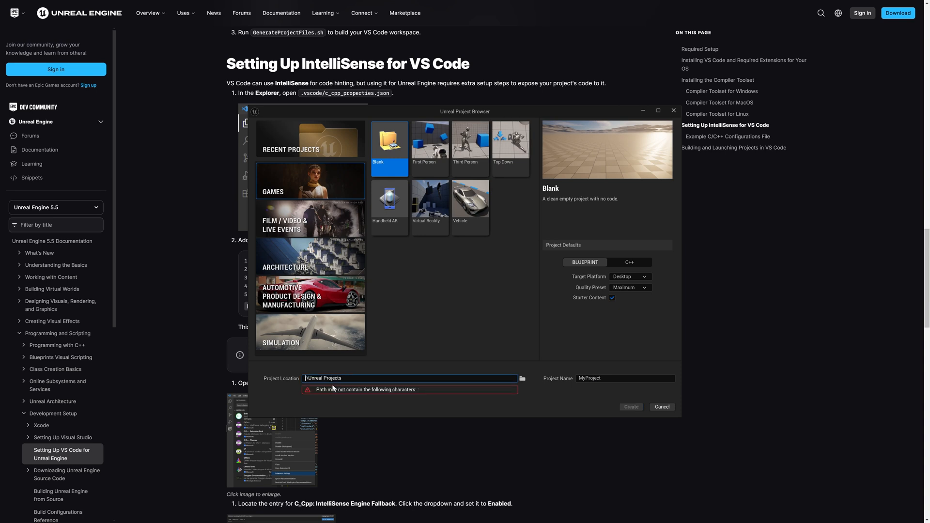
left_click(430, 145)
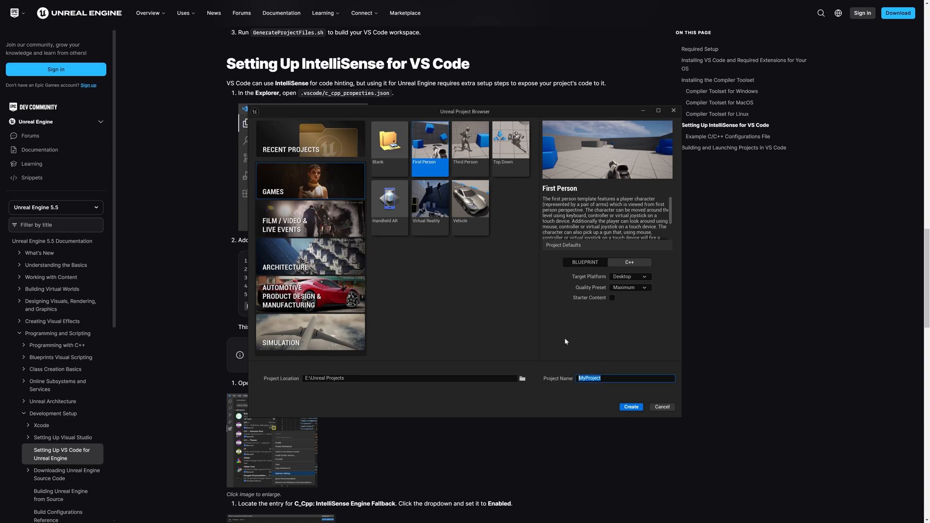
type("UnrealAI")
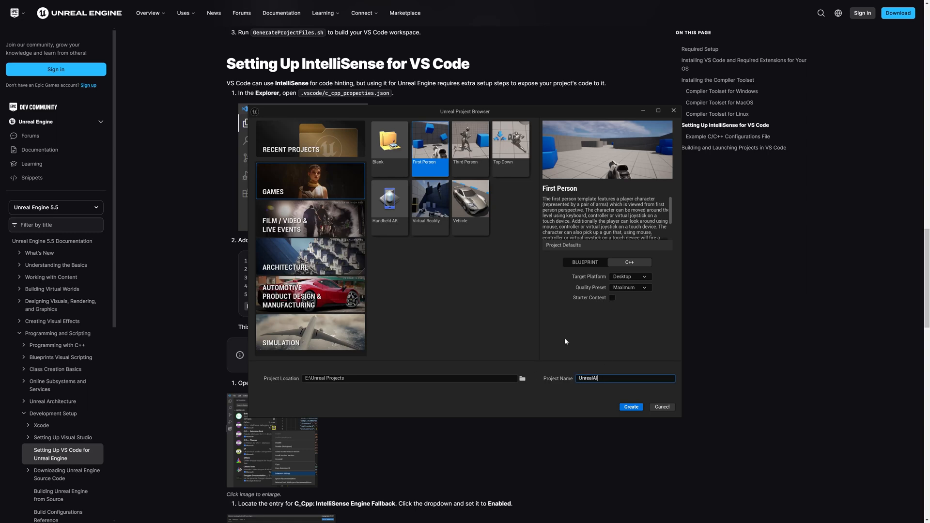
left_click(630, 407)
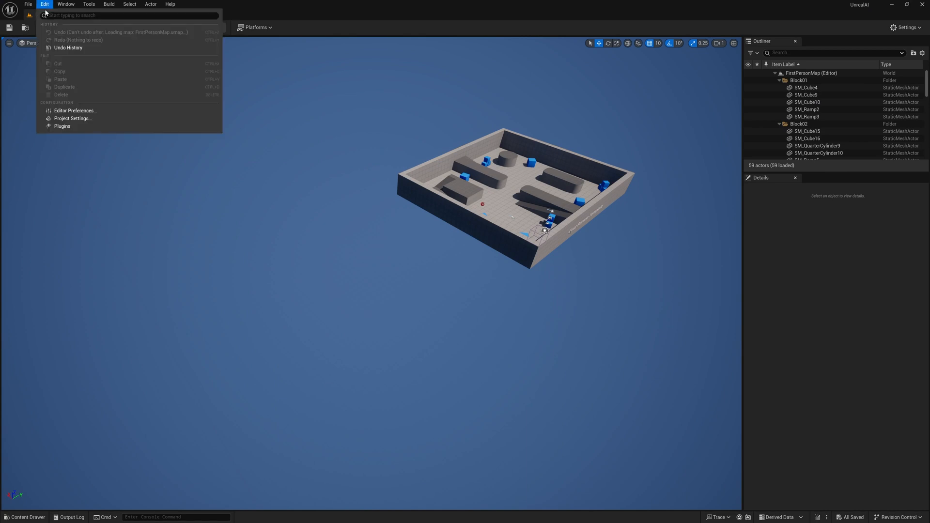
Step: In Editor Preferences, set Asset Editor Open Location to Main Window and Source Code Editor to Visual Studio Code
left_click(75, 111)
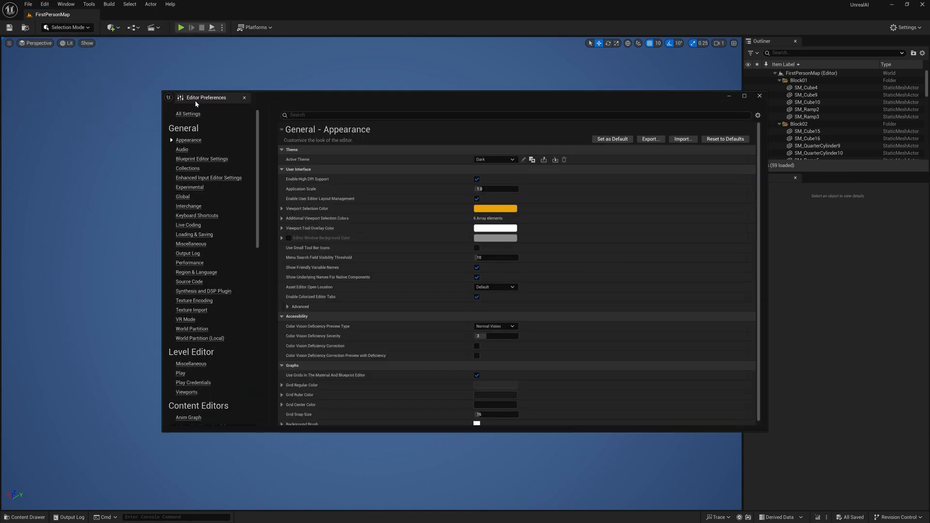
left_click(744, 96)
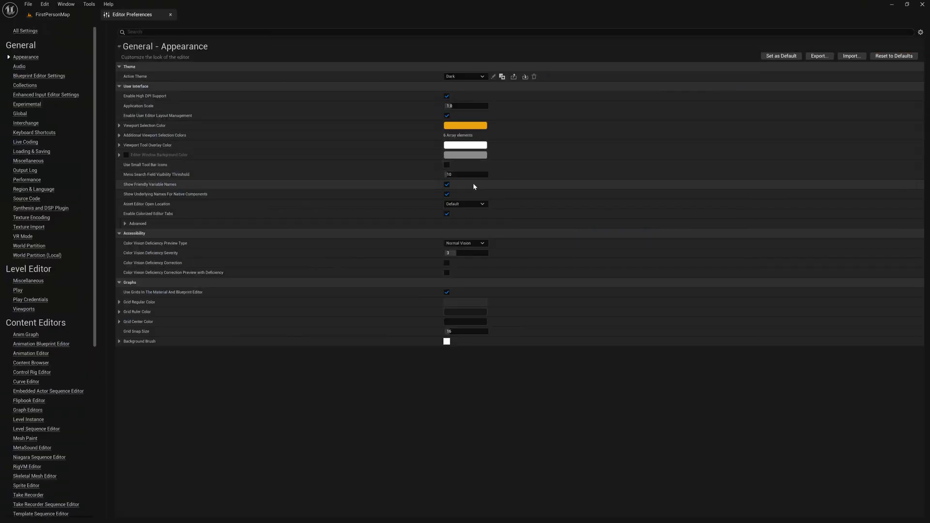
left_click(465, 204)
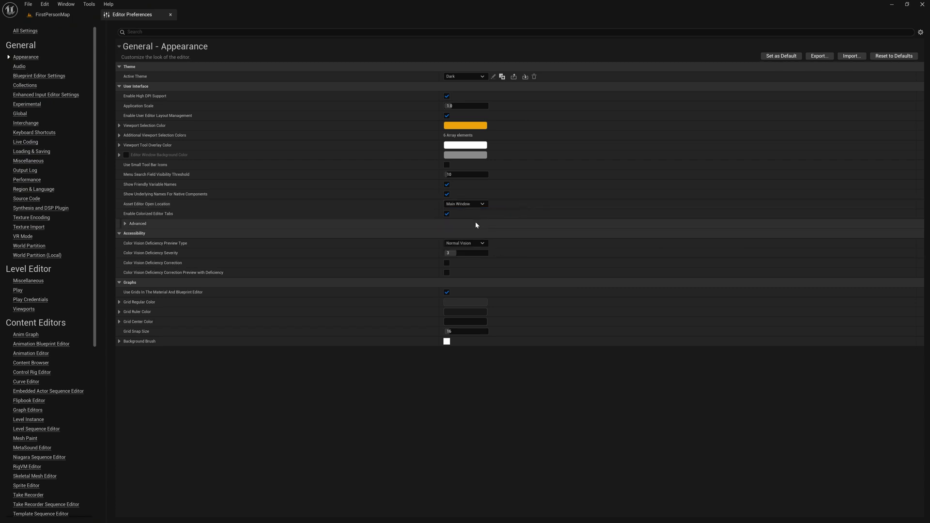
mouse_move(44, 202)
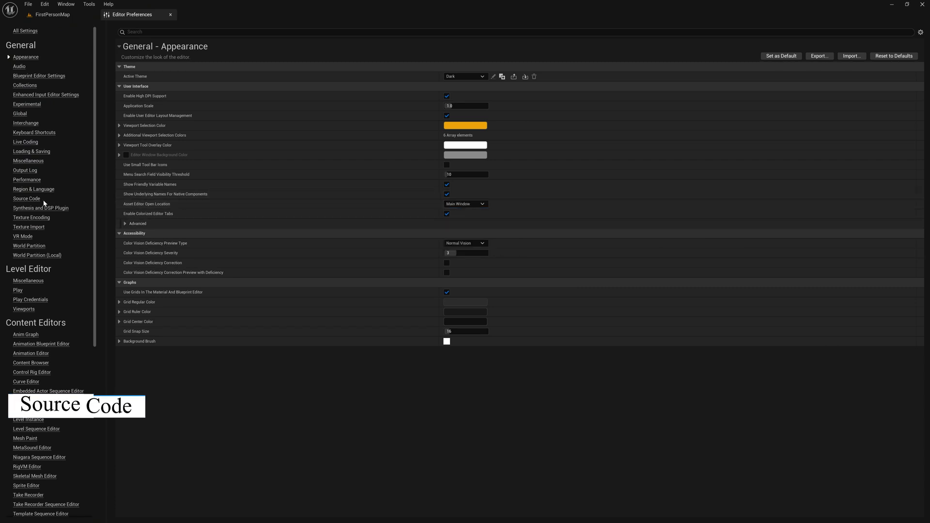
left_click(26, 198)
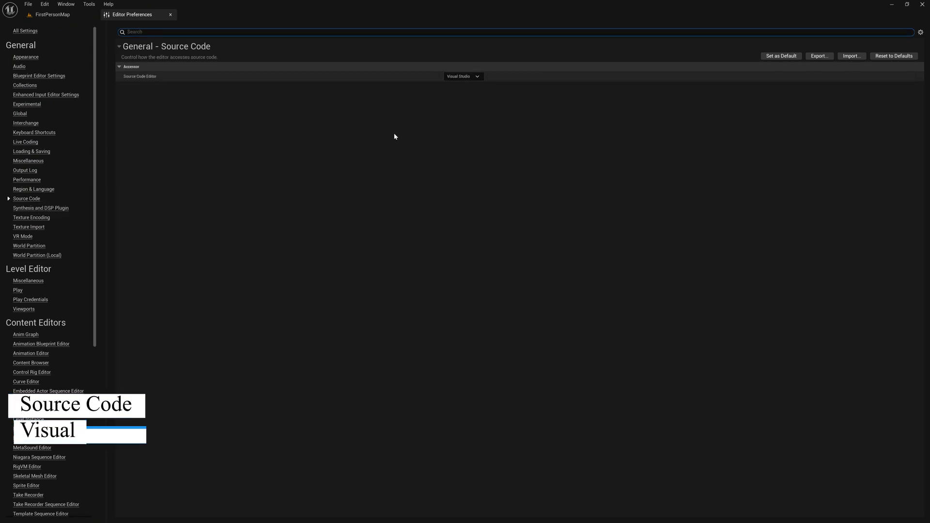
left_click(477, 76)
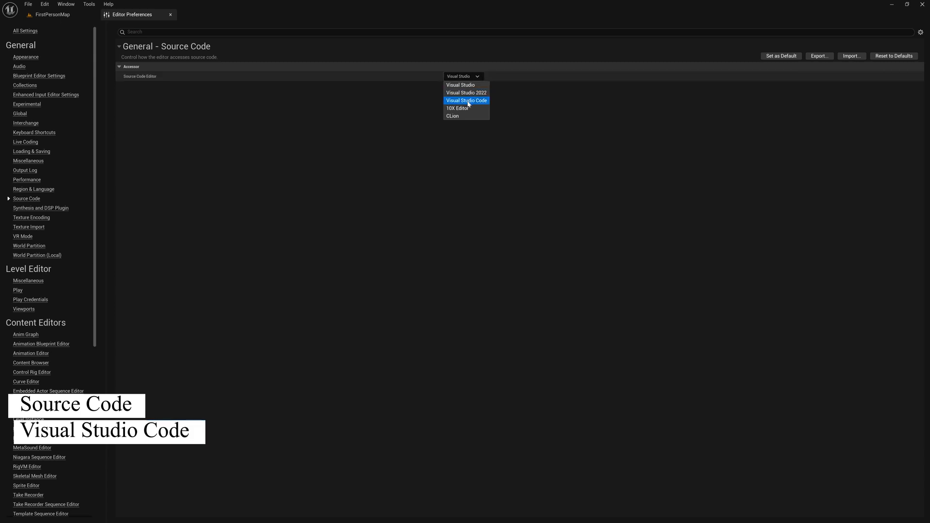
left_click(466, 101)
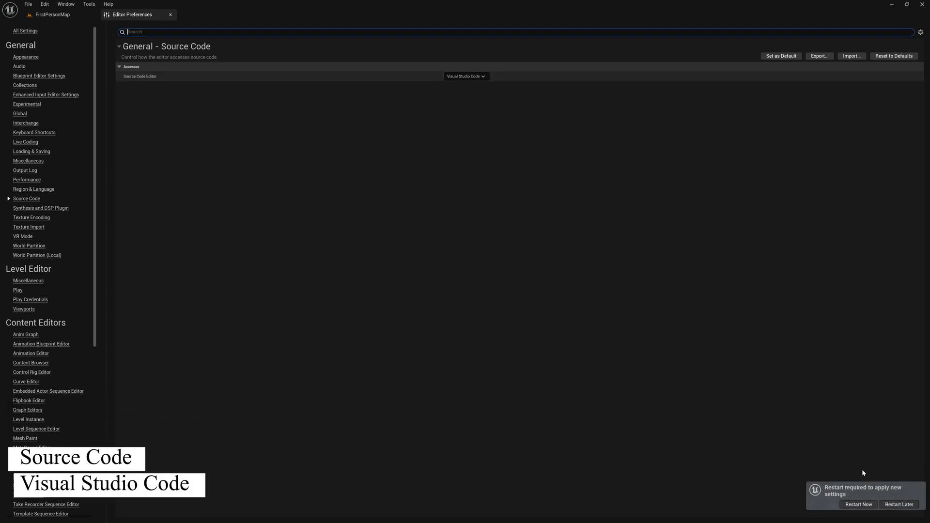
left_click(46, 14)
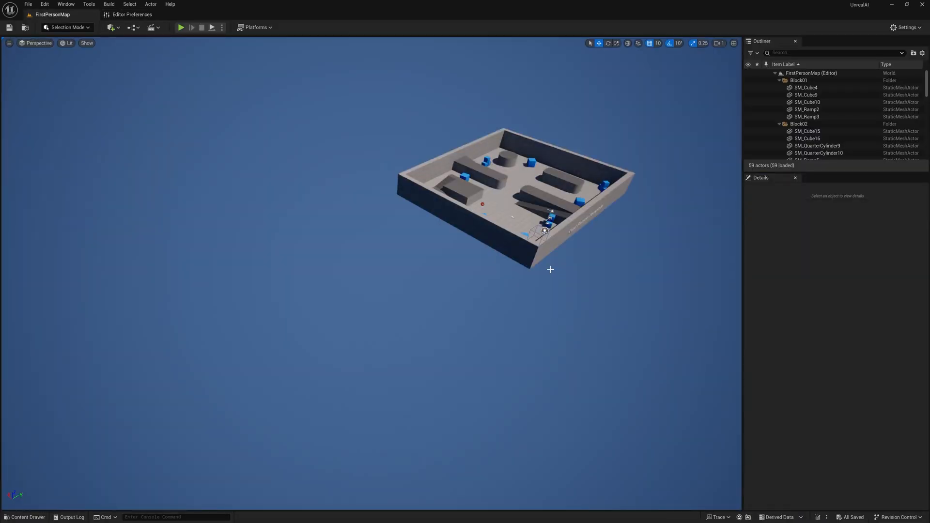
Step: Run Tools > Generate Visual Studio Code Project for UnrealAI
left_click(89, 4)
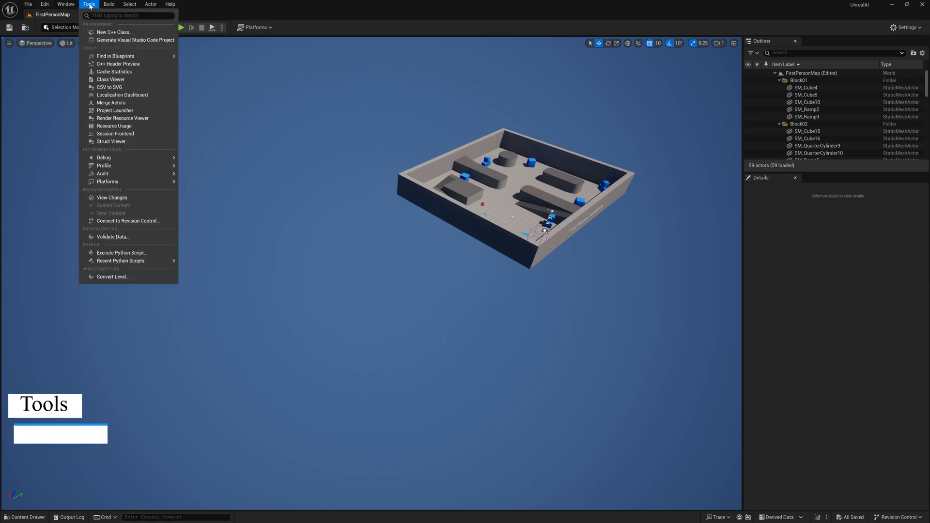
mouse_move(122, 40)
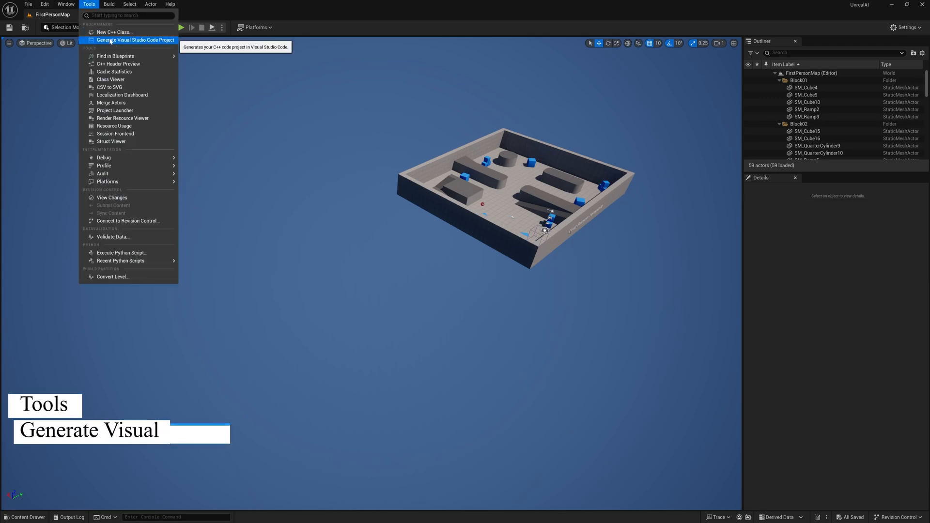
left_click(131, 40)
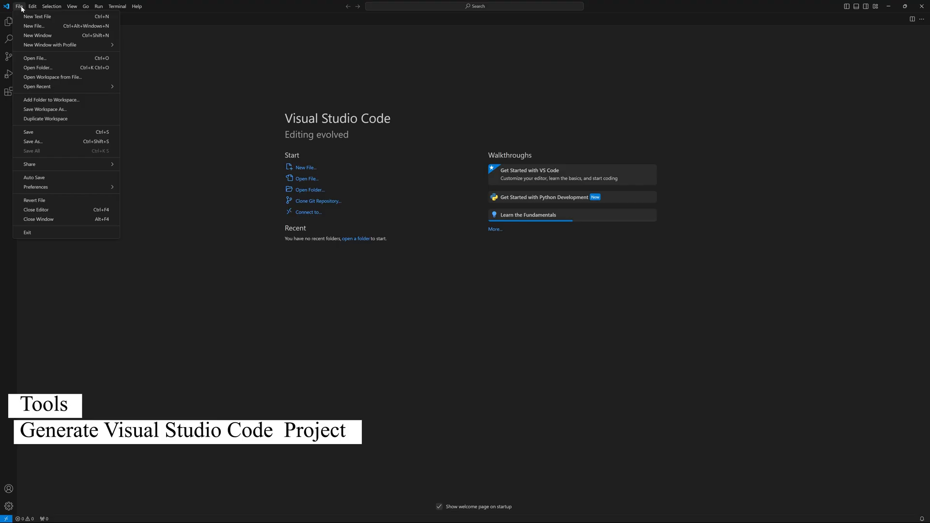
Step: Trust the UnrealAI folder and its parent folder, then open .vscode/c_cpp_properties.json
left_click(36, 67)
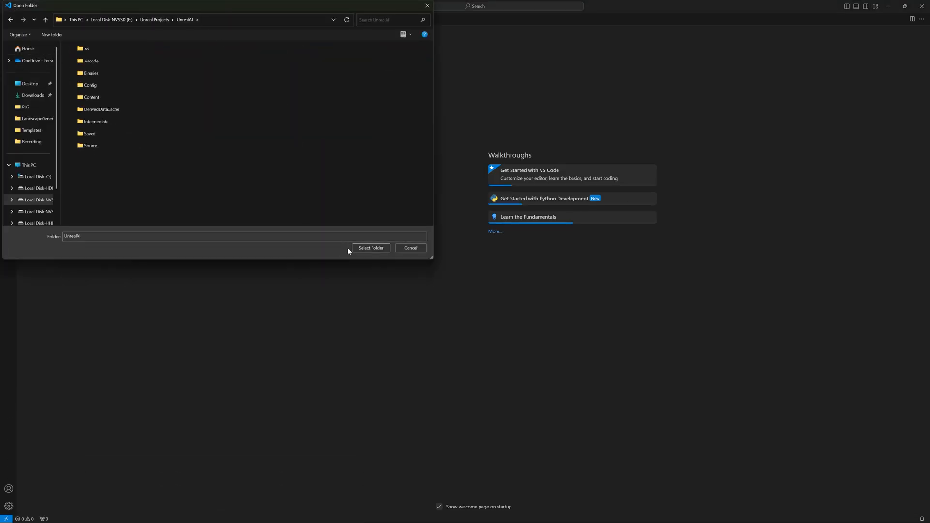
left_click(371, 248)
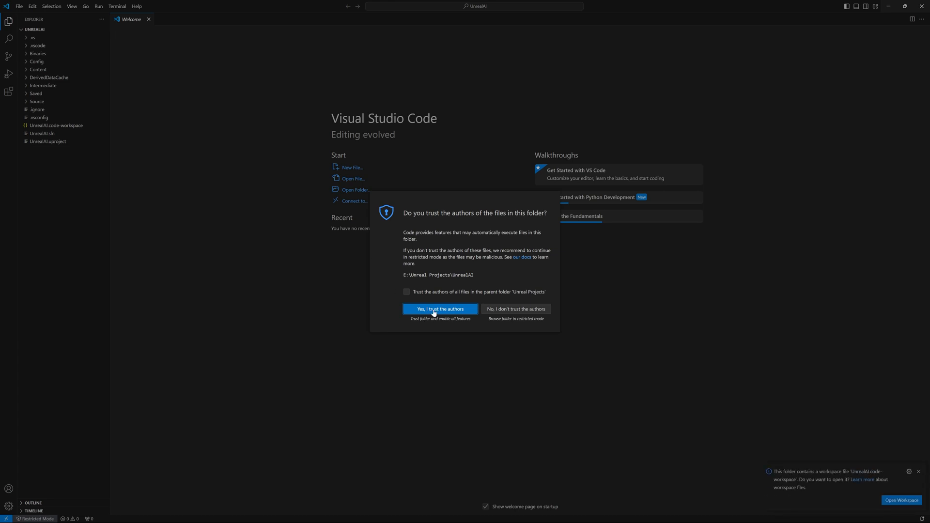
left_click(406, 292)
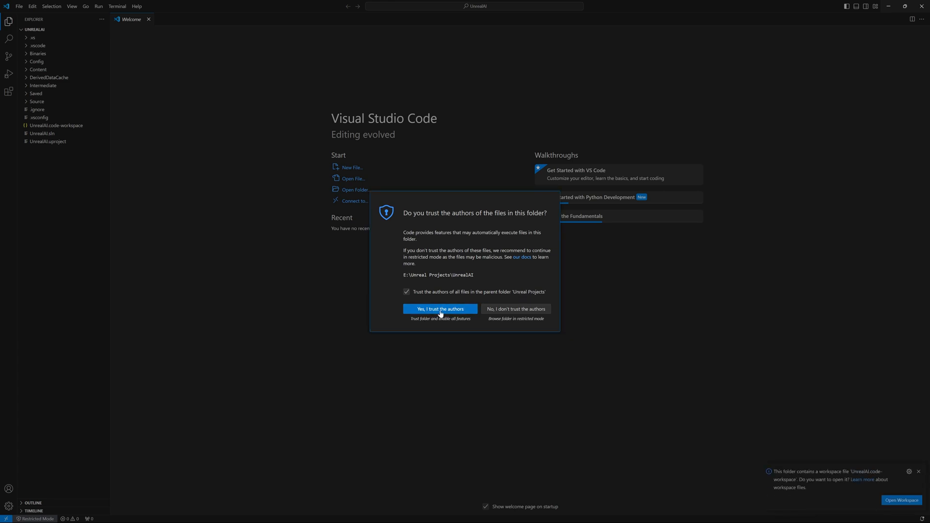
left_click(440, 309)
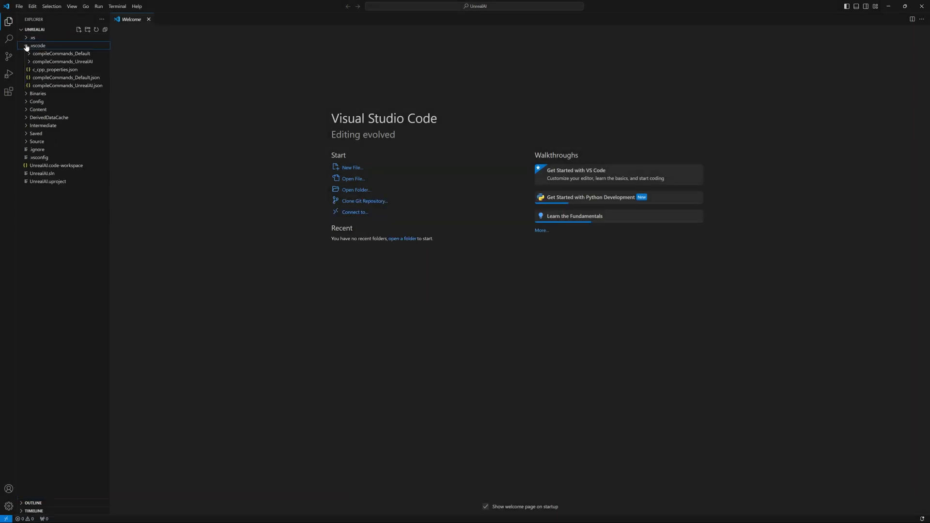
double_click(51, 69)
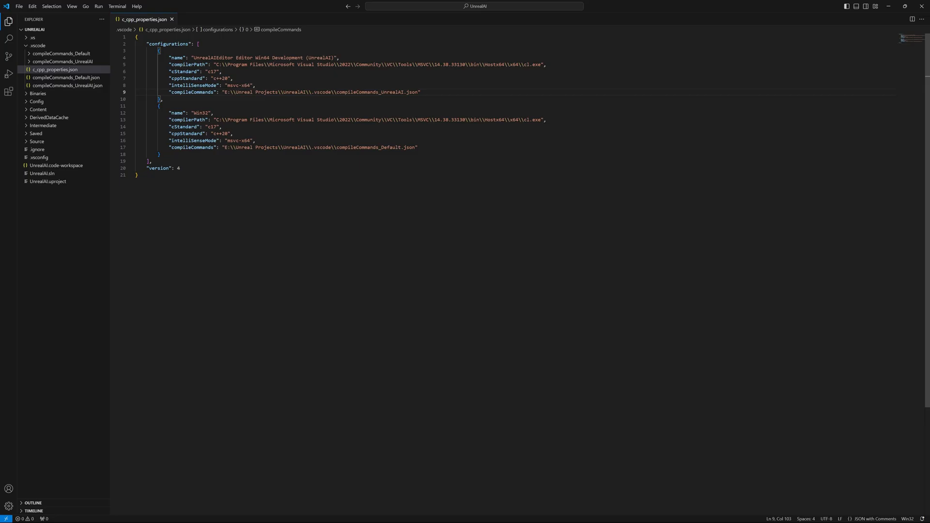
Step: Add Intermediate and Source include paths to the active UnrealAIEditor configuration, then open UnrealAICharacter.cpp
left_click_drag(192, 57, 251, 57)
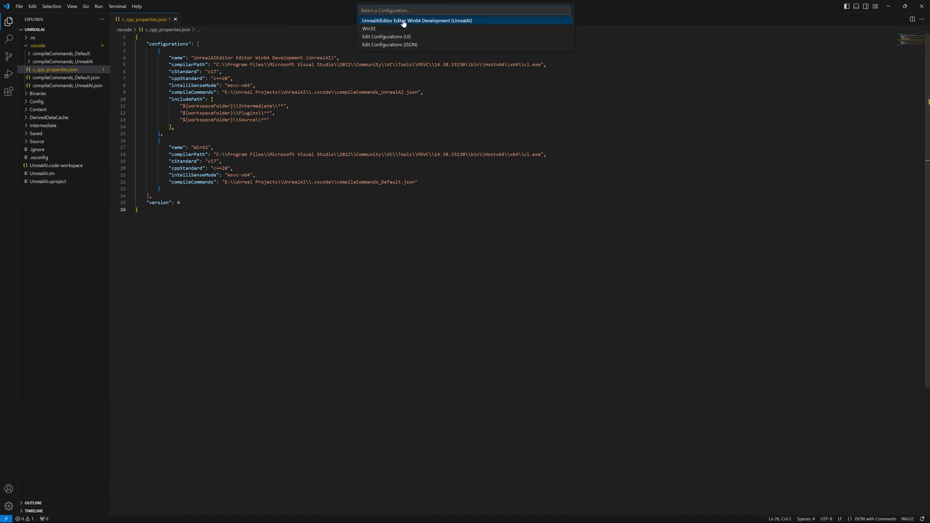
left_click(418, 21)
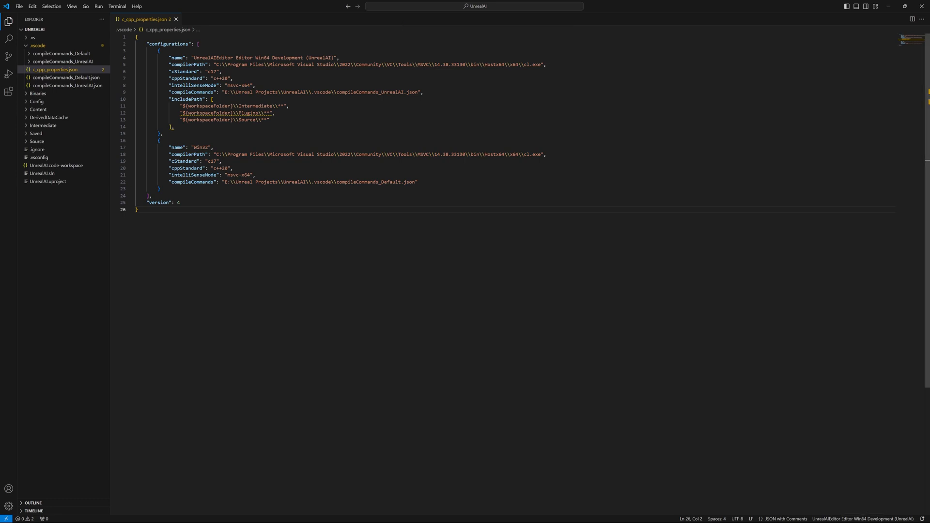
triple_click(225, 113)
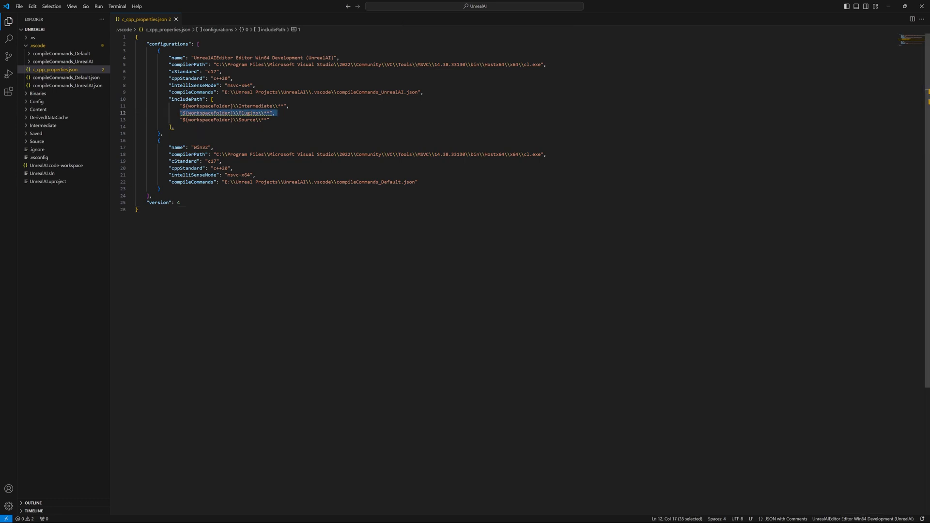
key("Delete")
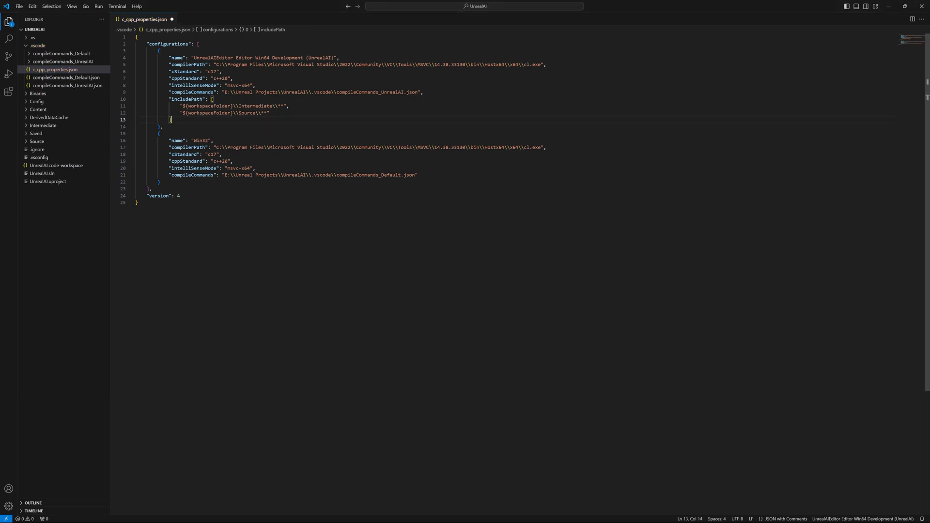
left_click(36, 141)
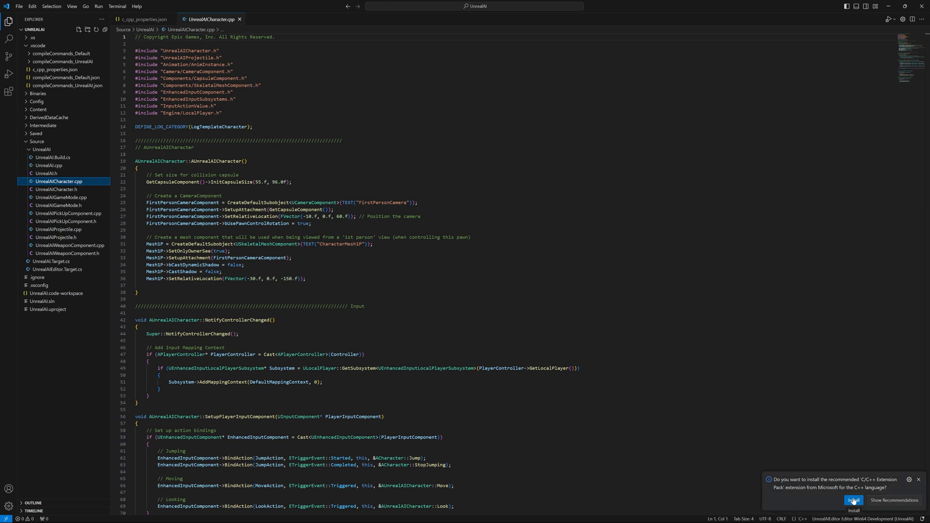
Step: Install the C/C++ Extension Pack, type SetCollisionEnabled(ECollisionEnabled::NoCollision) via IntelliSense, and close the file
left_click(855, 500)
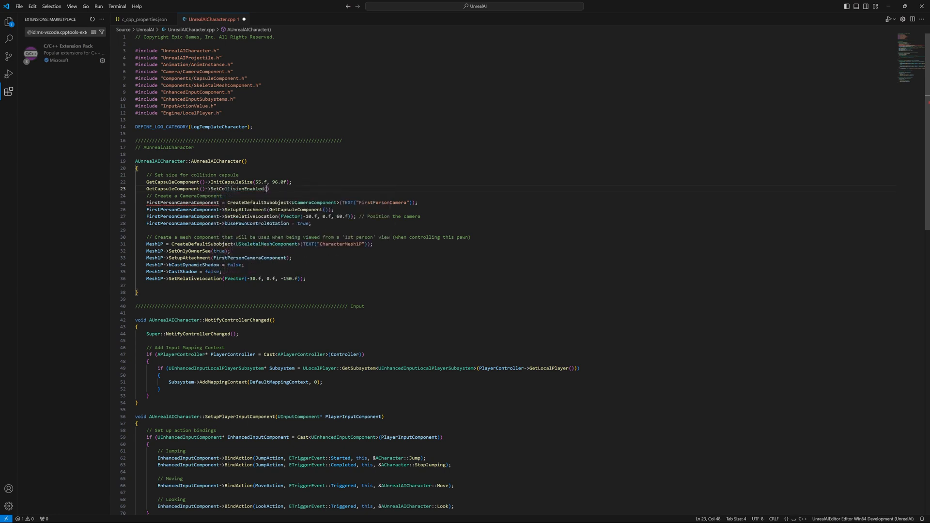
type("ECollisionEnabled::NoCollision")
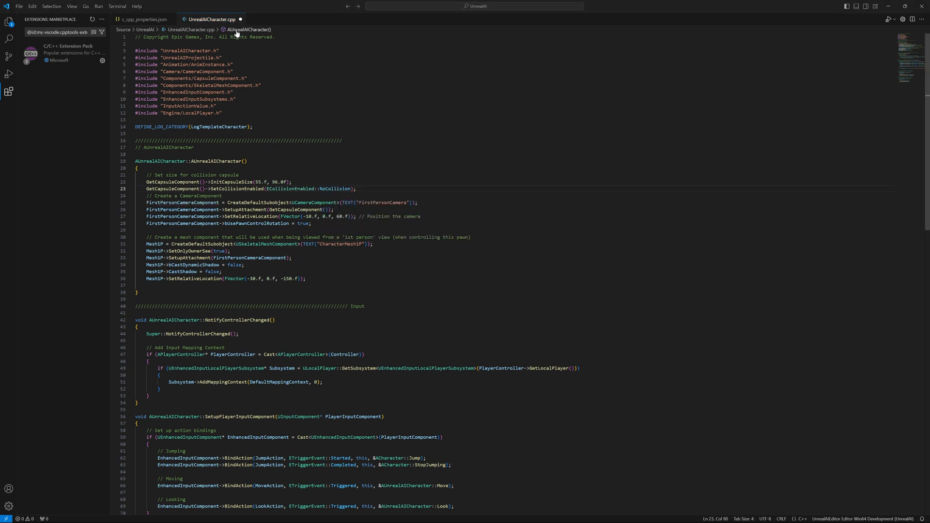
left_click(7, 22)
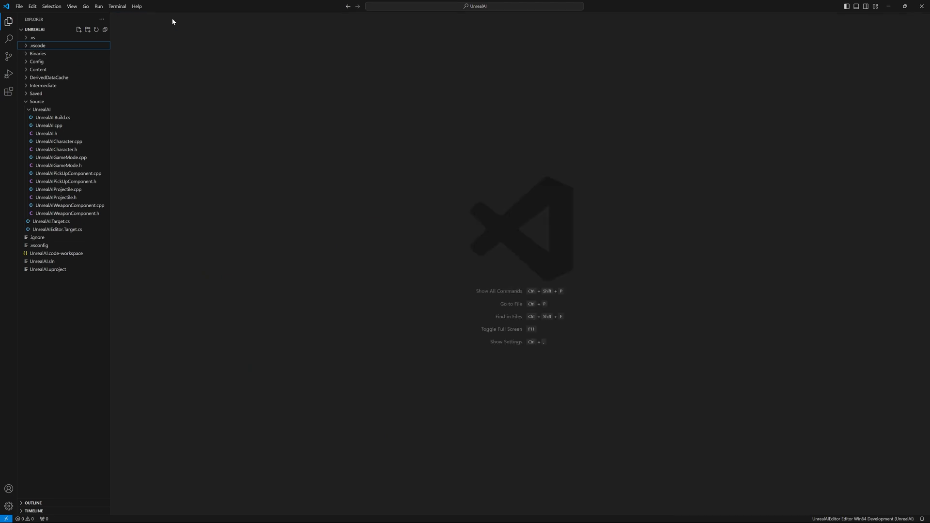
Step: Search the marketplace for 'llama coder' and install the Llama Coder extension
left_click(37, 101)
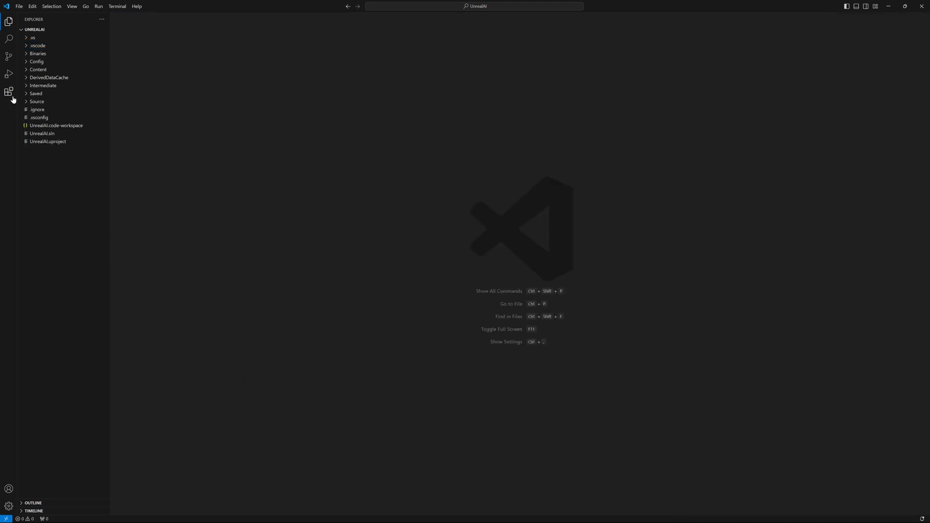
left_click(9, 91)
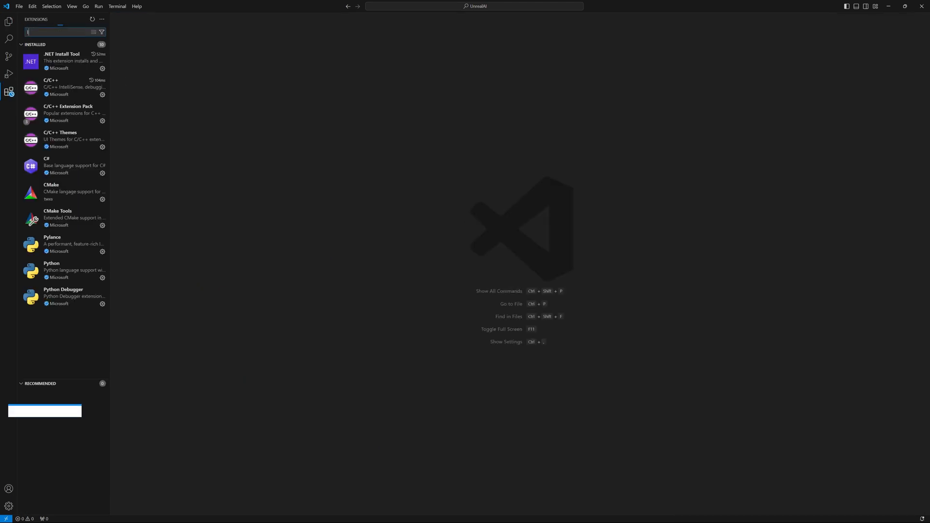
type("llama coder")
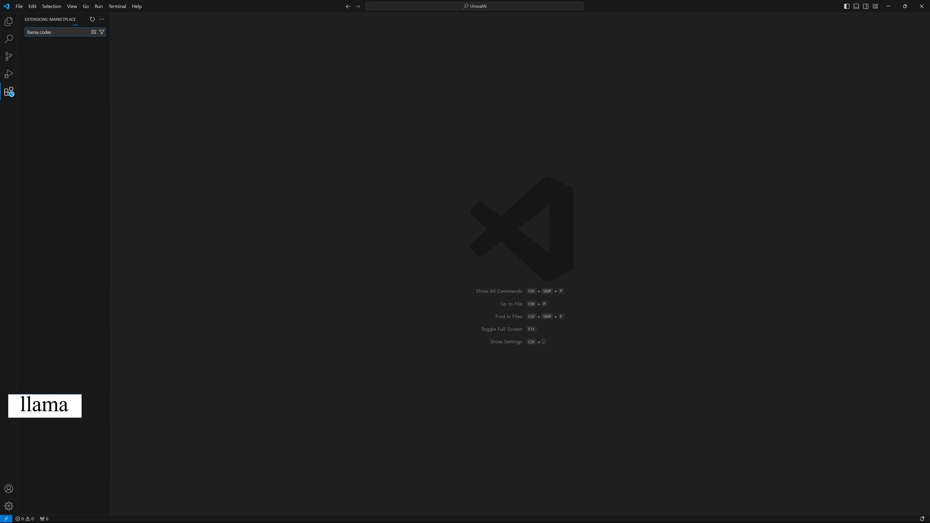
left_click(58, 53)
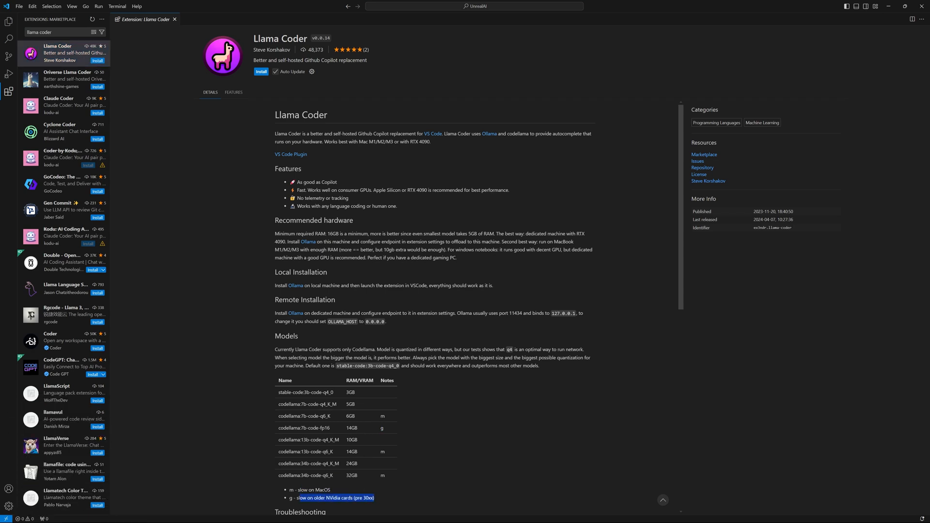
left_click(261, 72)
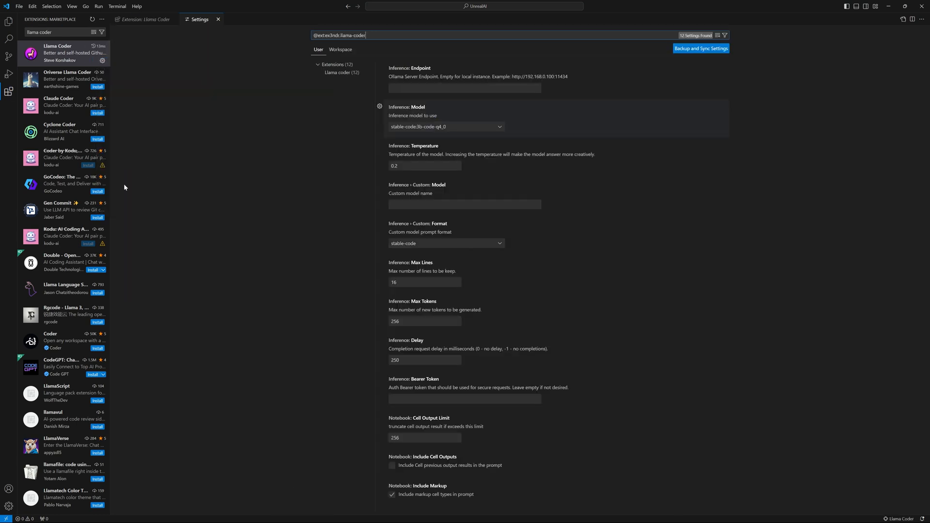
Step: Set Llama Coder's inference model to custom codellama:13b and open UnrealAIWeaponComponent.cpp
left_click(446, 127)
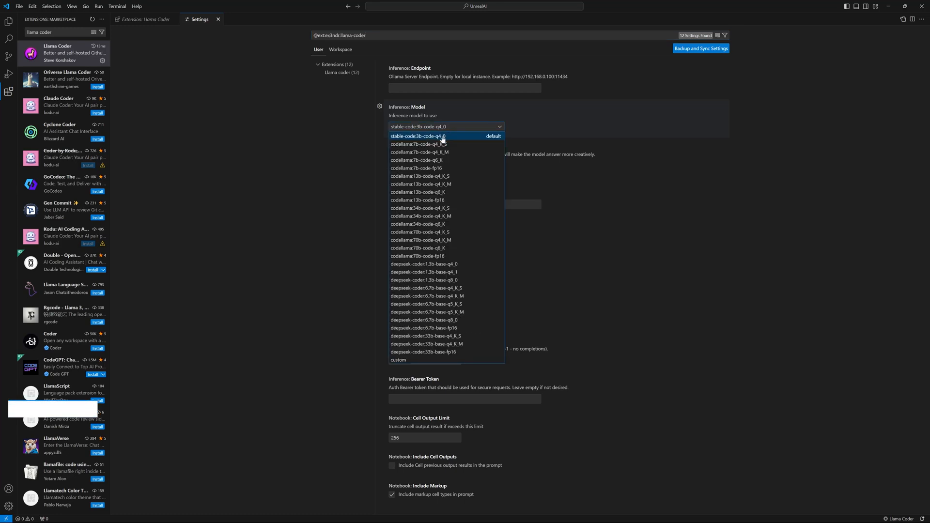
left_click(398, 360)
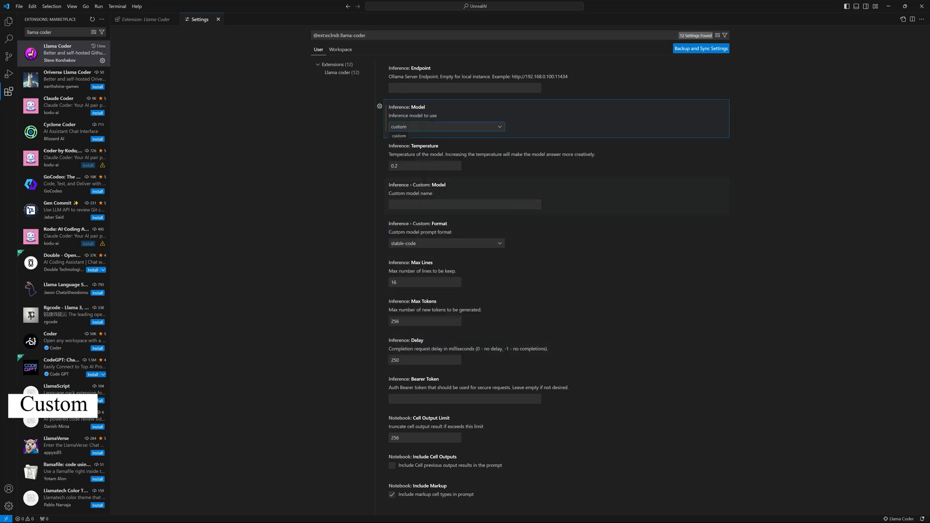
type("codellama:13b")
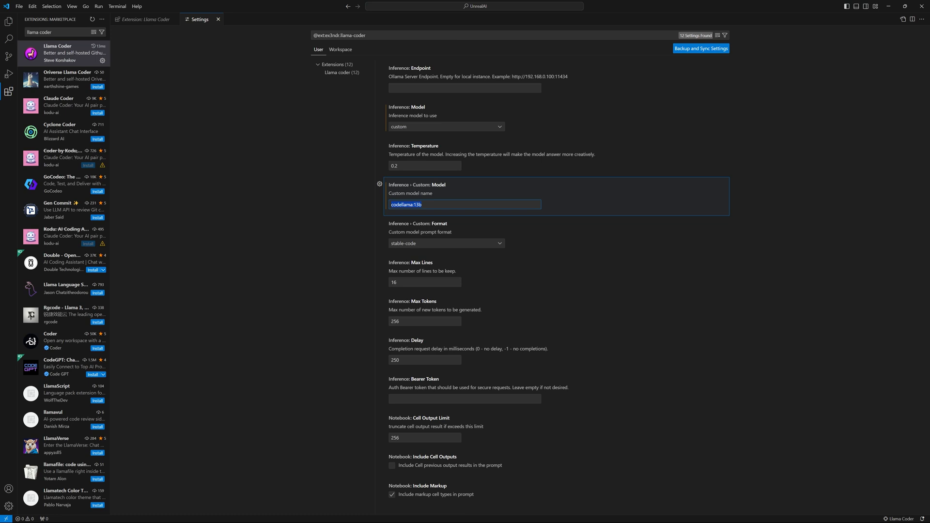
left_click(6, 23)
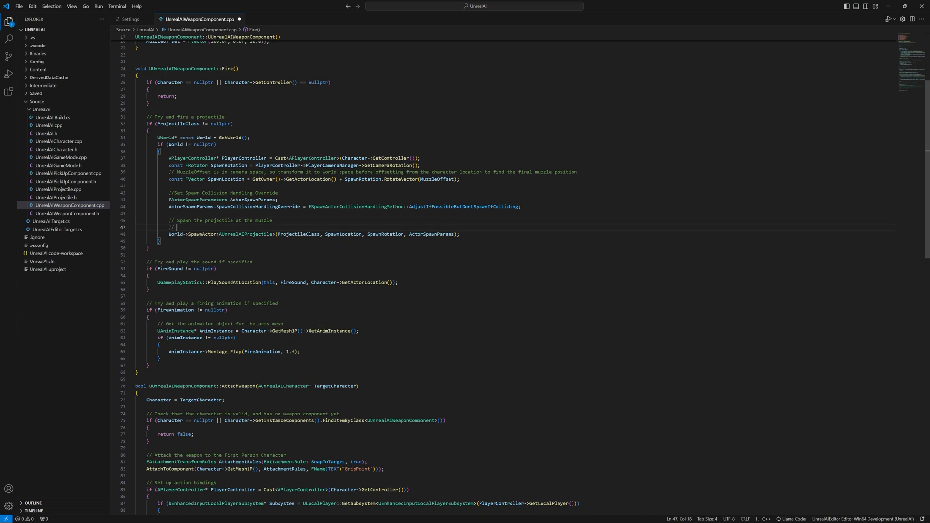
Step: Write a 'Spawn multiple projectiles' comment in Fire() and accept Llama Coder's NumProjectiles loop completion
type("Spawn multiple p")
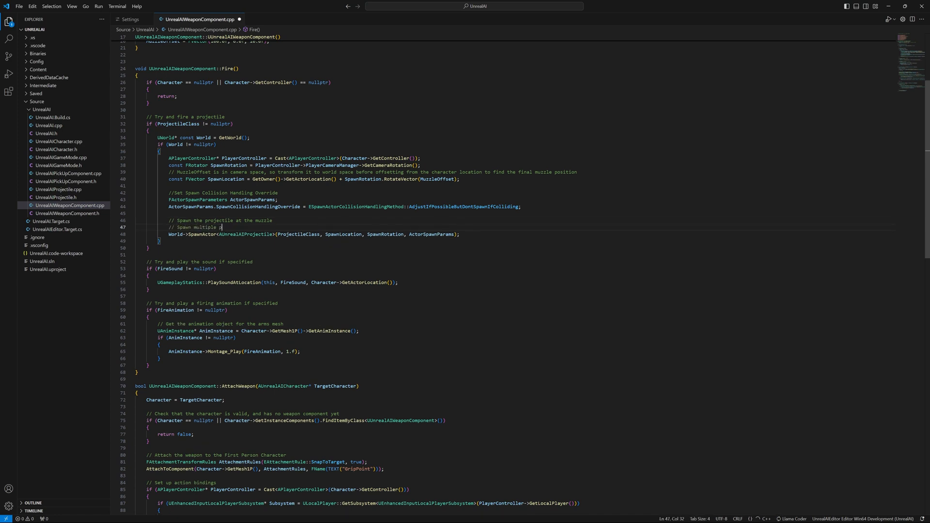
type("rojectiles if more than one is specified in the projectile class default object.")
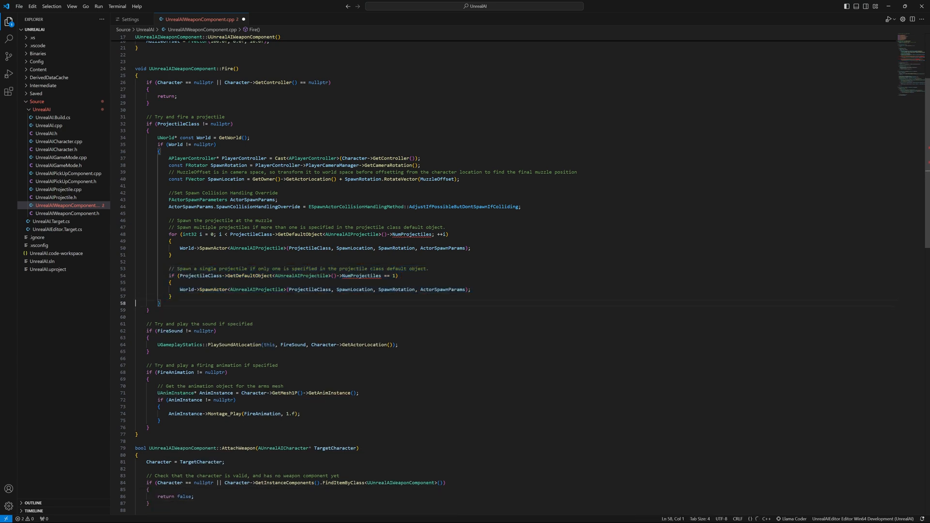
left_click(8, 92)
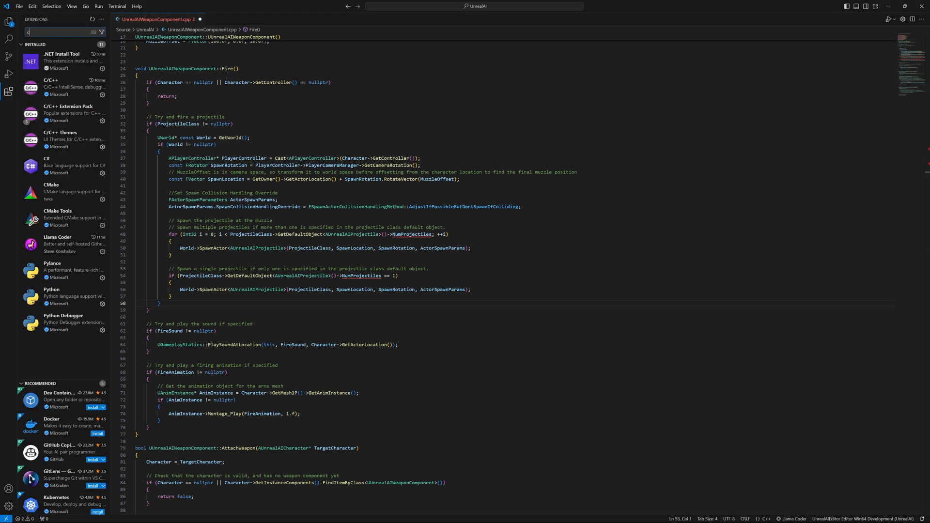
Step: Search extensions for 'continue' and 'cody', then view the Cody: AI Coding Assistant page
type("continue")
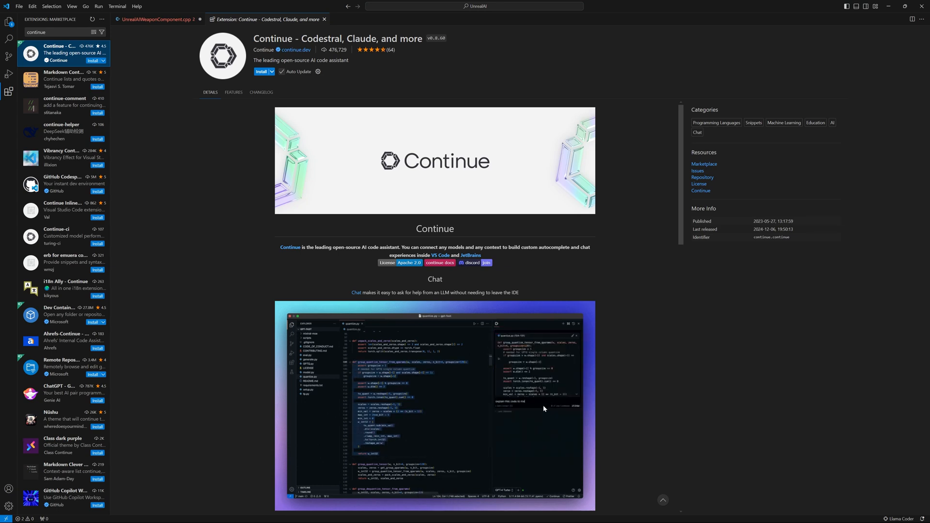
type("cody ai")
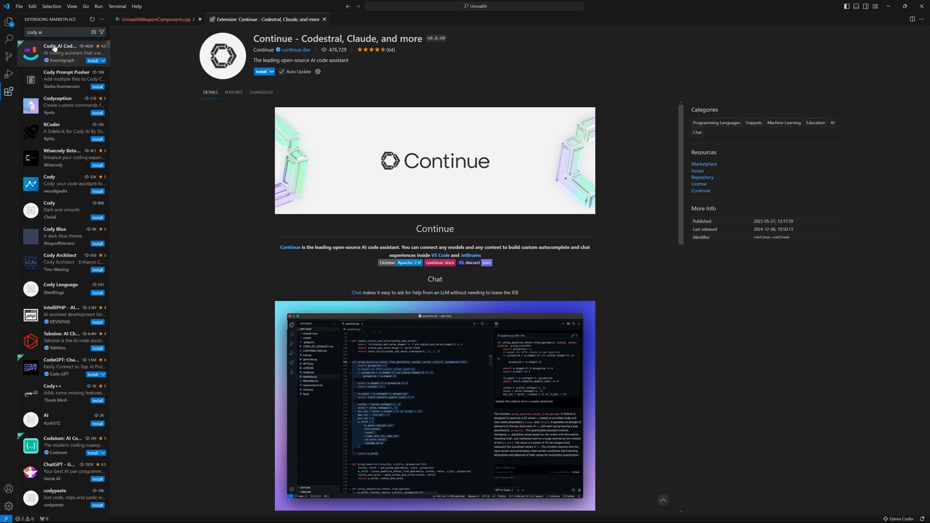
left_click(63, 47)
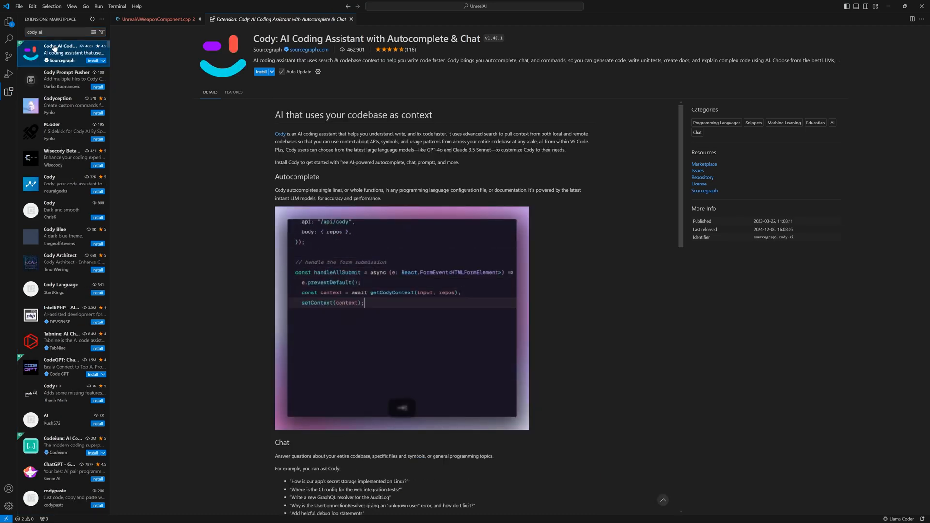
scroll("down", 3)
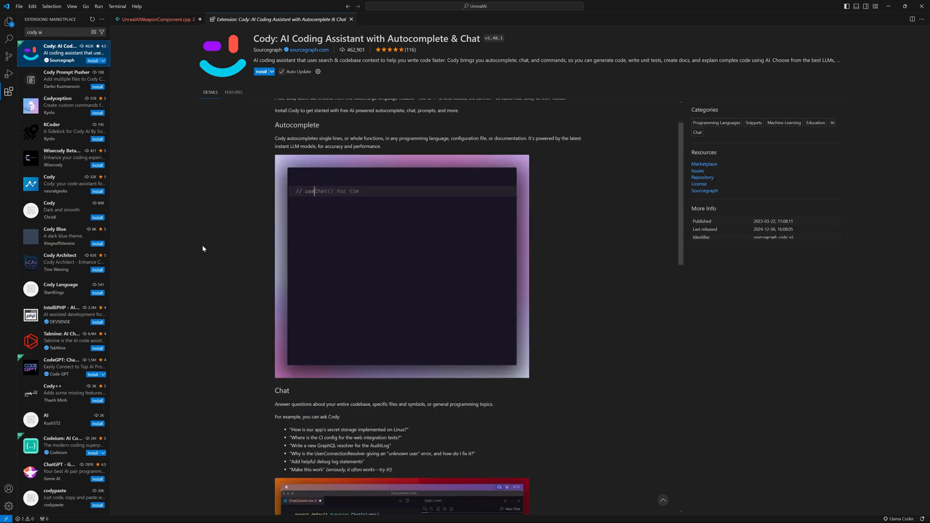